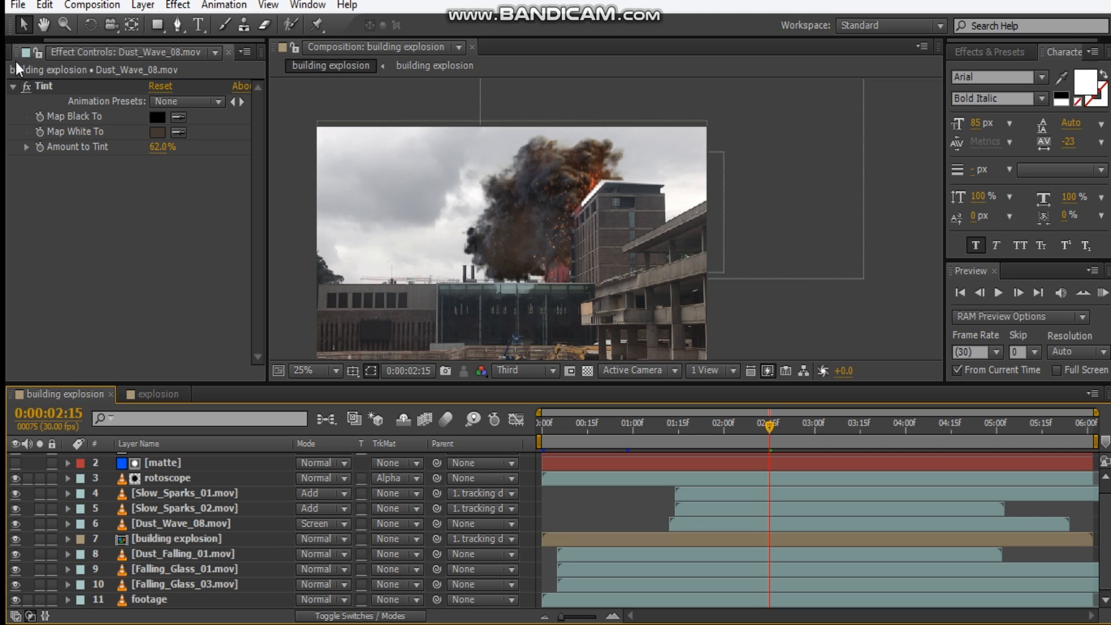
# Add the Ground_Crack_07 image from the Project panel to the explosion composition.
pyautogui.click(29, 52)
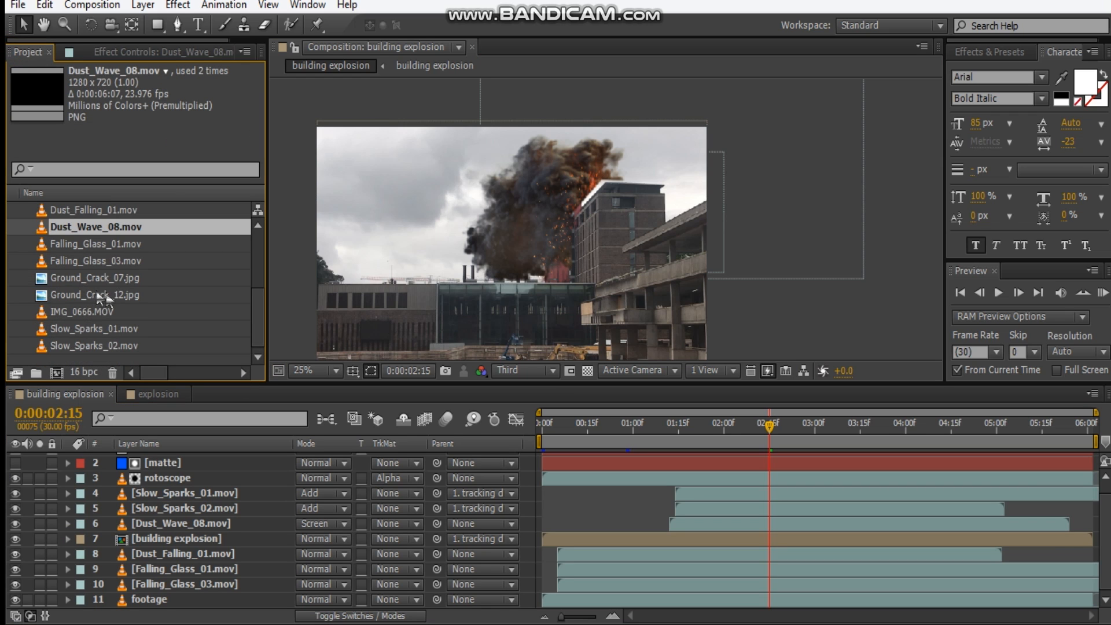
pyautogui.click(107, 277)
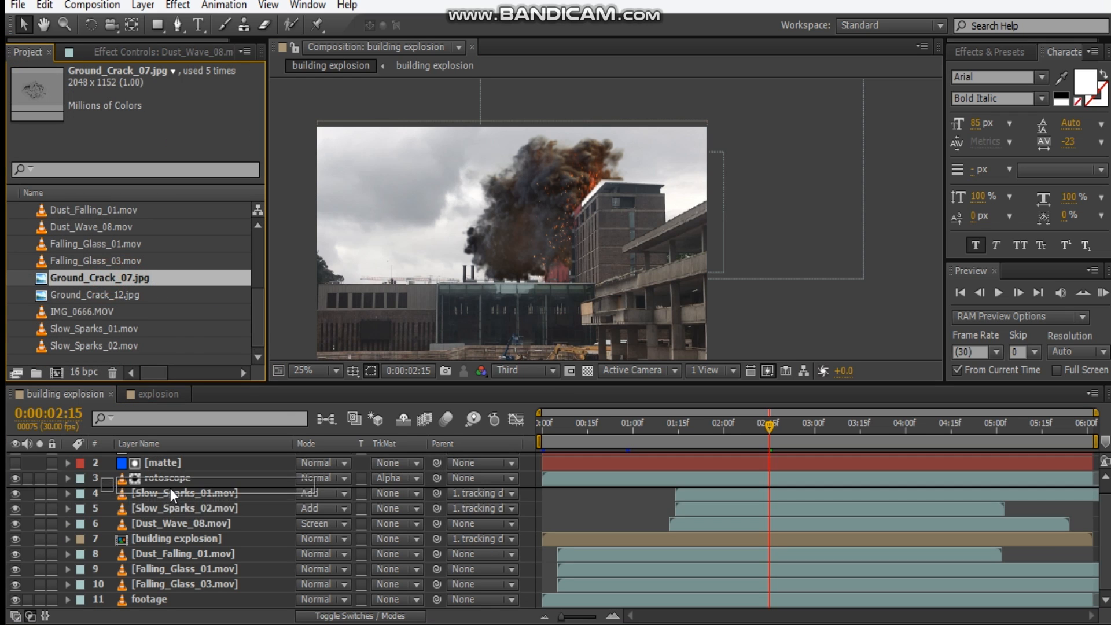
pyautogui.click(166, 477)
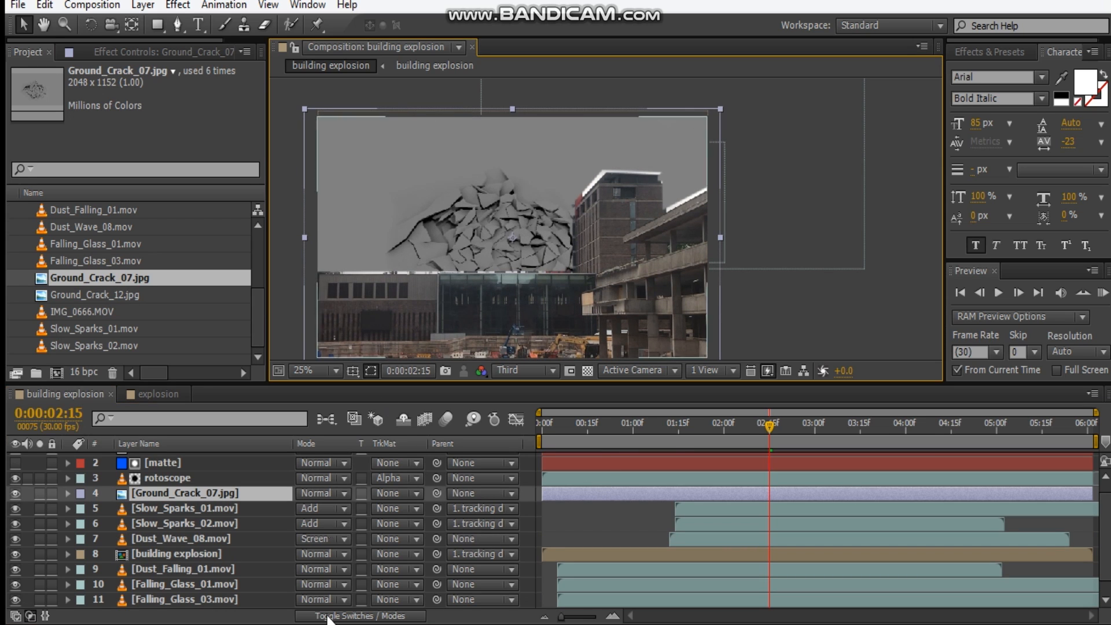
# Make the crack a 3D layer and set its blending mode to Overlay.
pyautogui.click(348, 615)
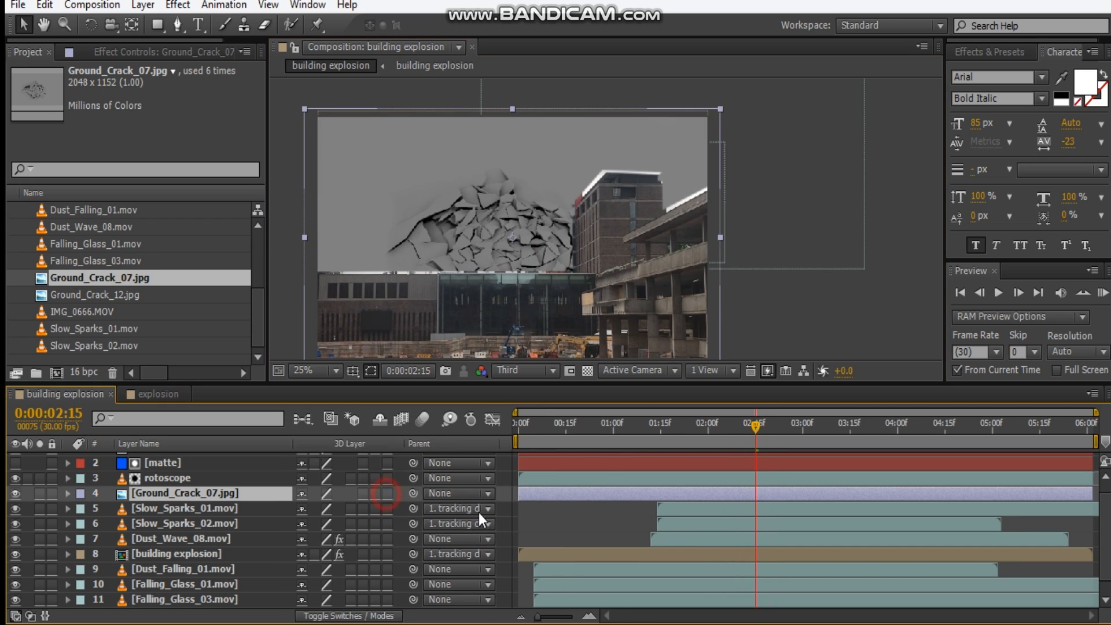
pyautogui.click(347, 615)
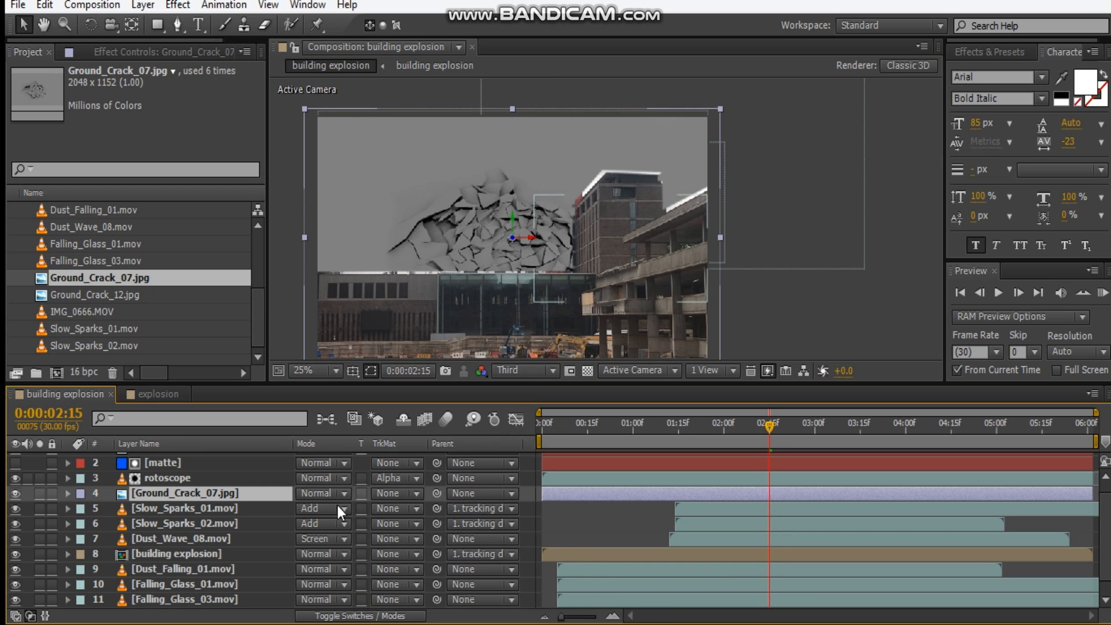
pyautogui.click(318, 508)
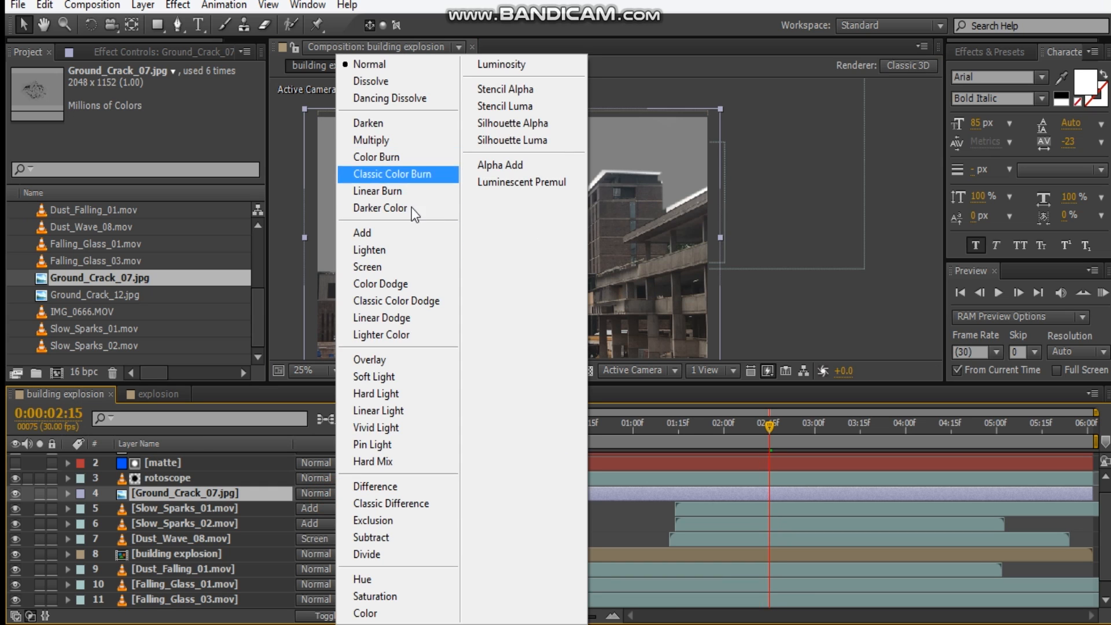
pyautogui.click(373, 376)
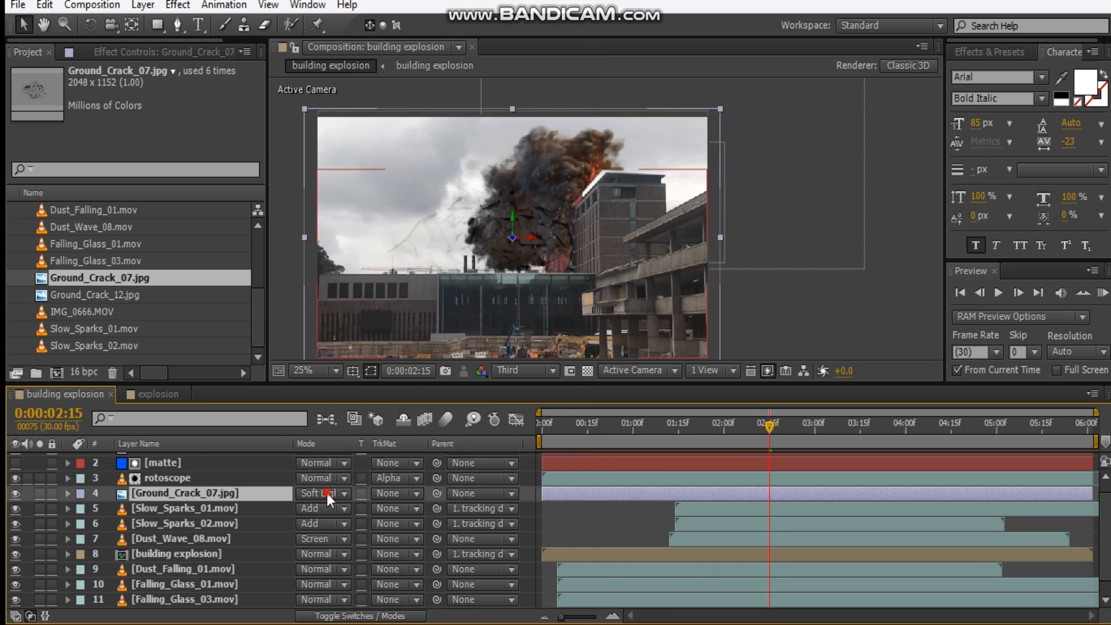
pyautogui.click(318, 492)
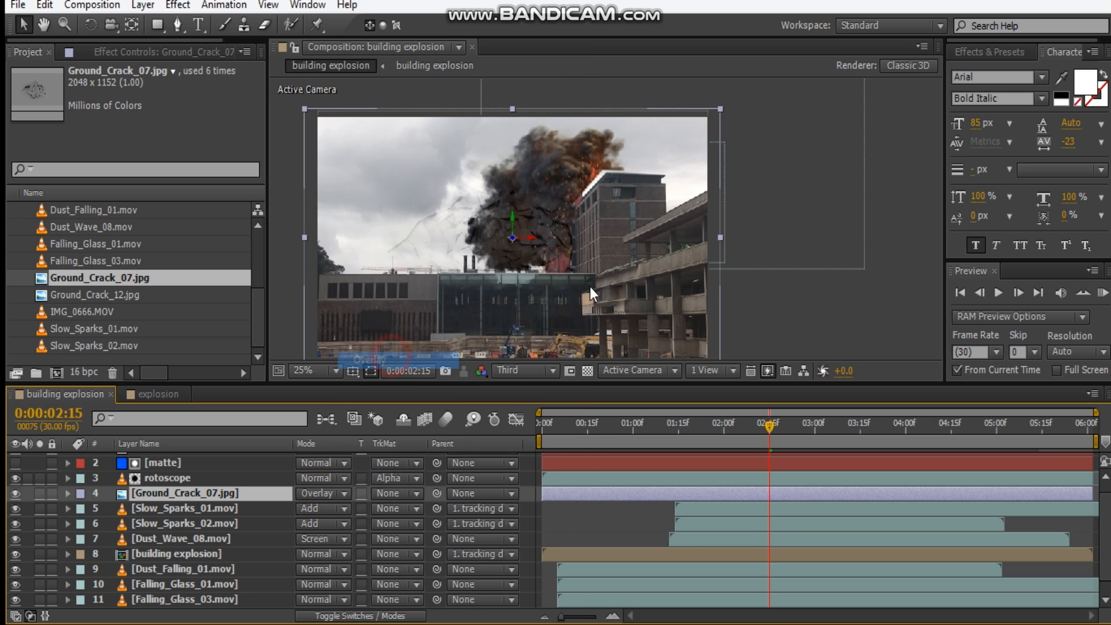
pyautogui.click(306, 370)
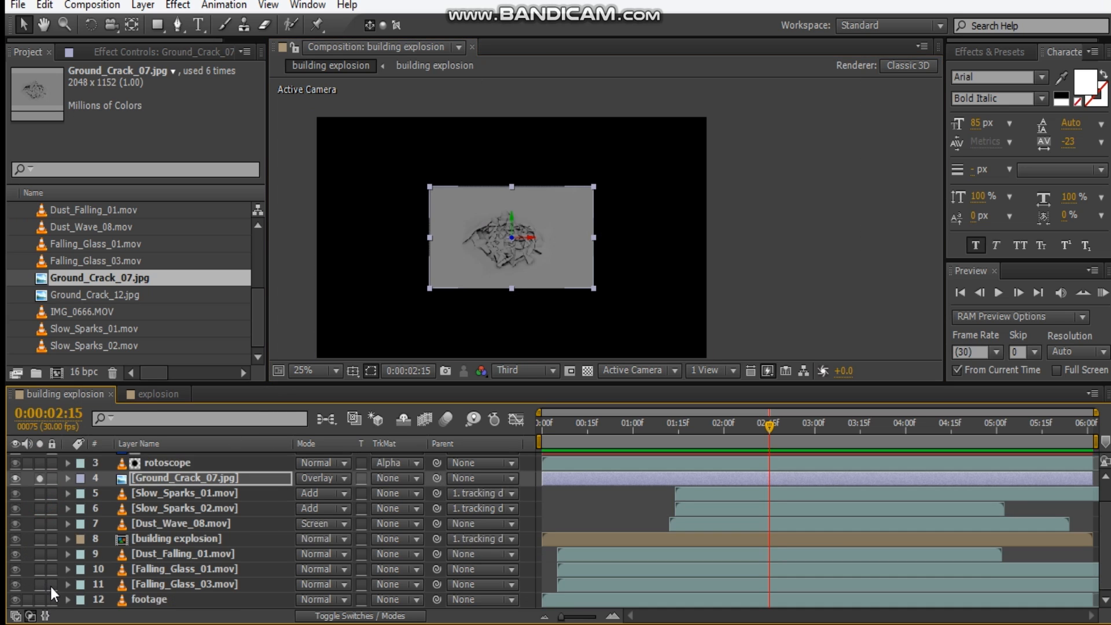
# Shrink the crack onto the red wall, then duplicate it and place the copy.
pyautogui.click(310, 370)
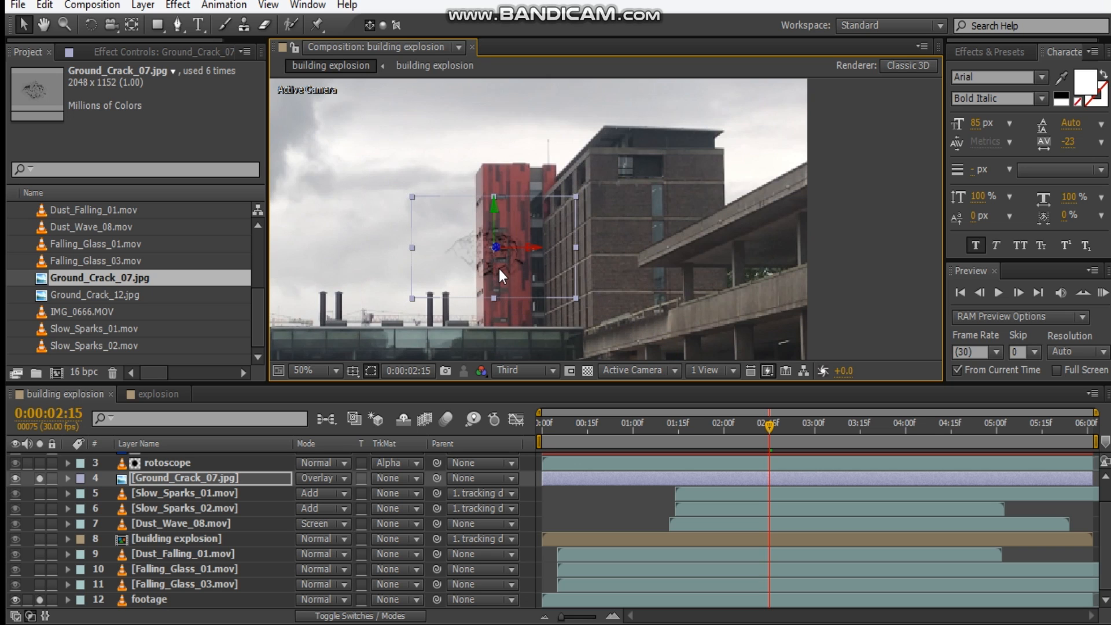
pyautogui.click(304, 370)
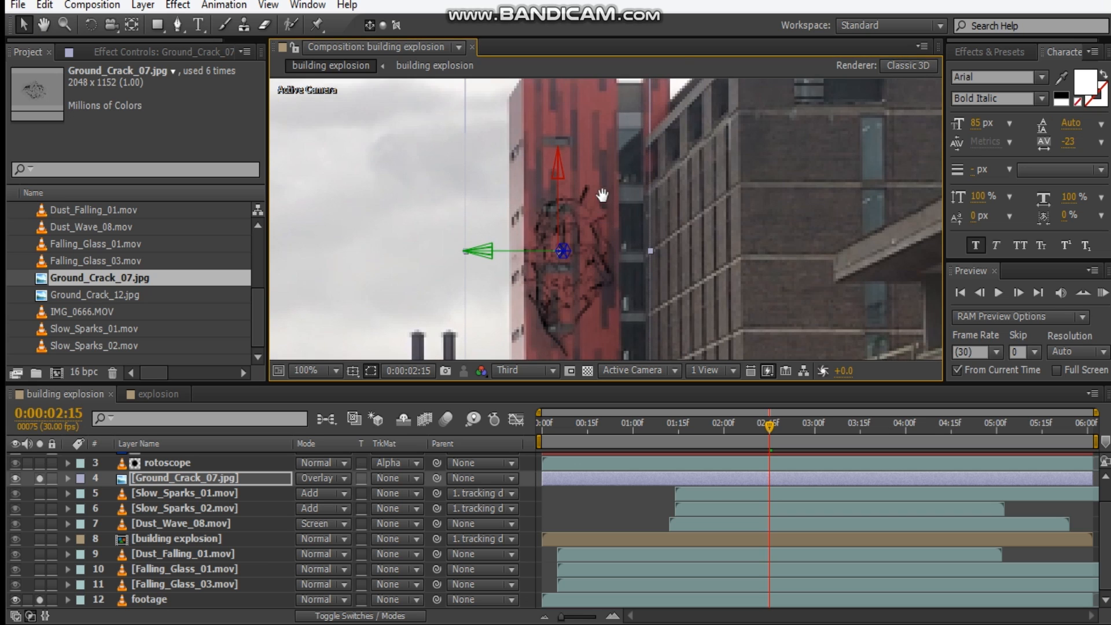
pyautogui.click(306, 369)
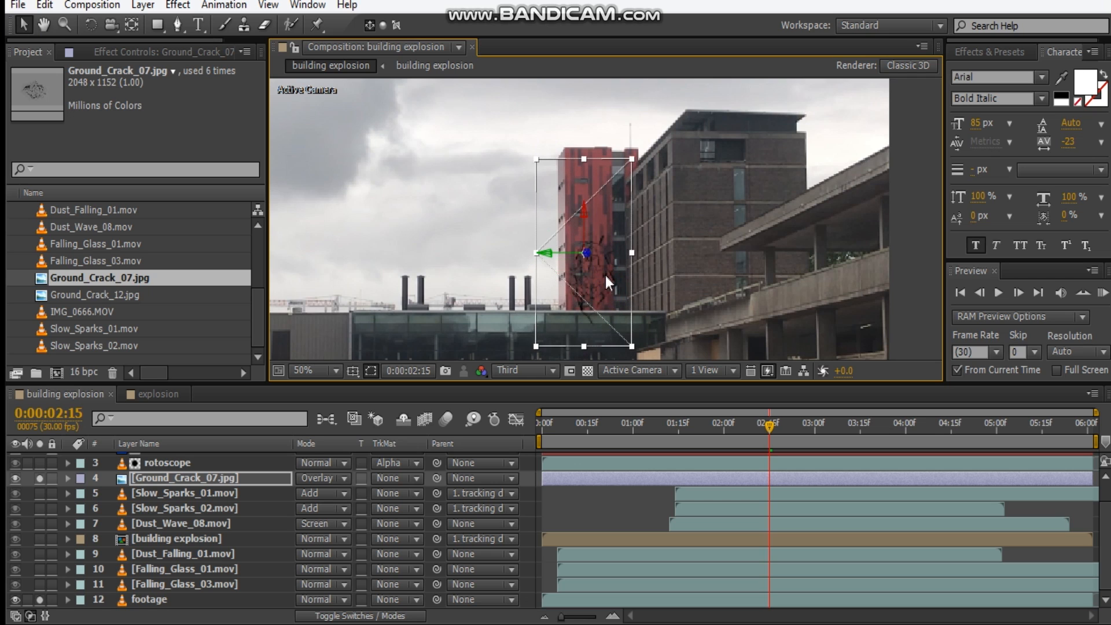
pyautogui.click(303, 370)
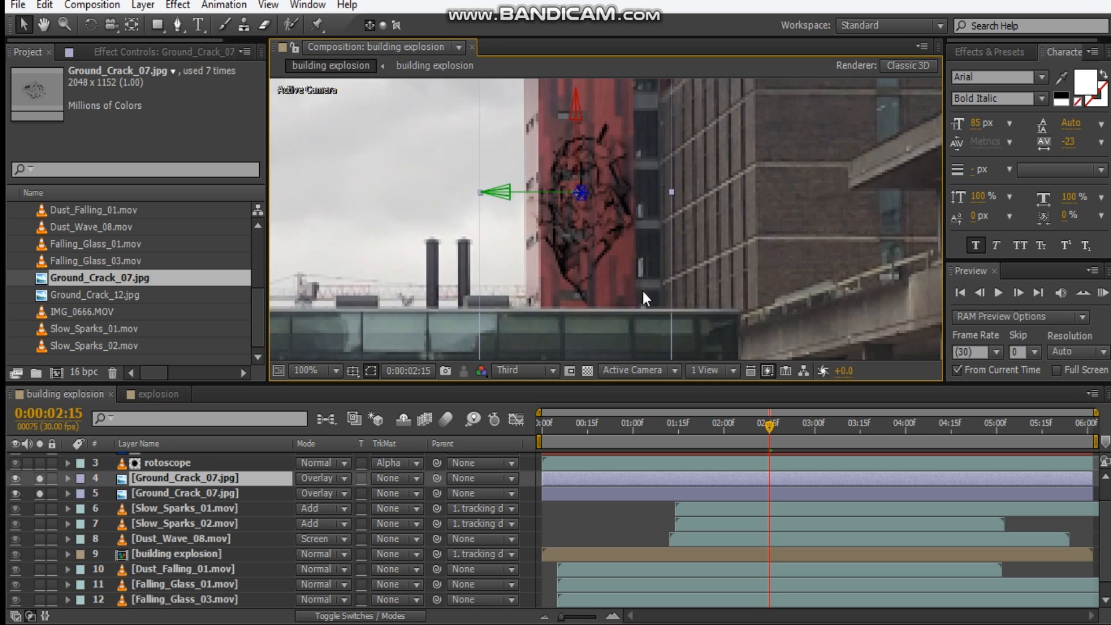
pyautogui.click(302, 370)
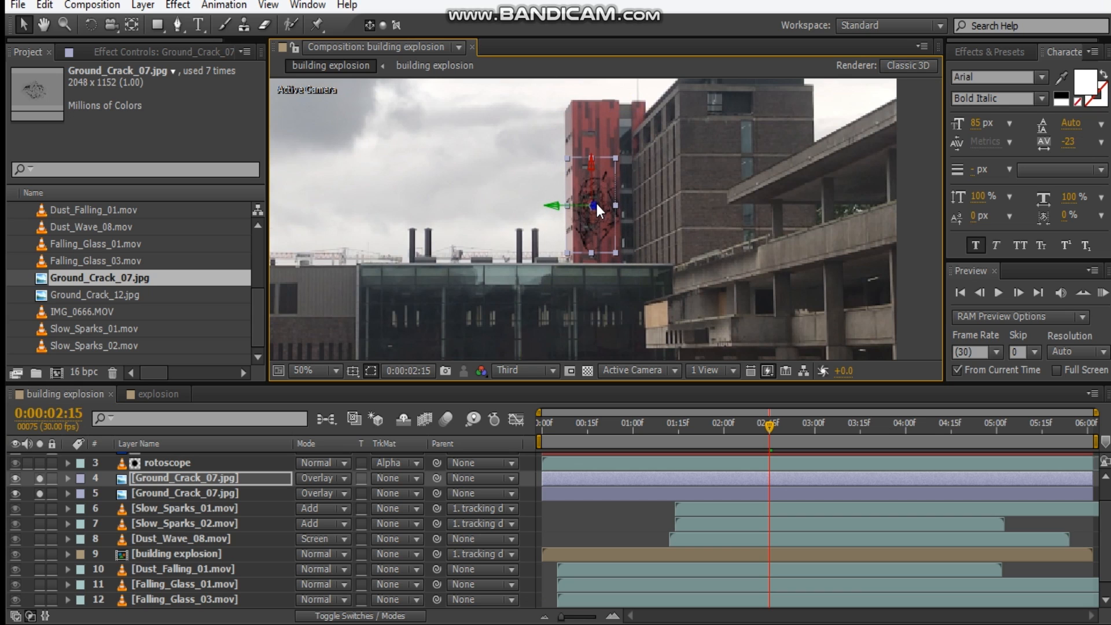
pyautogui.click(328, 369)
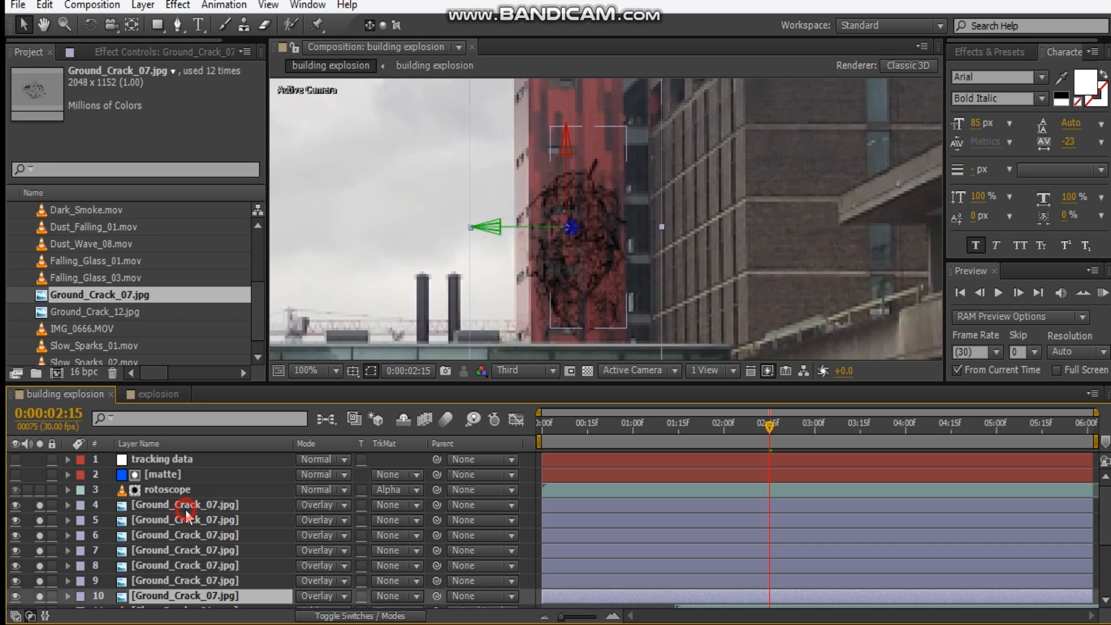
# Pre-compose the selected Ground_Crack_07 layers as 'cracks on red wall'.
pyautogui.rightClick(184, 505)
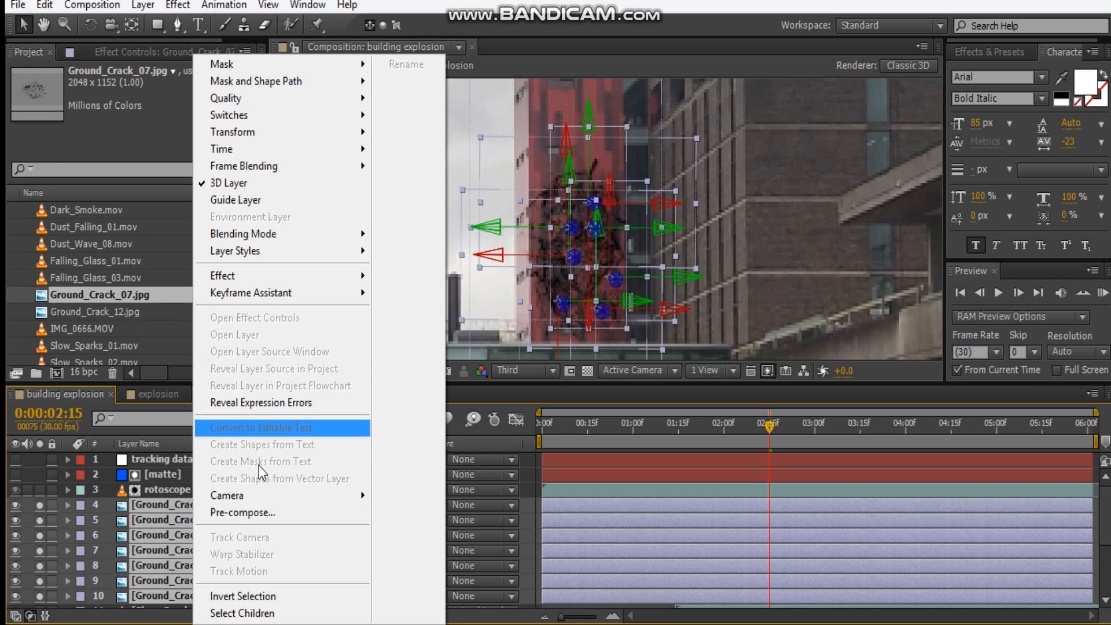
pyautogui.click(243, 512)
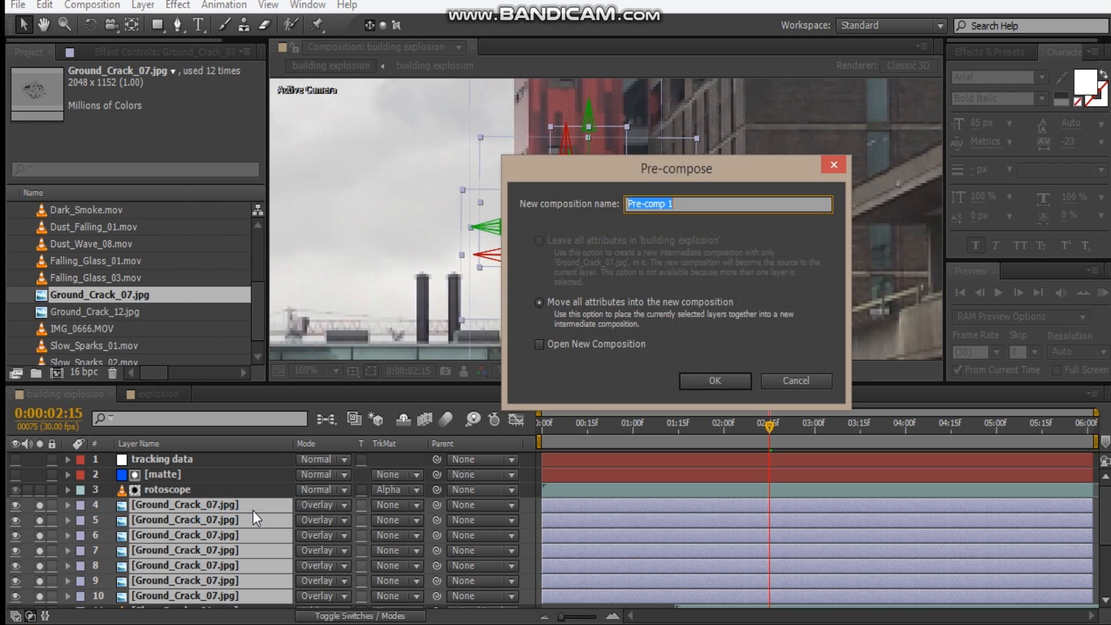
pyautogui.write('cracks n')
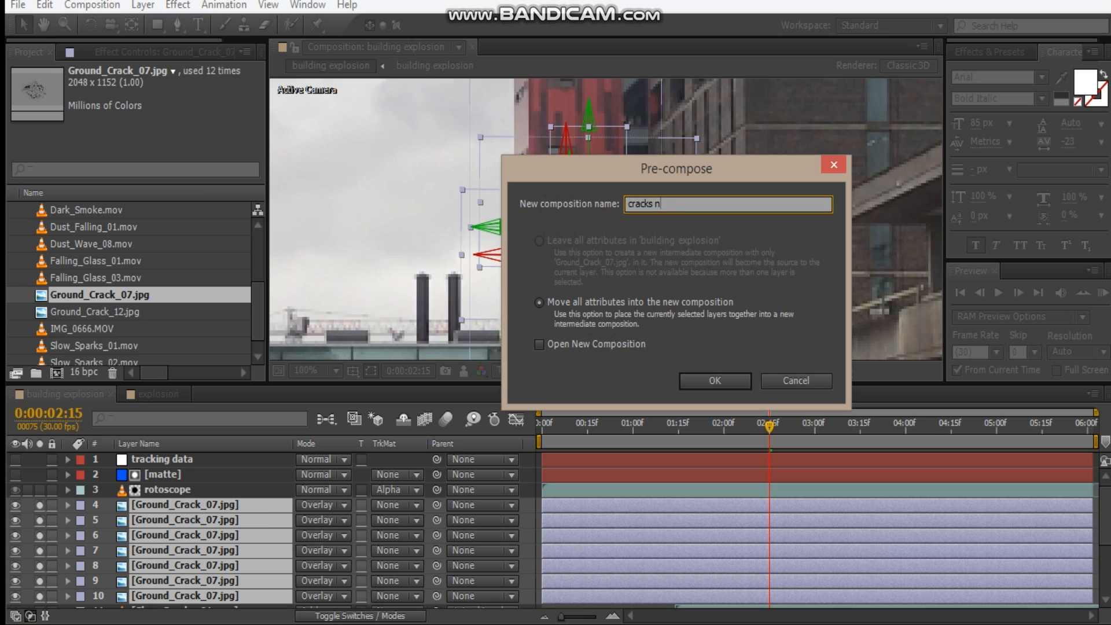
pyautogui.write('on red wall')
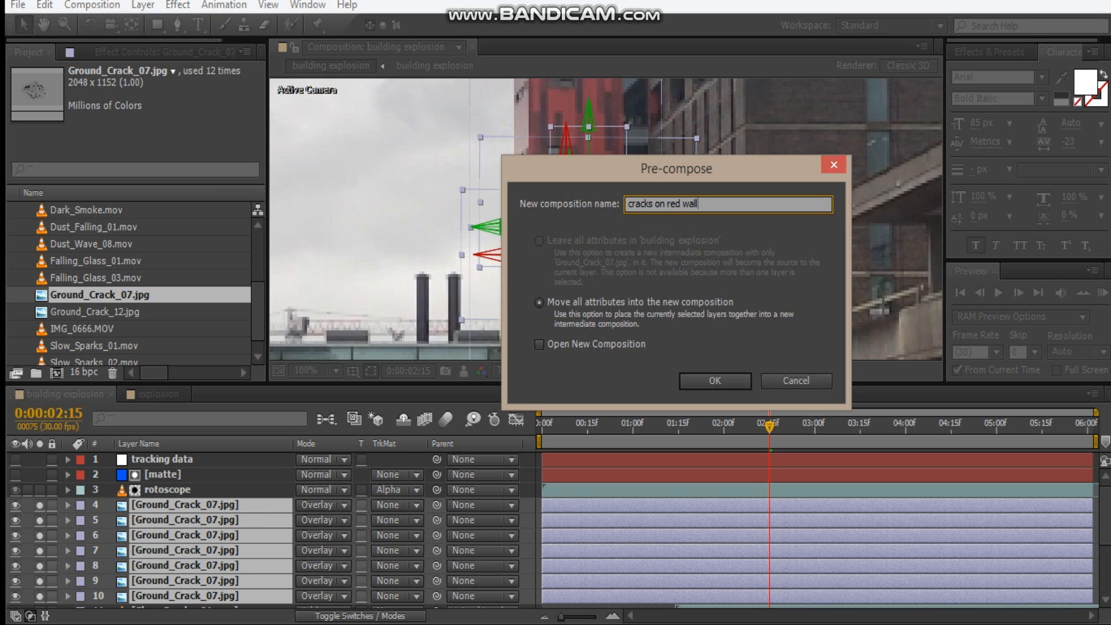
pyautogui.click(714, 381)
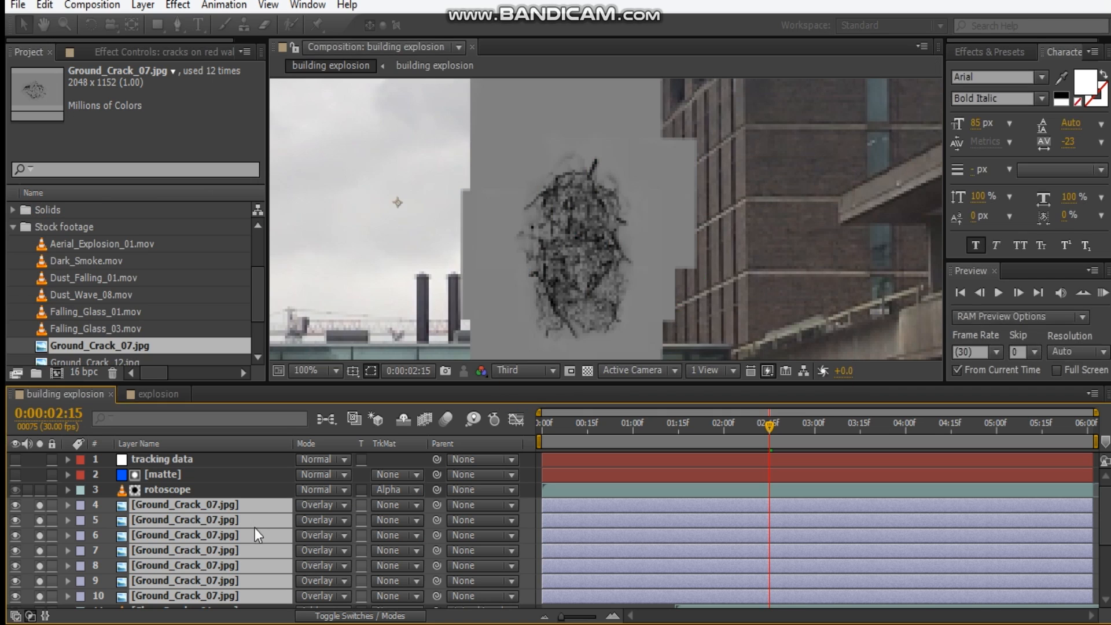
pyautogui.click(322, 504)
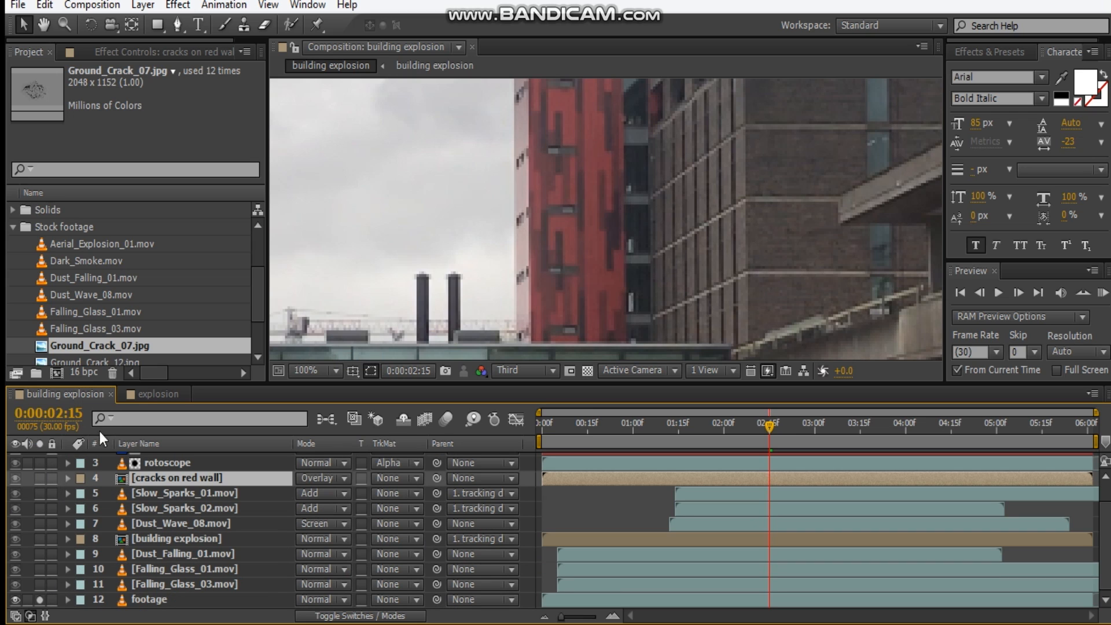
# Add Ground_Crack_12 in Overlay mode and place it beside the red wall.
pyautogui.click(99, 312)
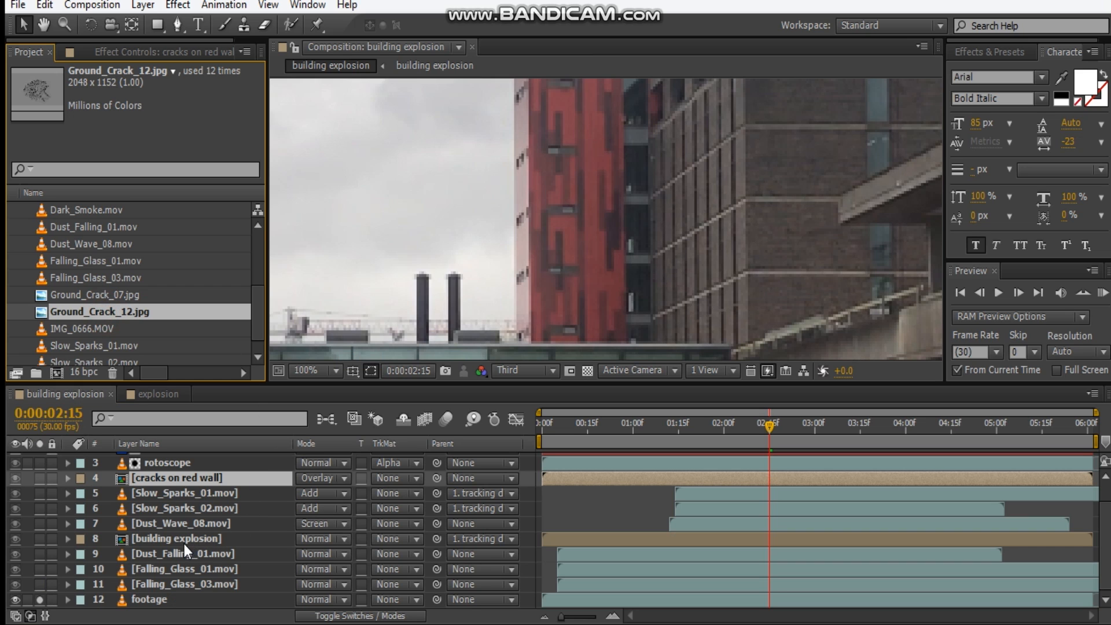
pyautogui.moveTo(175, 539)
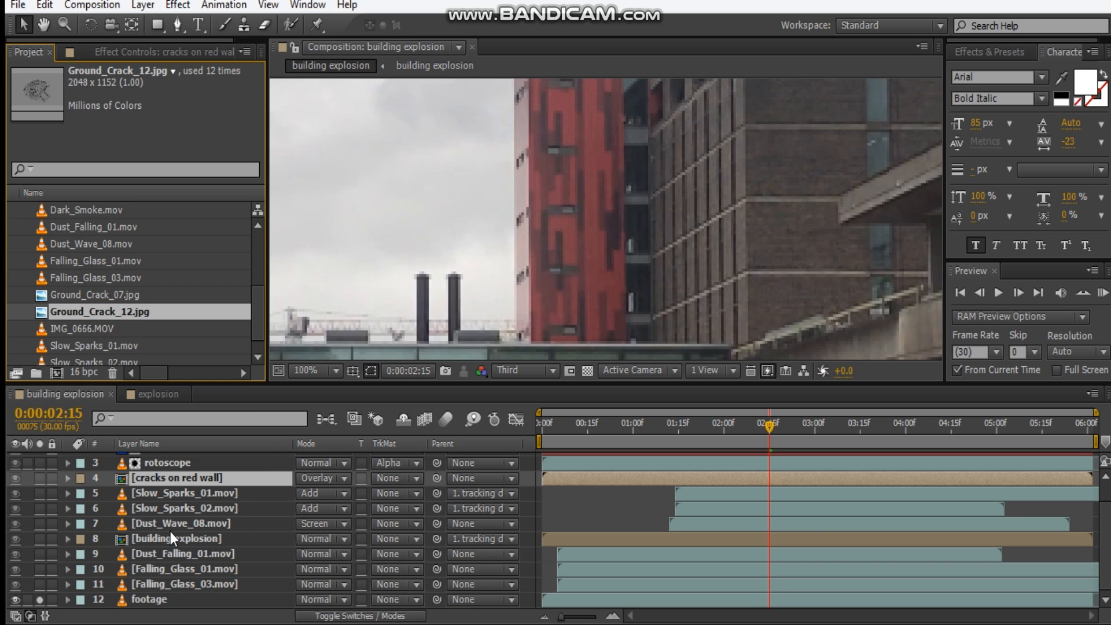
pyautogui.click(305, 370)
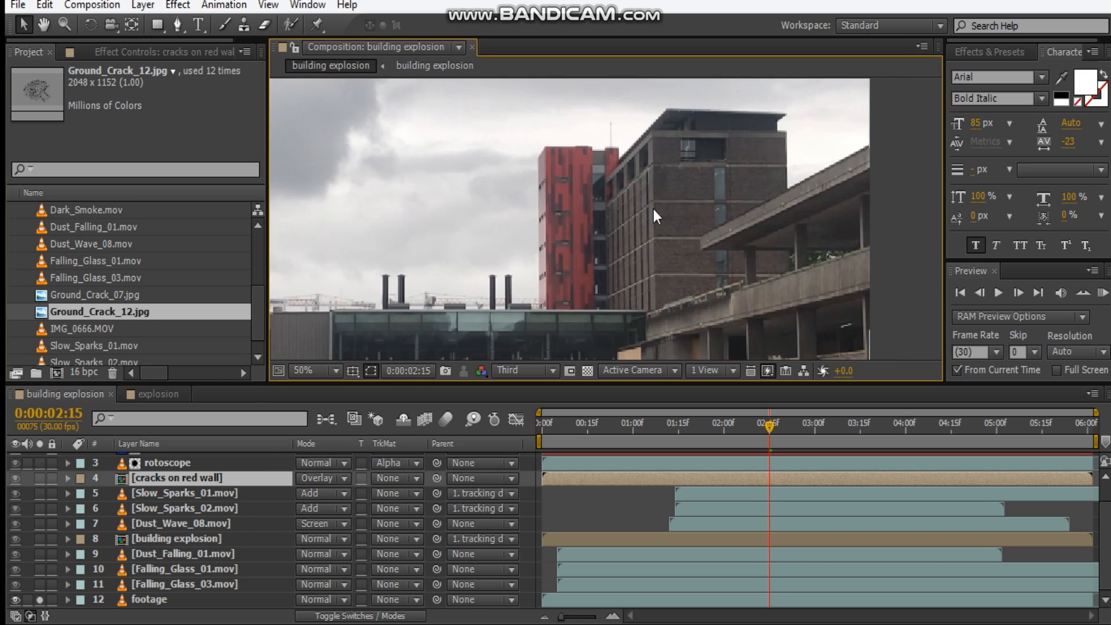
pyautogui.moveTo(177, 513)
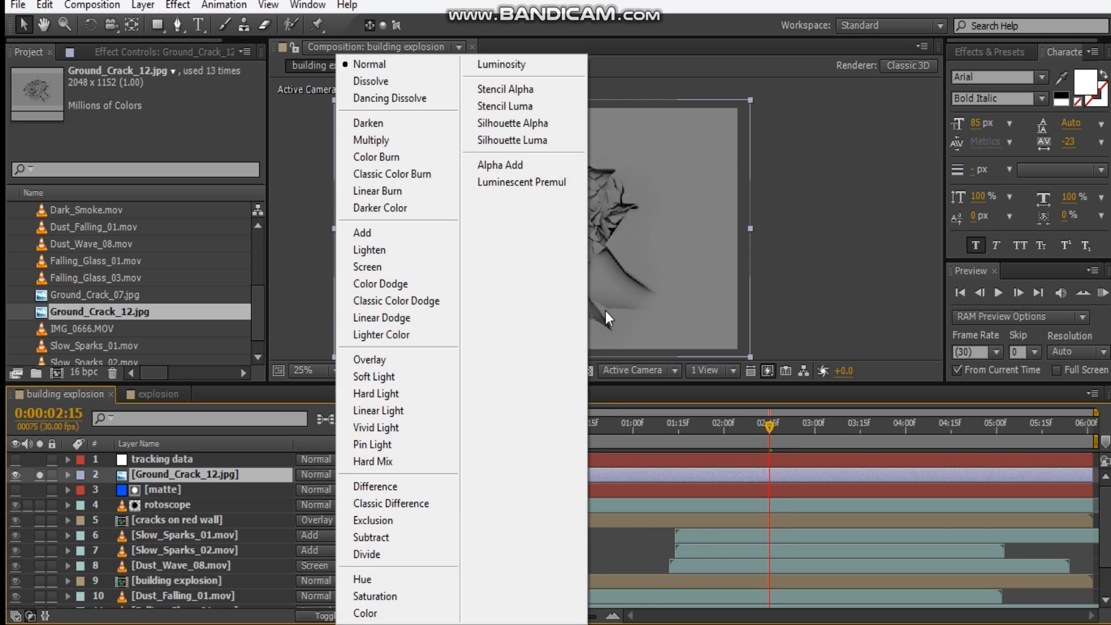
pyautogui.click(369, 359)
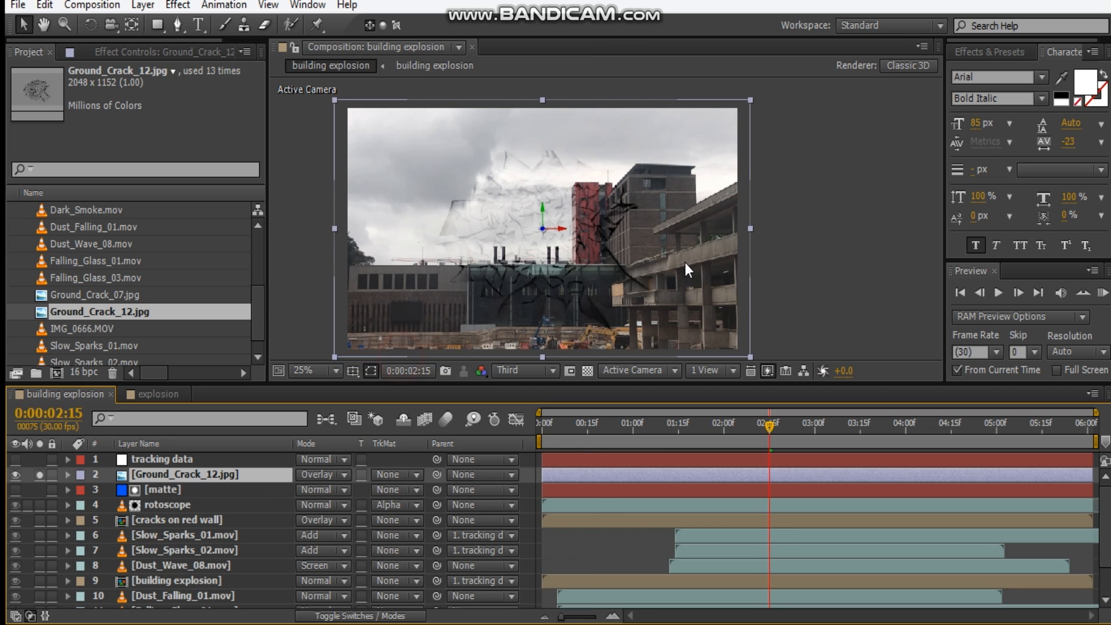
pyautogui.moveTo(752, 109)
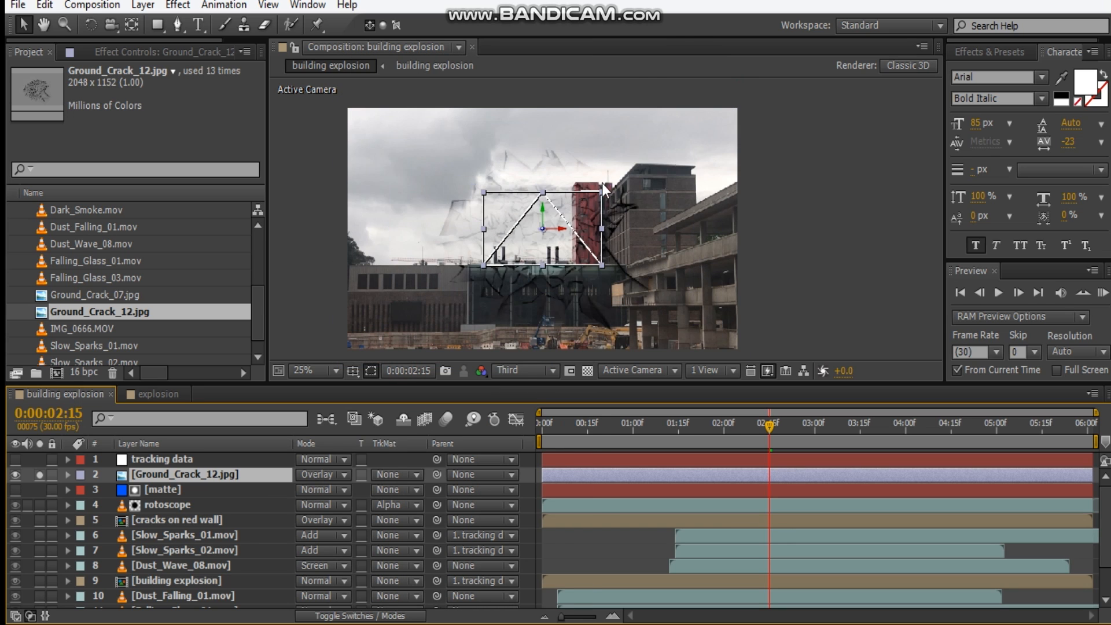
pyautogui.click(303, 369)
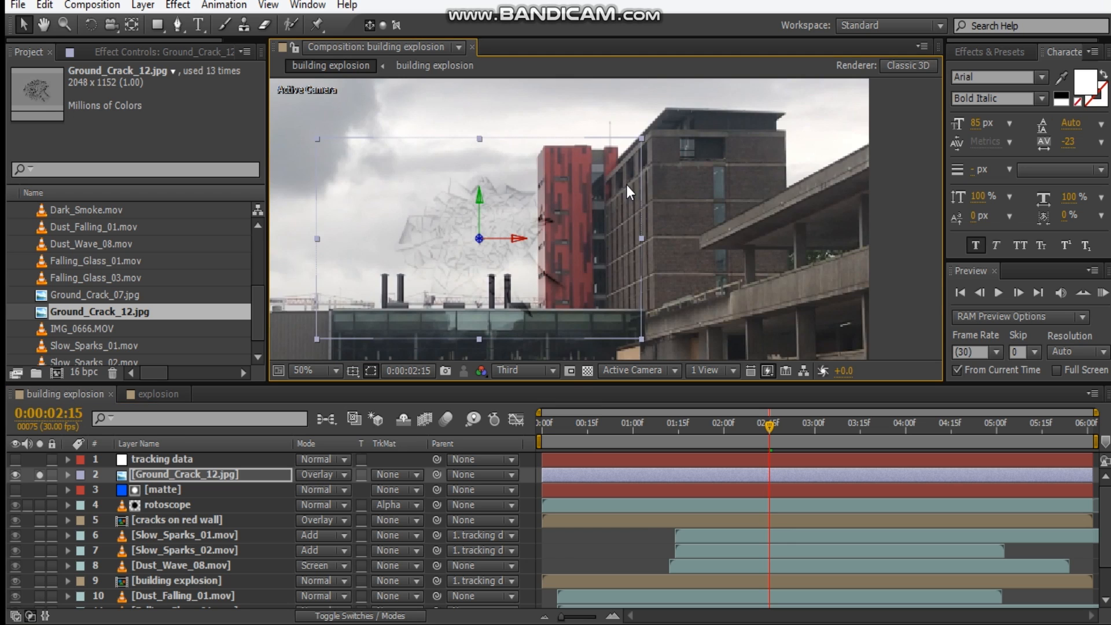
# Duplicate the Ground_Crack_12 layer into several Overlay copies across the building.
pyautogui.click(303, 370)
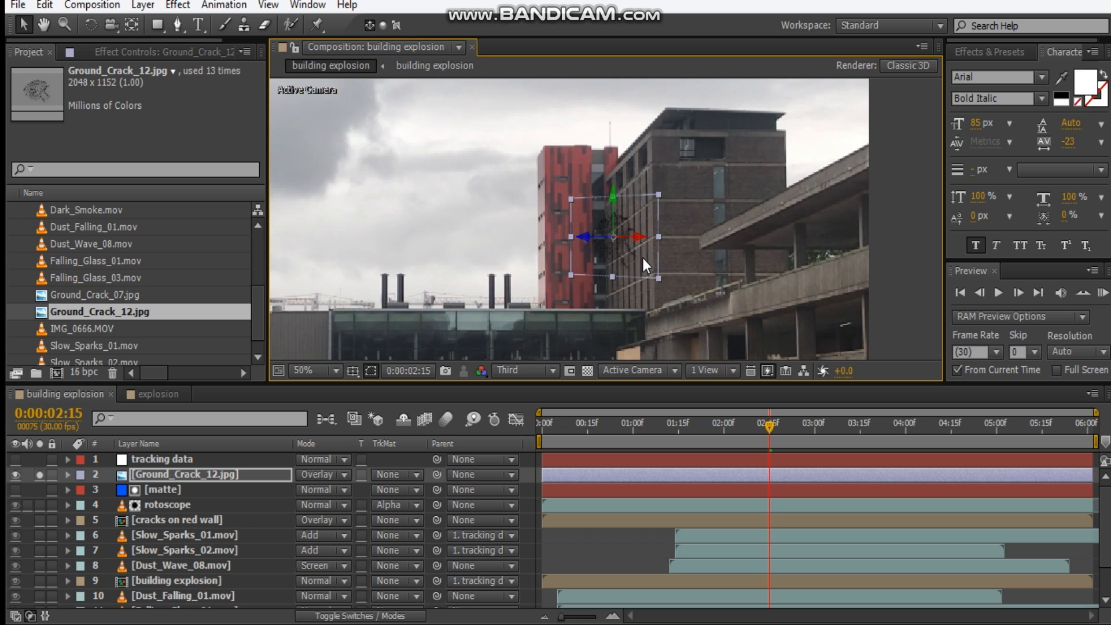
pyautogui.click(303, 370)
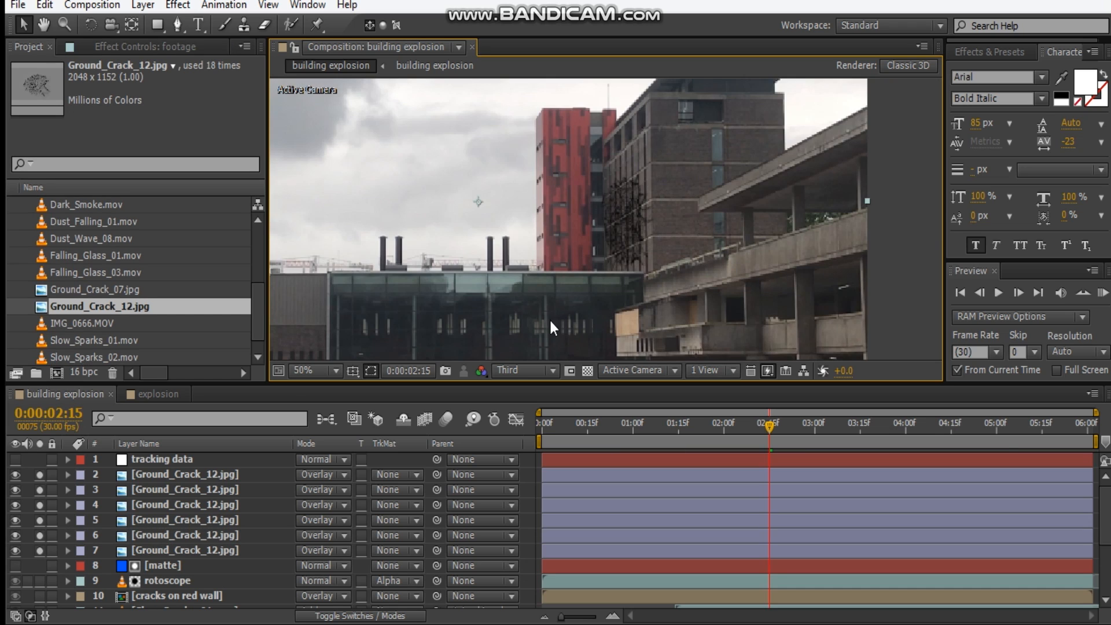
pyautogui.moveTo(256, 502)
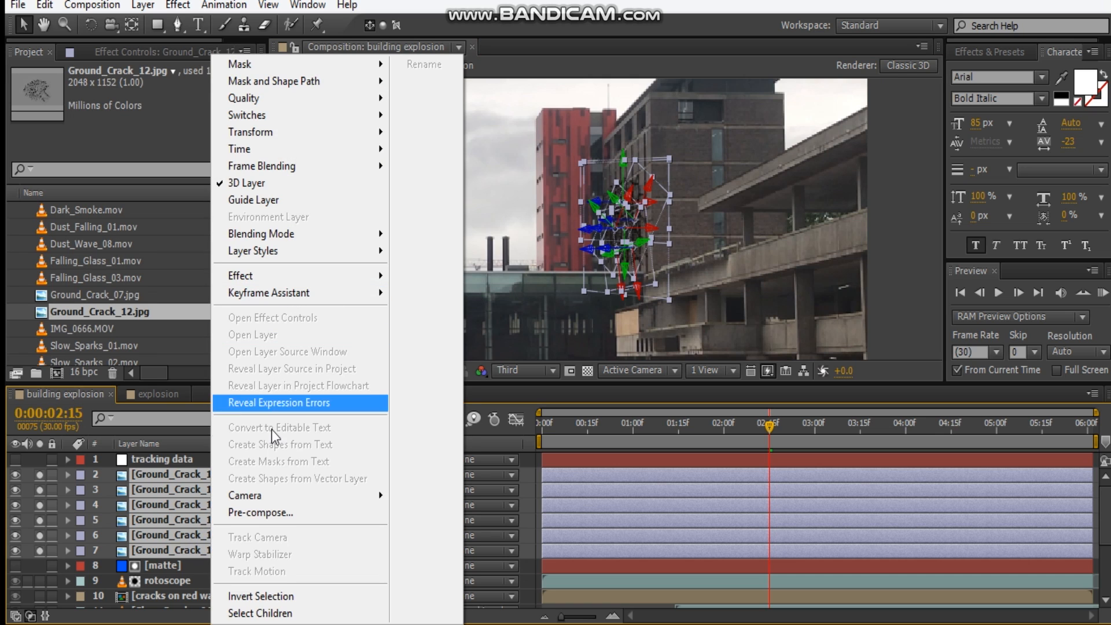
# Pre-compose the Ground_Crack_12 copies into a composition named 'cracks on roto'.
pyautogui.click(260, 512)
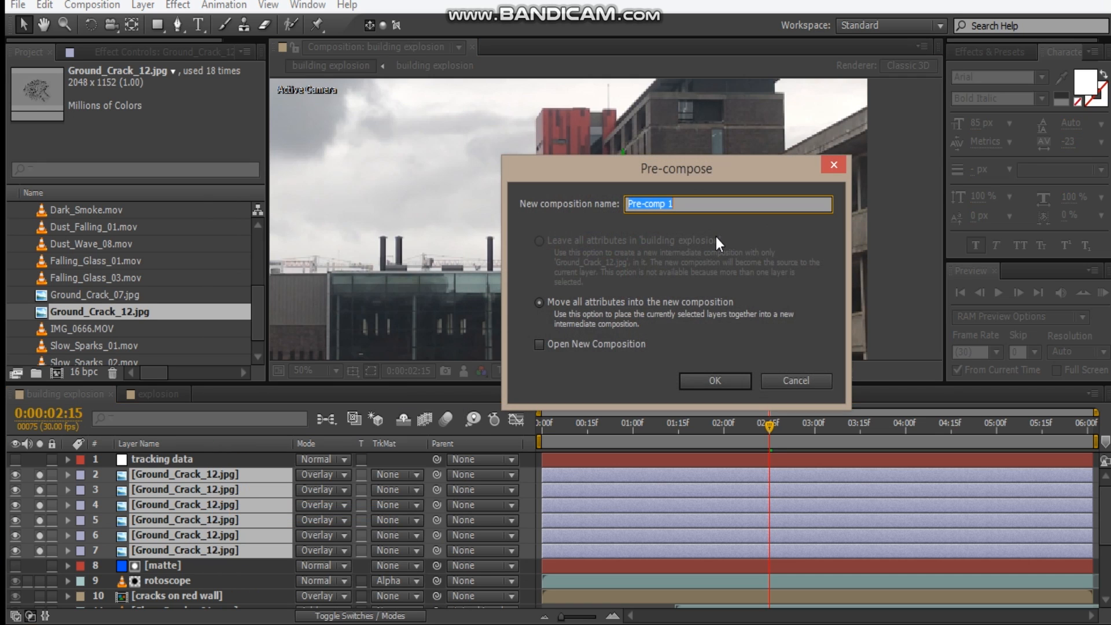
pyautogui.write('cracks on r')
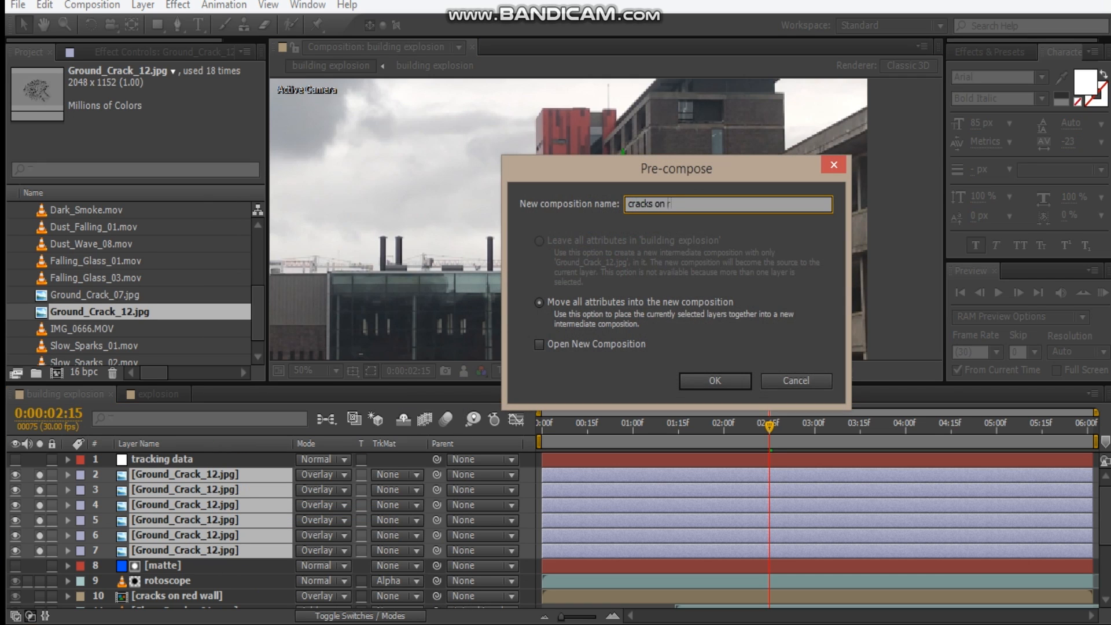
pyautogui.click(713, 381)
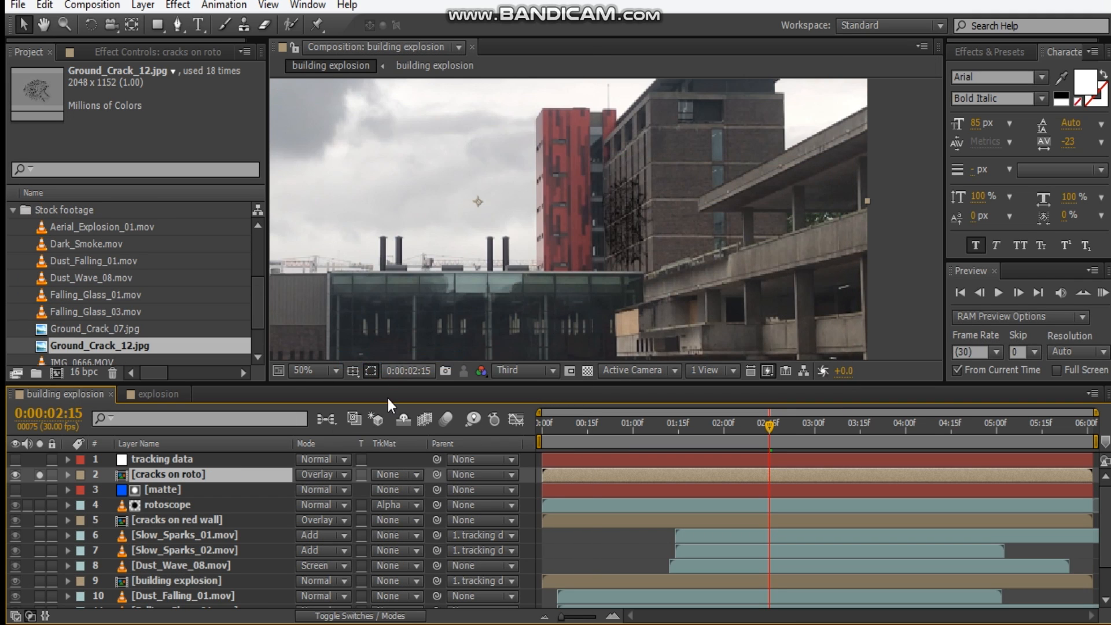
# Parent the crack precompositions to the 'tracking data' layer.
pyautogui.click(176, 519)
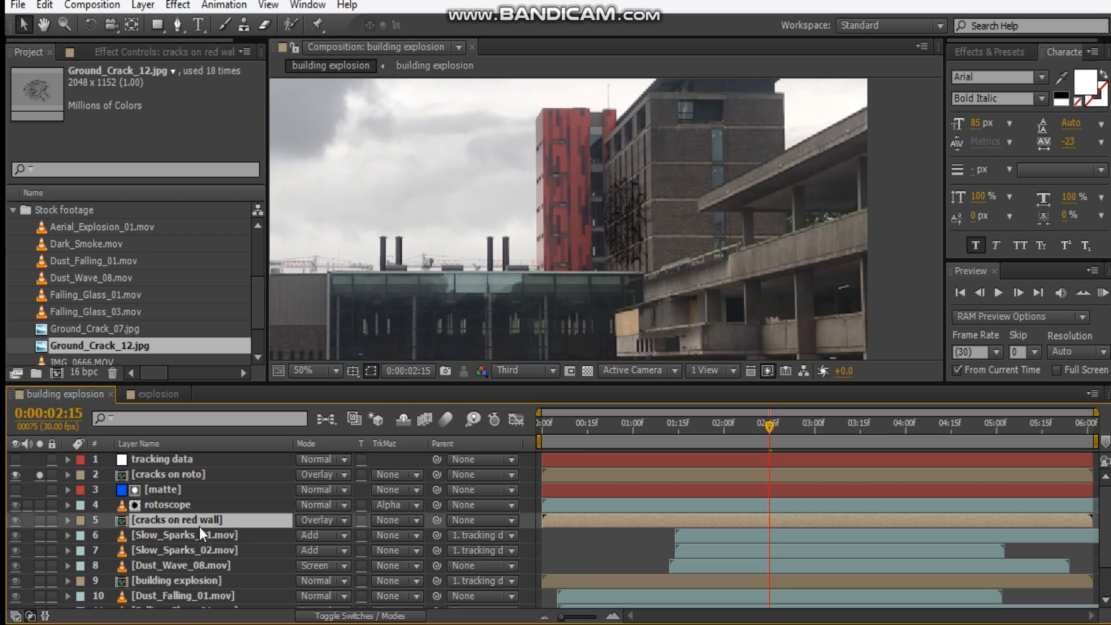
pyautogui.scroll(-3)
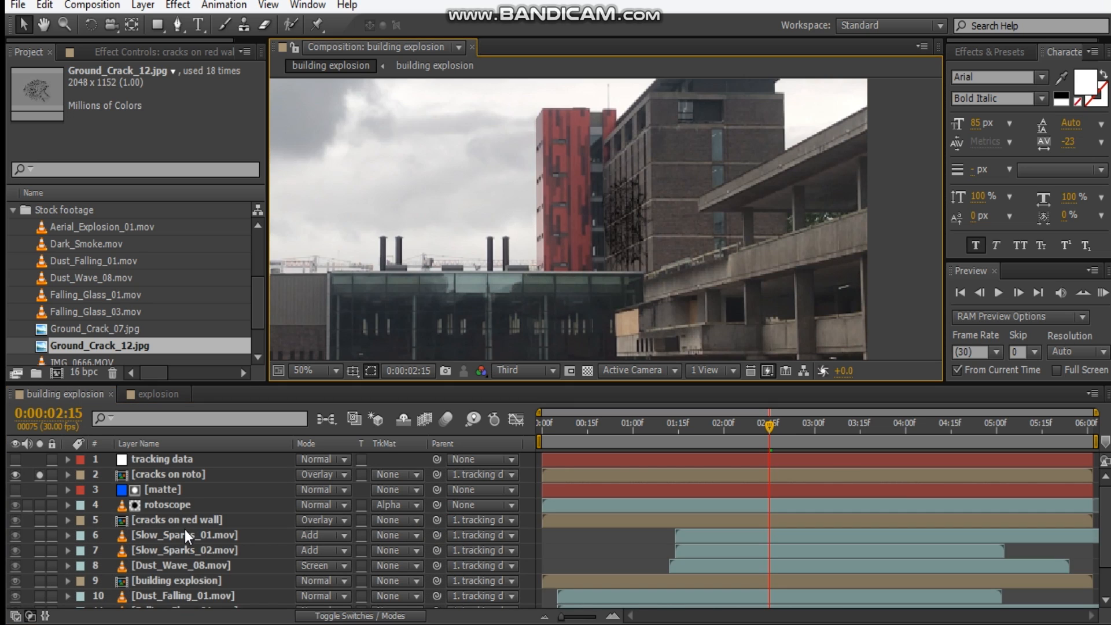
pyautogui.scroll(-3)
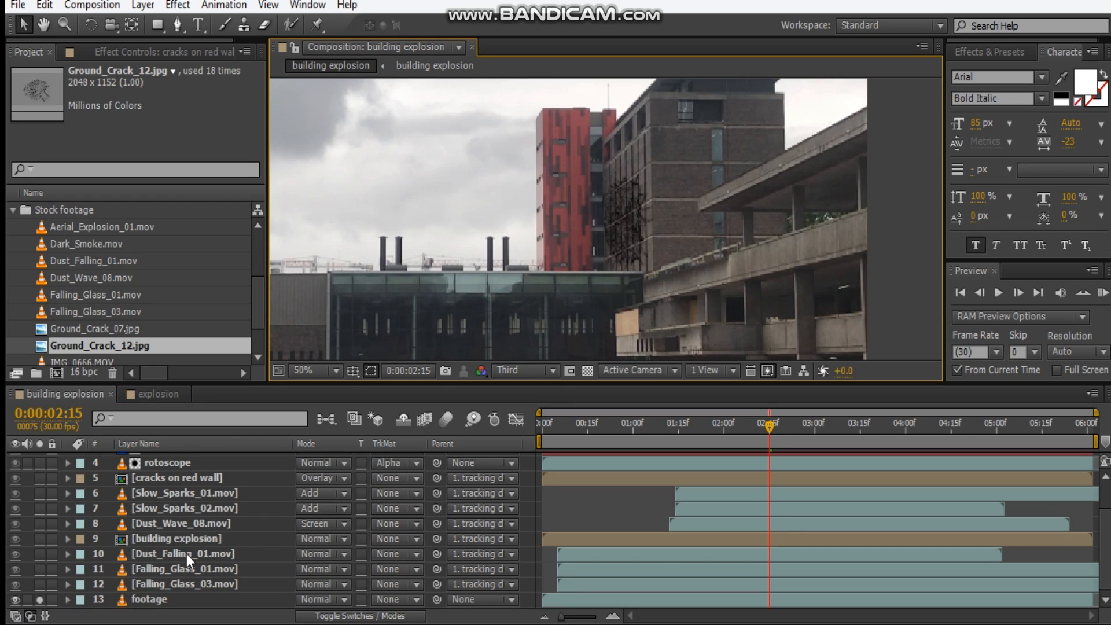
pyautogui.moveTo(201, 559)
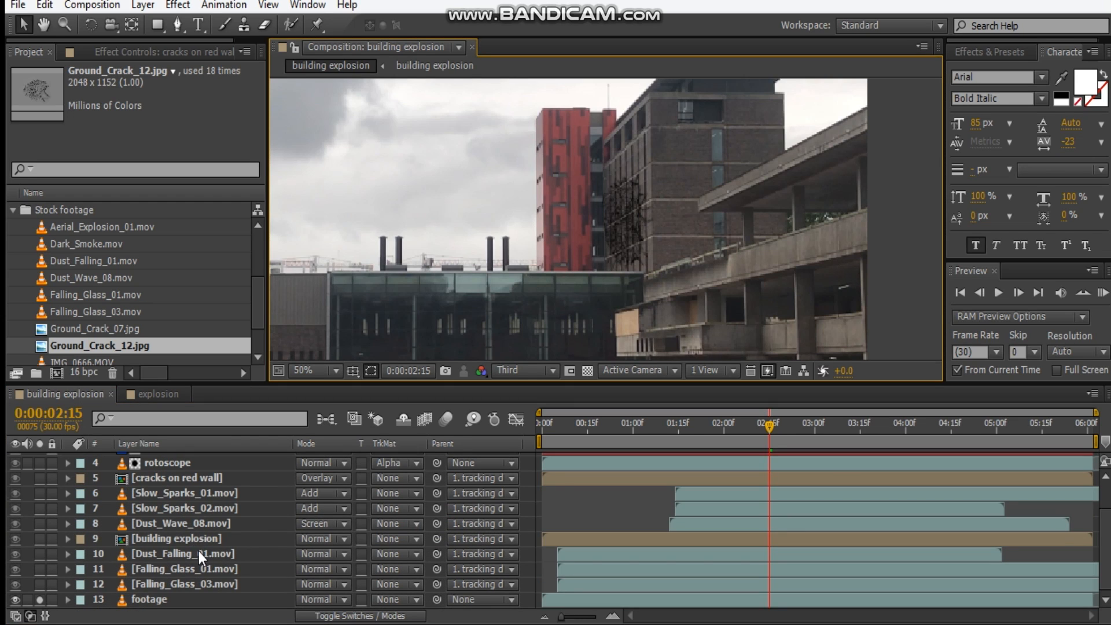
pyautogui.moveTo(613, 315)
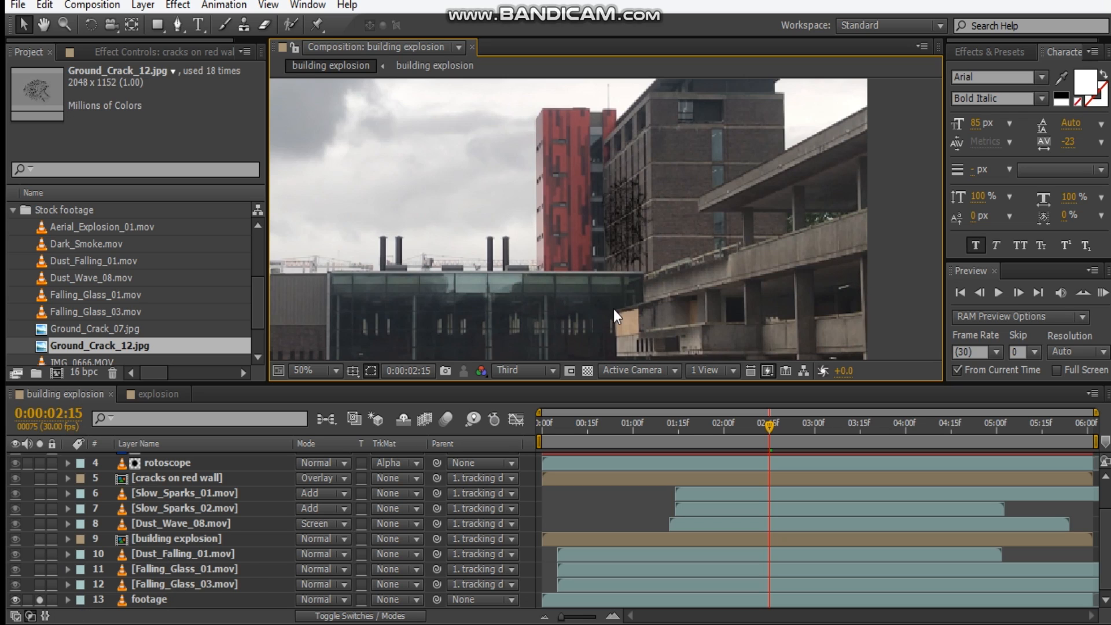
pyautogui.moveTo(85, 252)
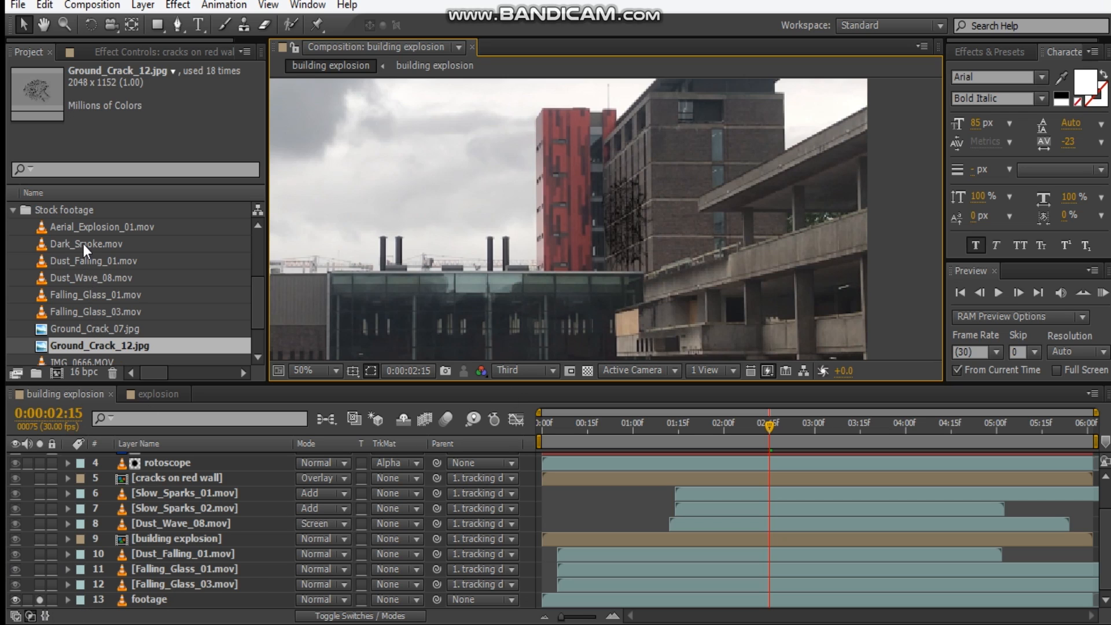
# Add Dark_Smoke.mov with a subtract mask feathered to 49 px, then time-stretch it.
pyautogui.click(86, 244)
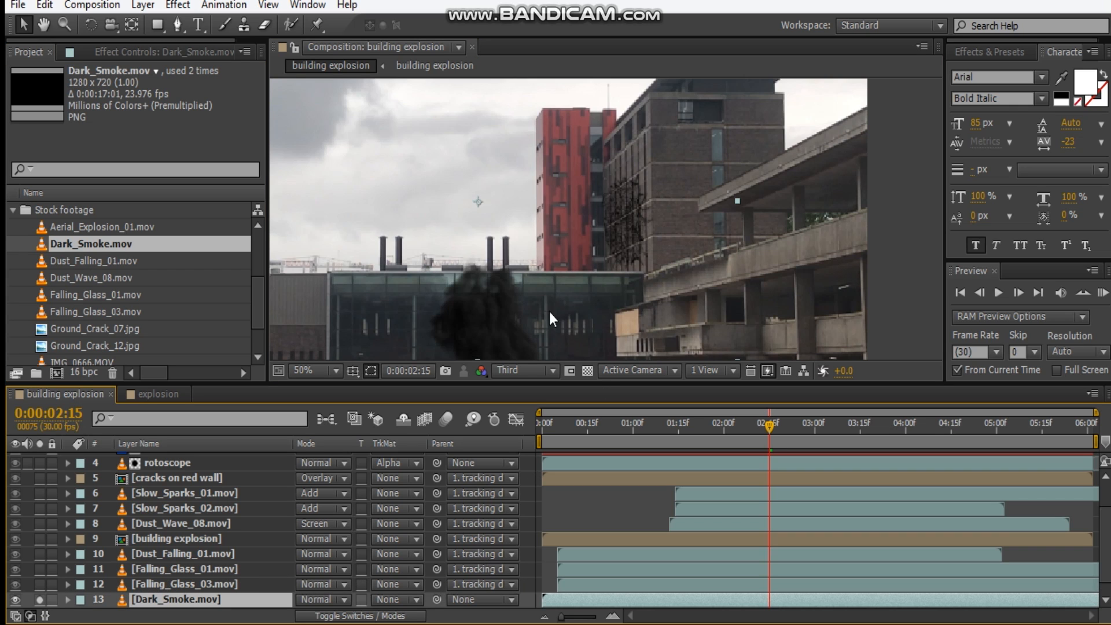
pyautogui.click(319, 370)
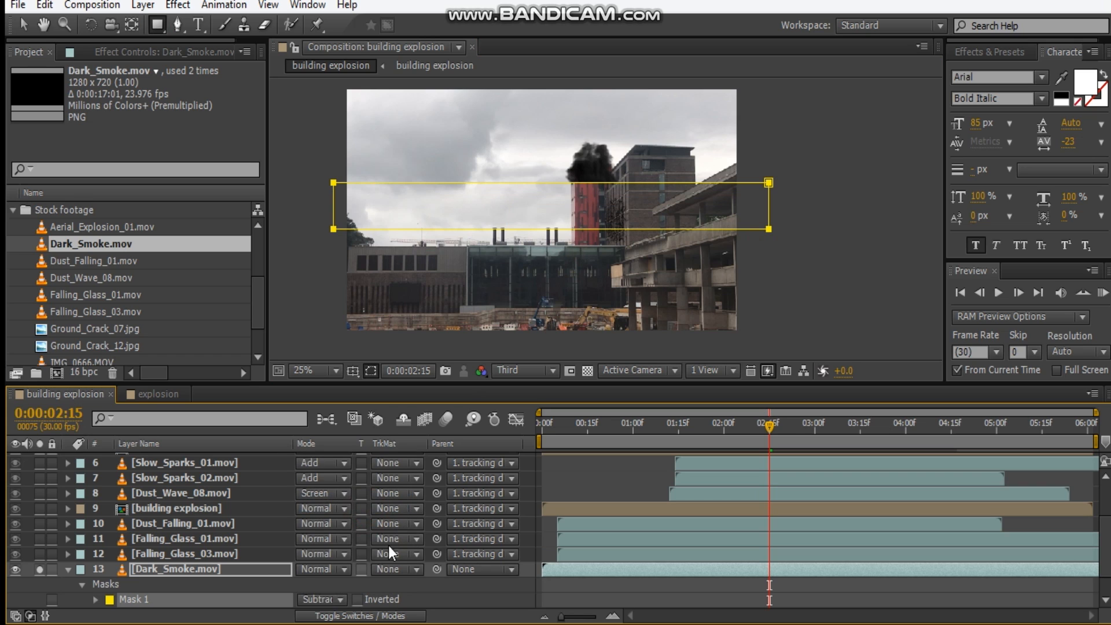
pyautogui.click(95, 584)
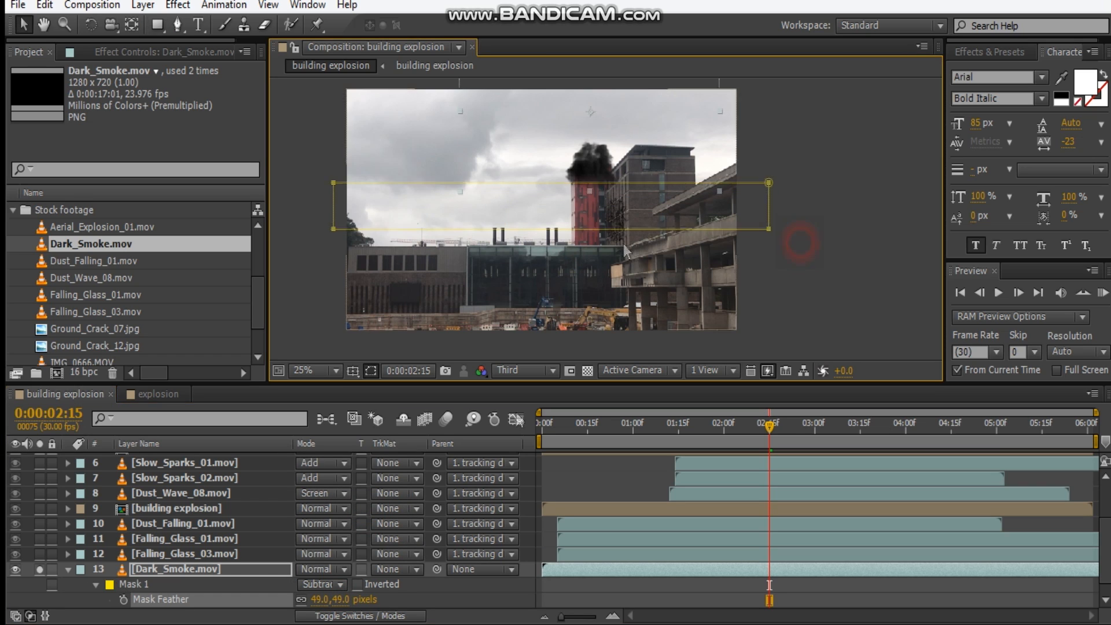
pyautogui.rightClick(176, 568)
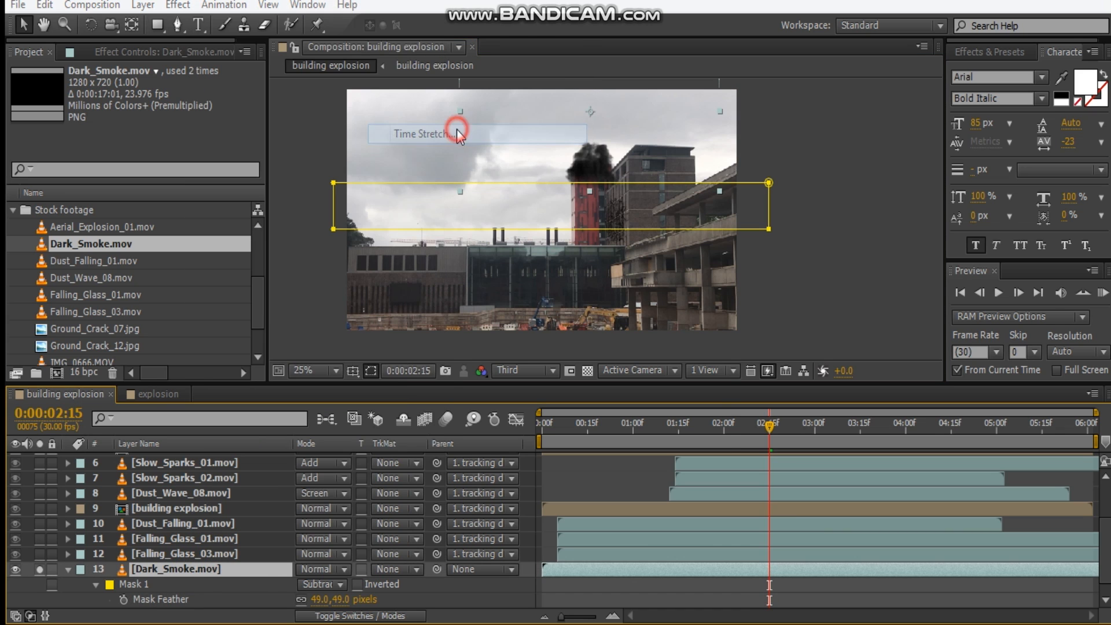
pyautogui.click(422, 133)
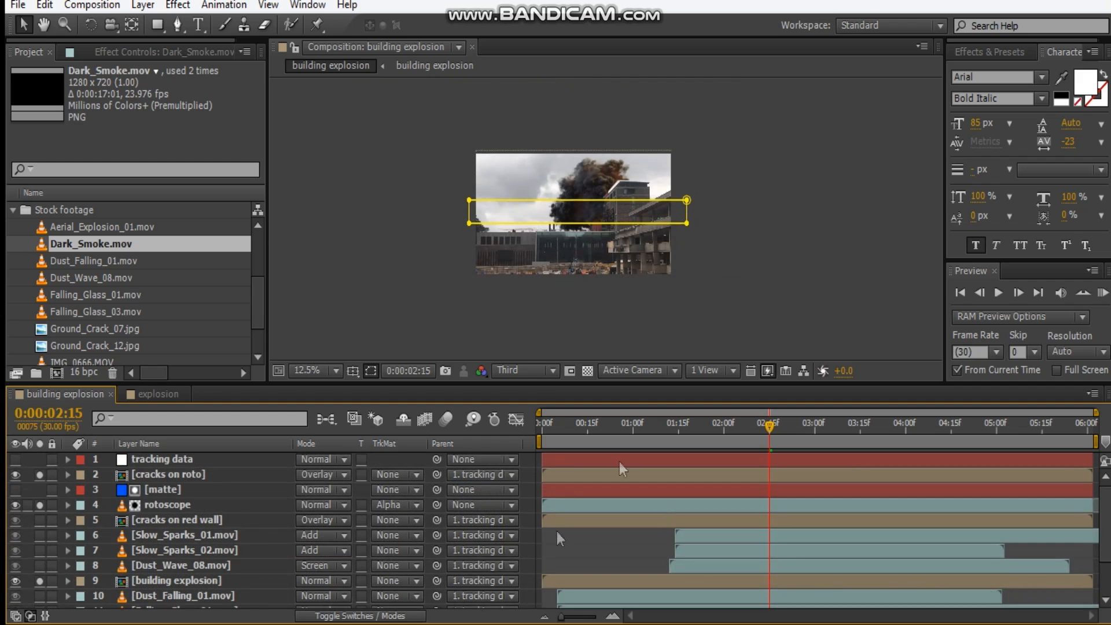
# Shift the Dark_Smoke.mov layer later in the timeline so the smoke rises behind the tower.
pyautogui.click(306, 369)
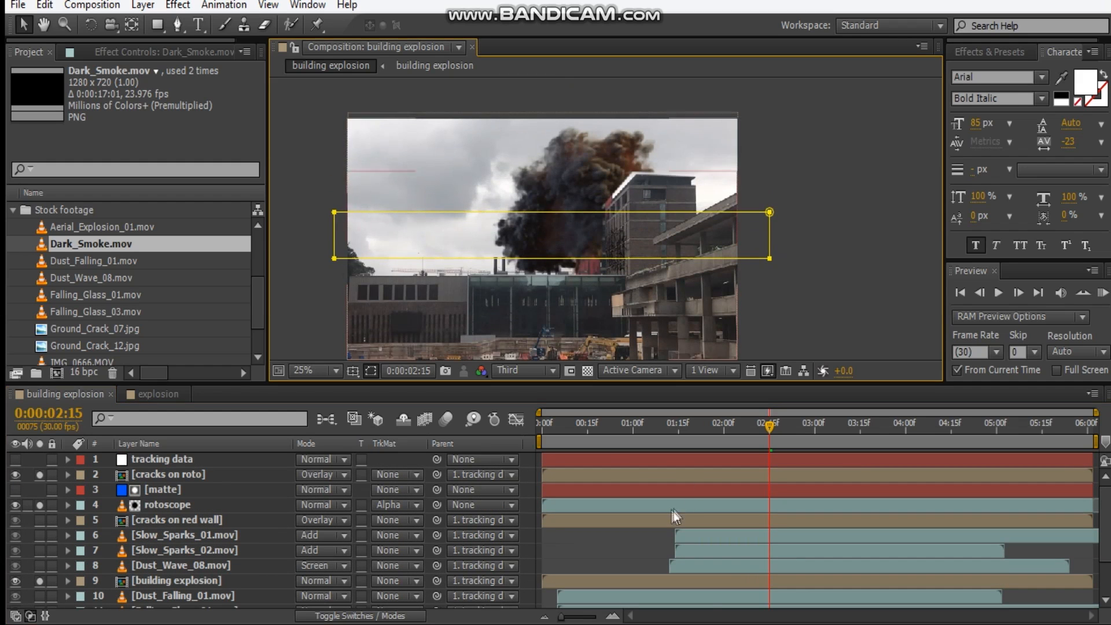
pyautogui.scroll(-3)
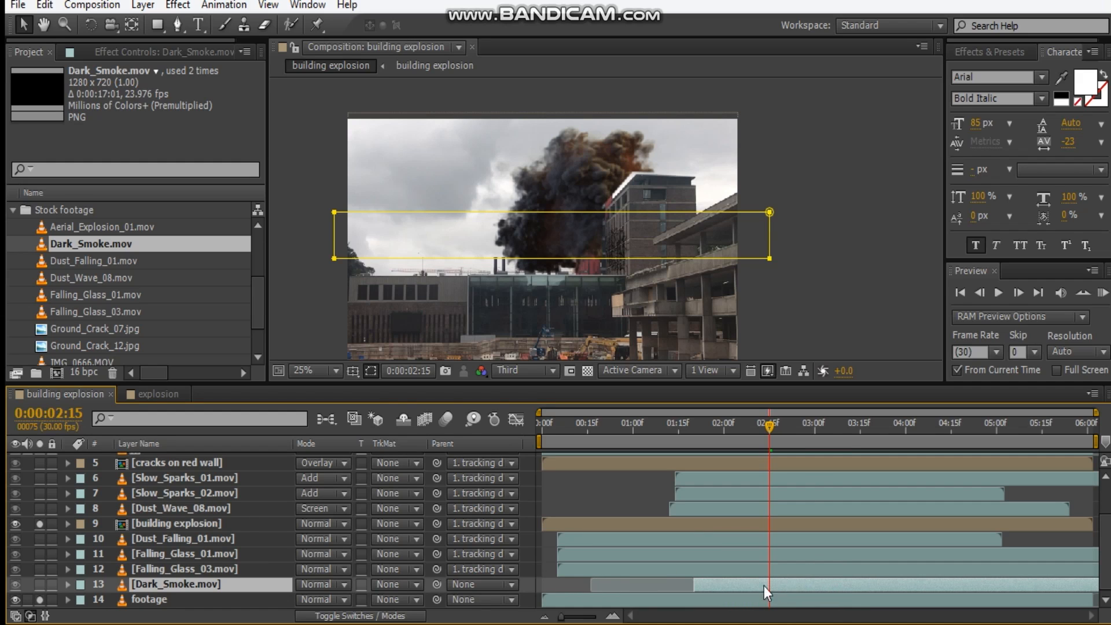
pyautogui.moveTo(46, 593)
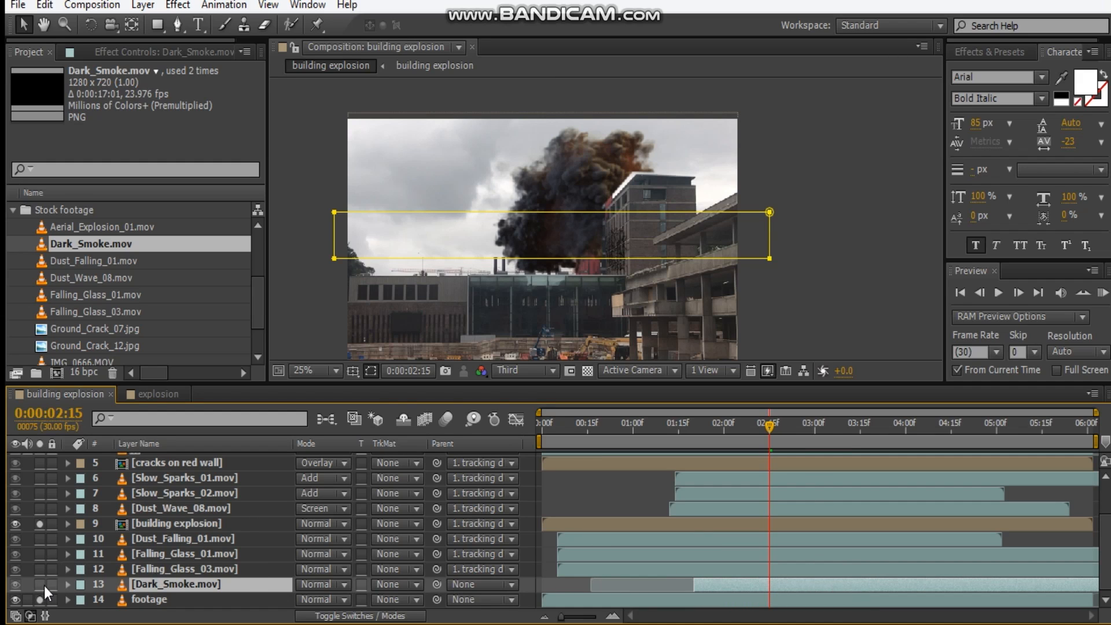
pyautogui.click(177, 584)
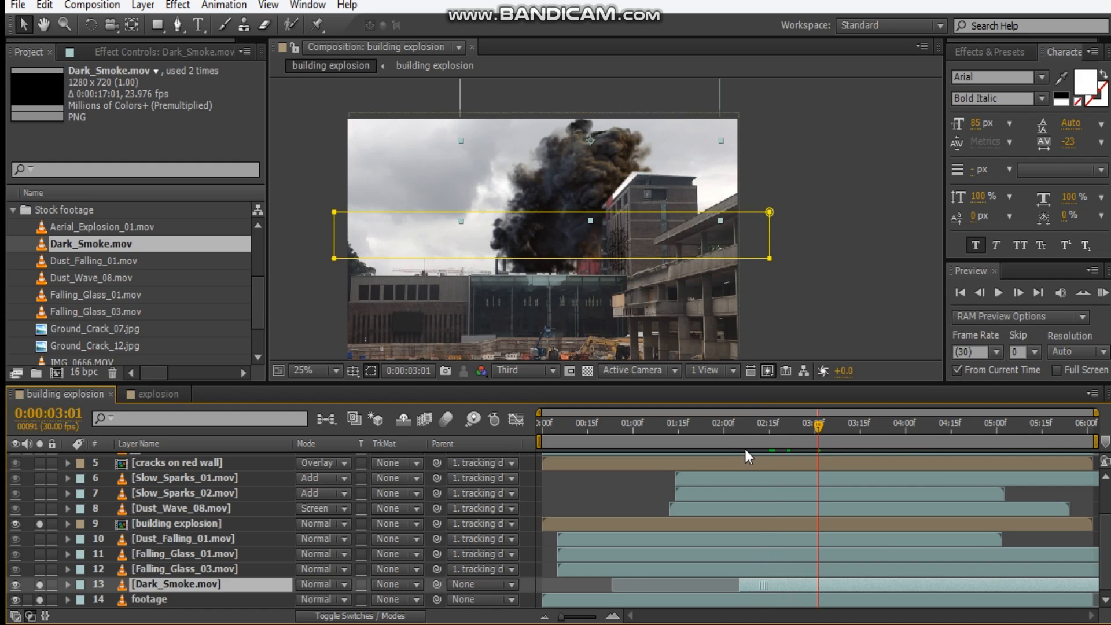
pyautogui.moveTo(750, 443)
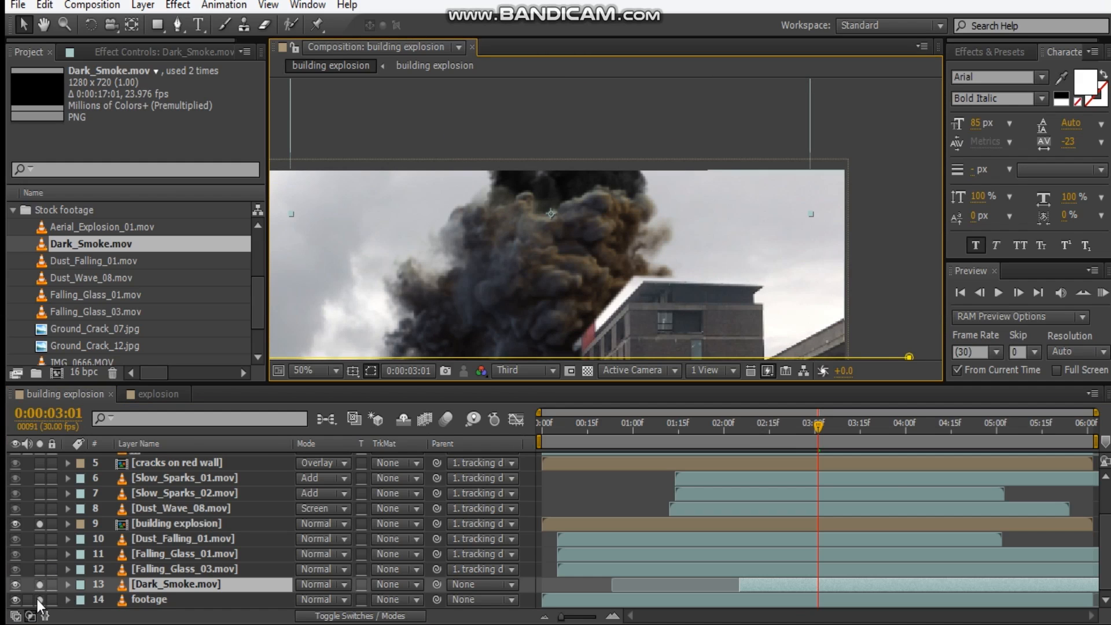
pyautogui.moveTo(586, 281)
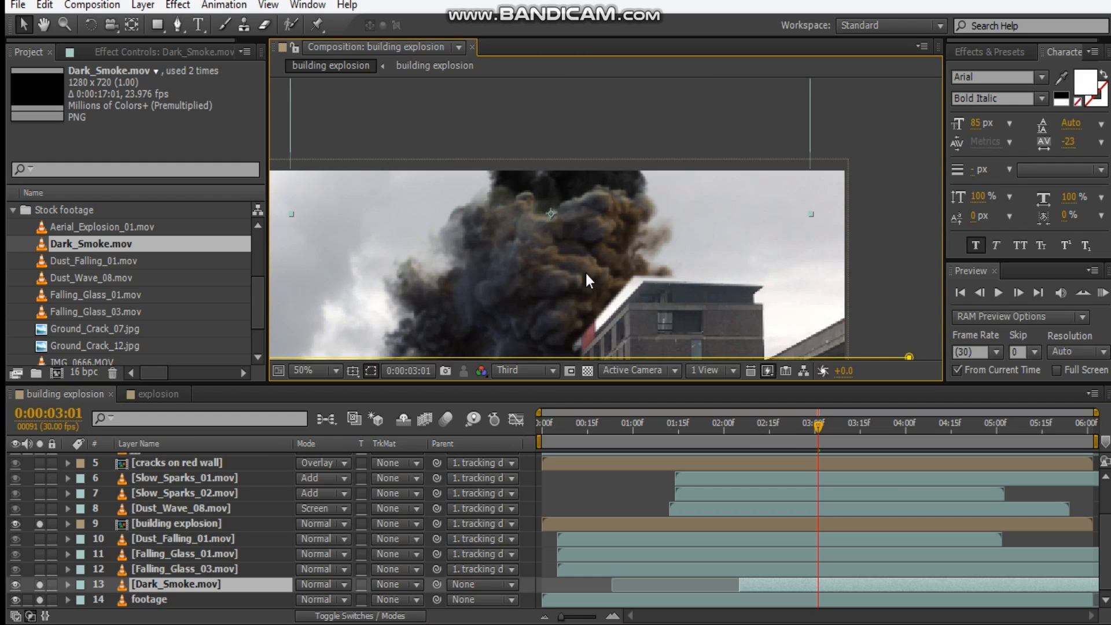
pyautogui.moveTo(131, 83)
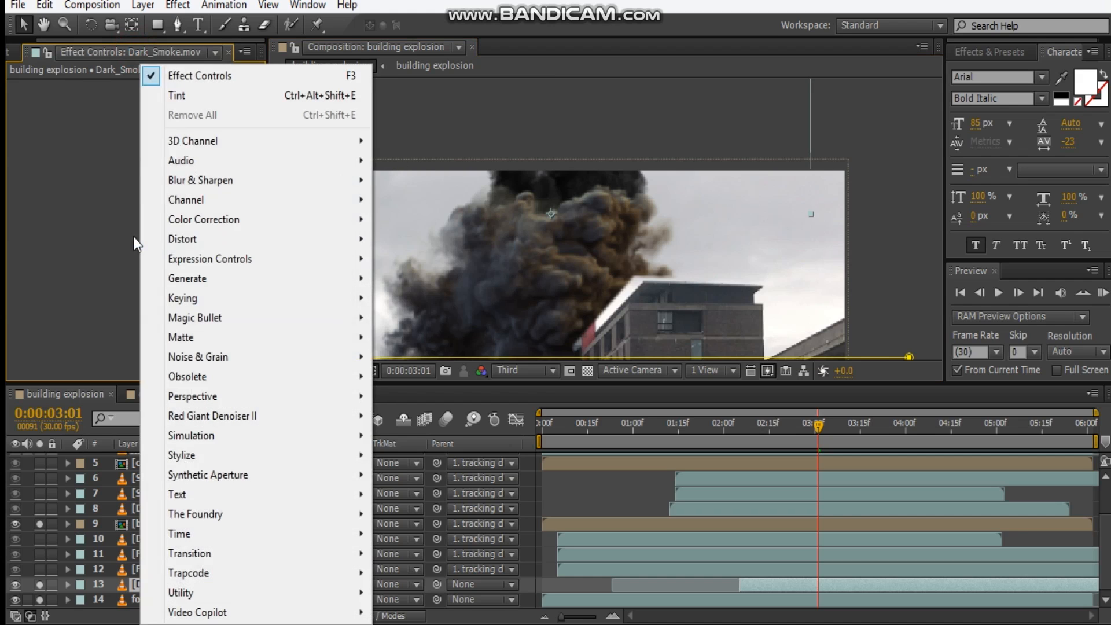
pyautogui.moveTo(203, 219)
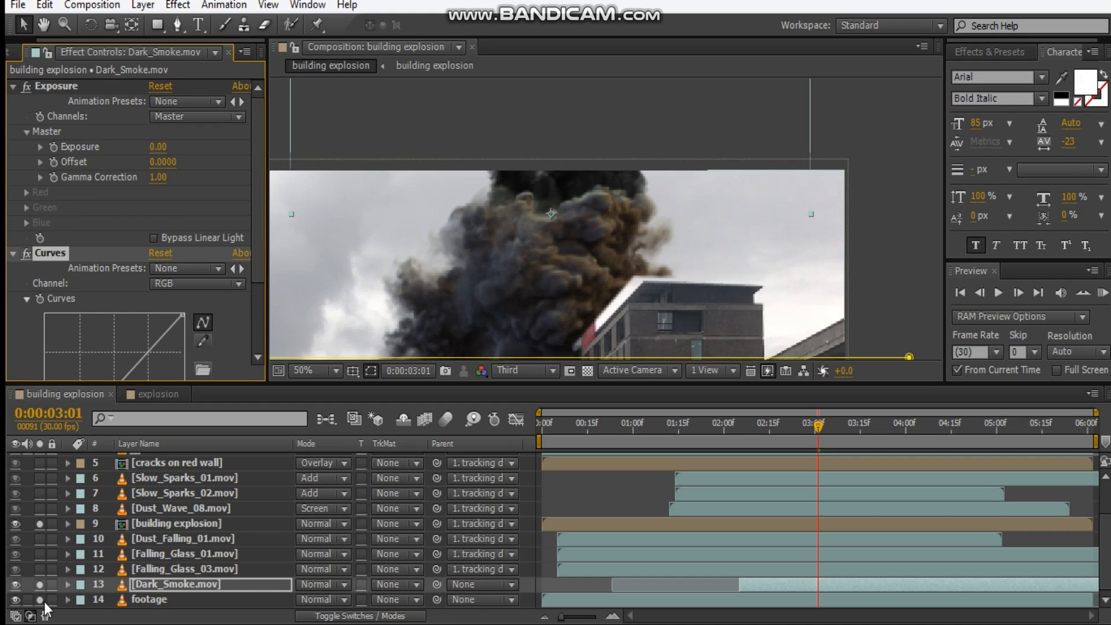
pyautogui.moveTo(579, 234)
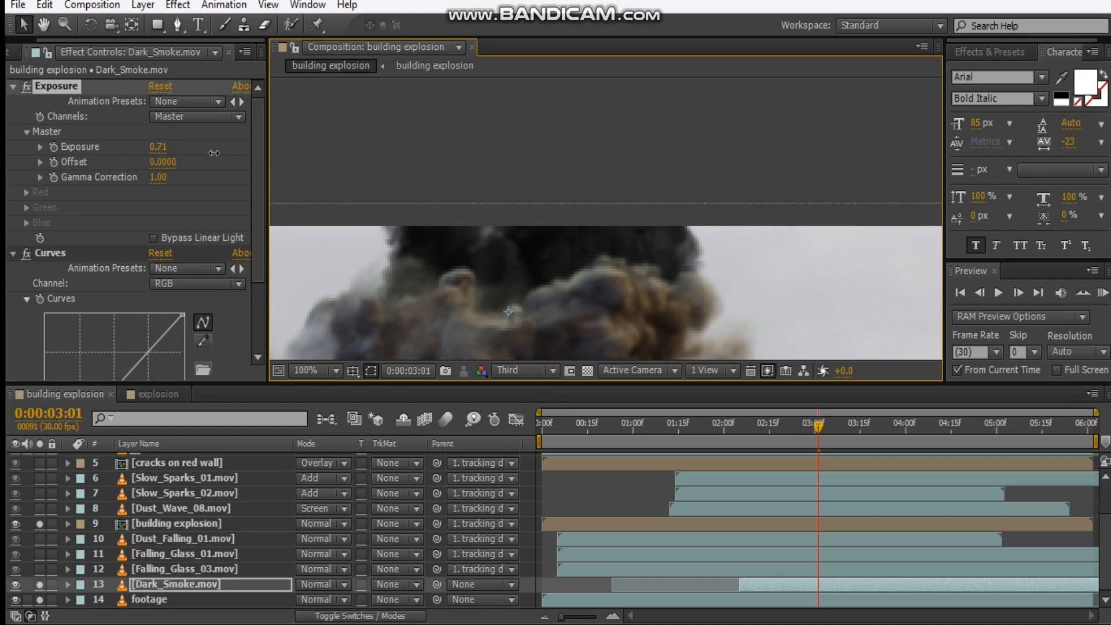
# Test the smoke's Exposure and reset the green Curves channel to a straight line.
pyautogui.moveTo(158, 146); pyautogui.dragTo(162, 147)
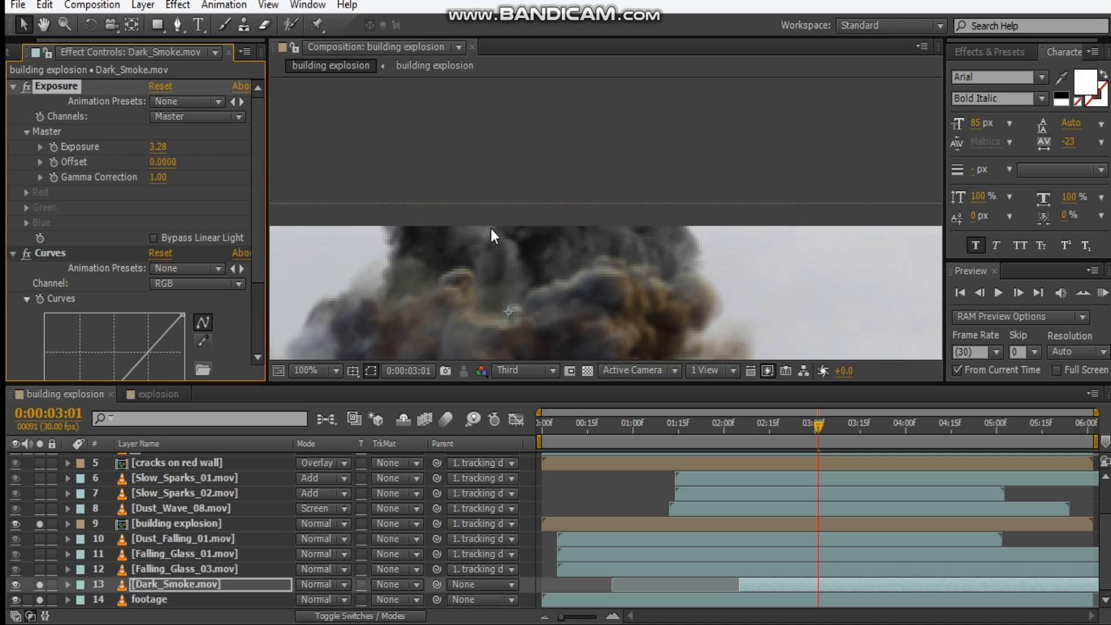
pyautogui.moveTo(158, 147); pyautogui.dragTo(121, 147)
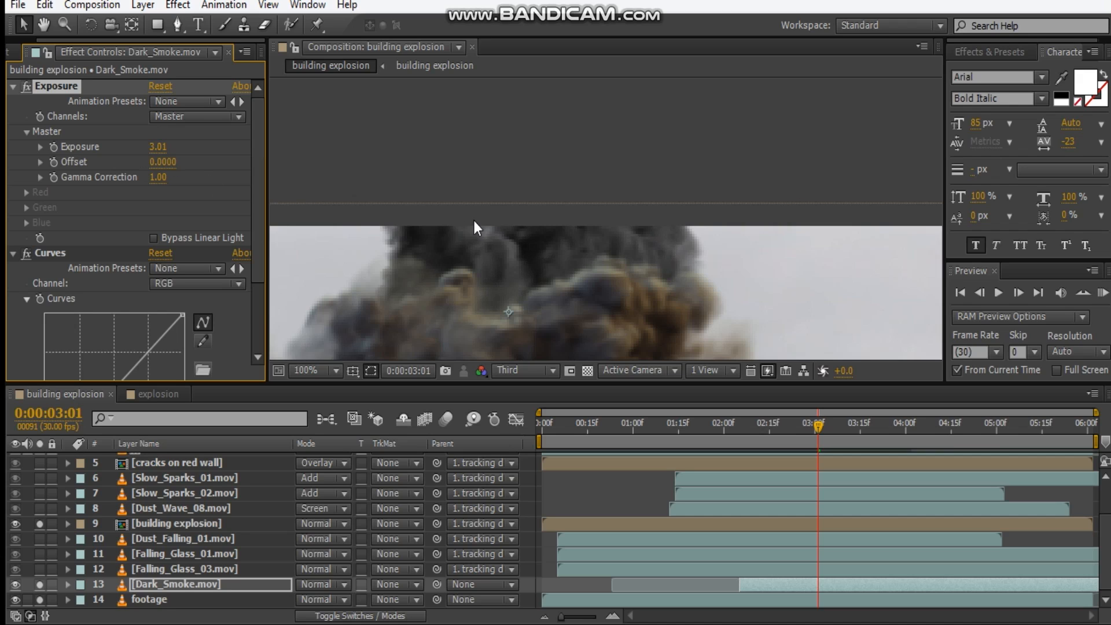
pyautogui.click(304, 369)
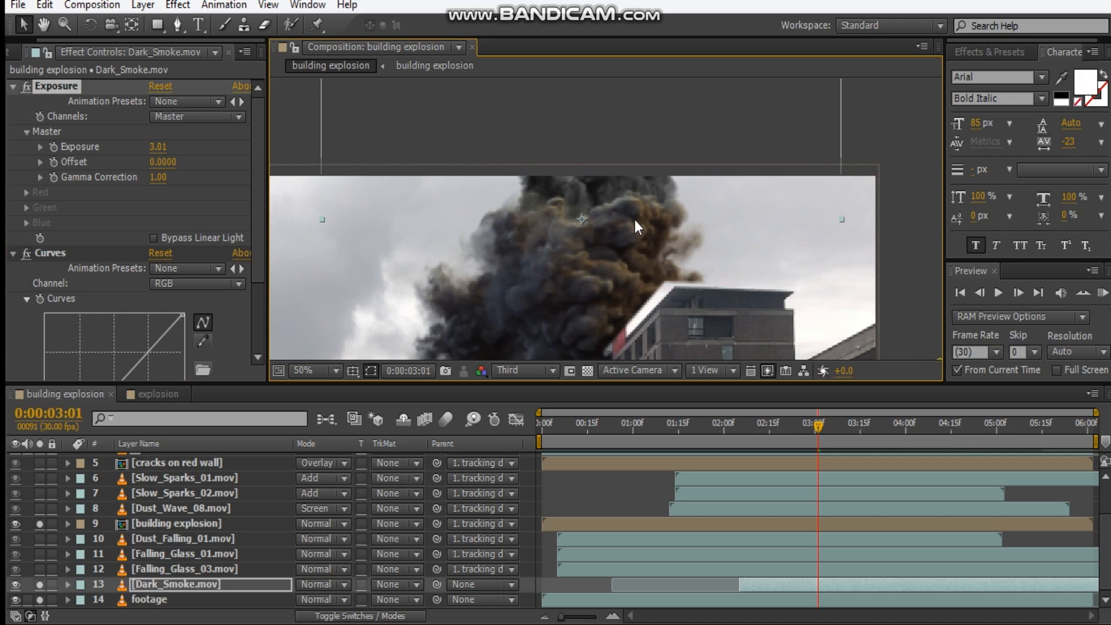
pyautogui.click(196, 284)
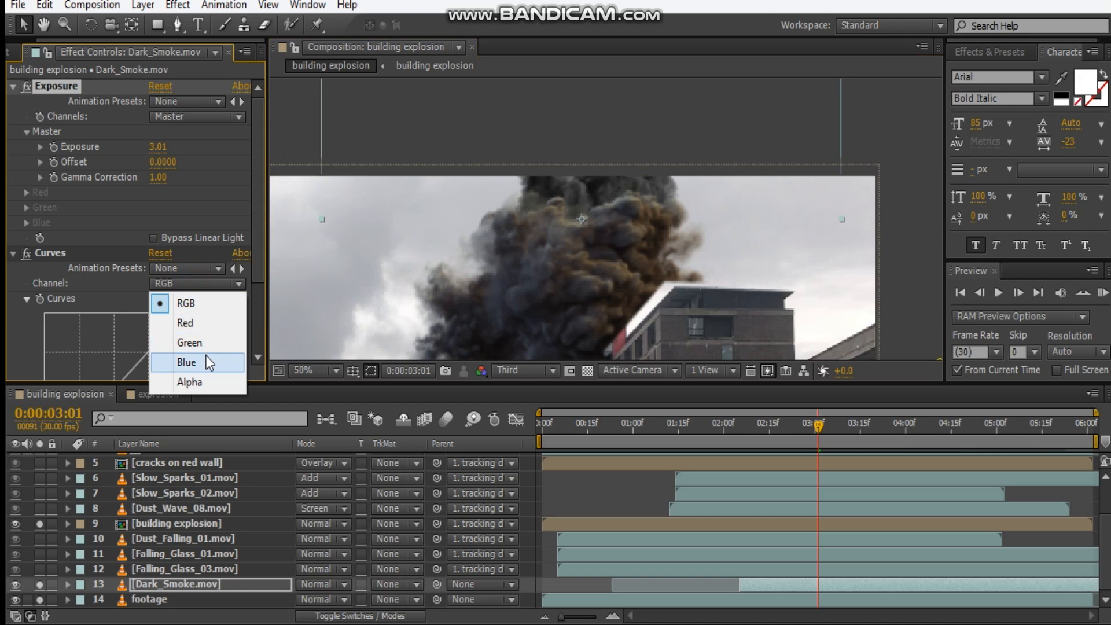
pyautogui.click(189, 342)
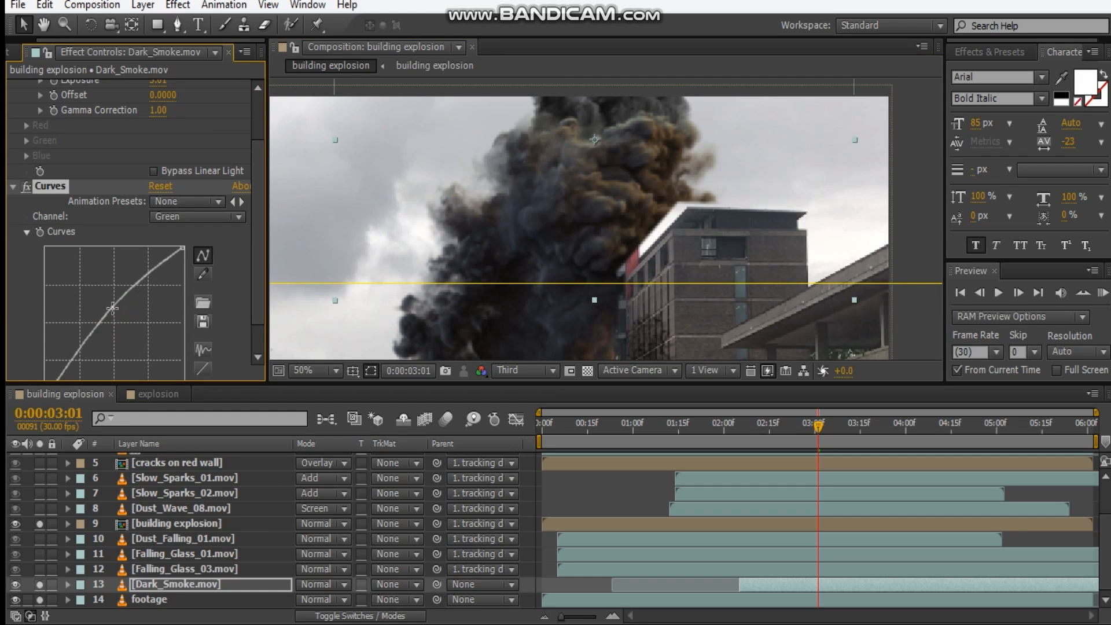
pyautogui.moveTo(113, 306); pyautogui.dragTo(114, 333)
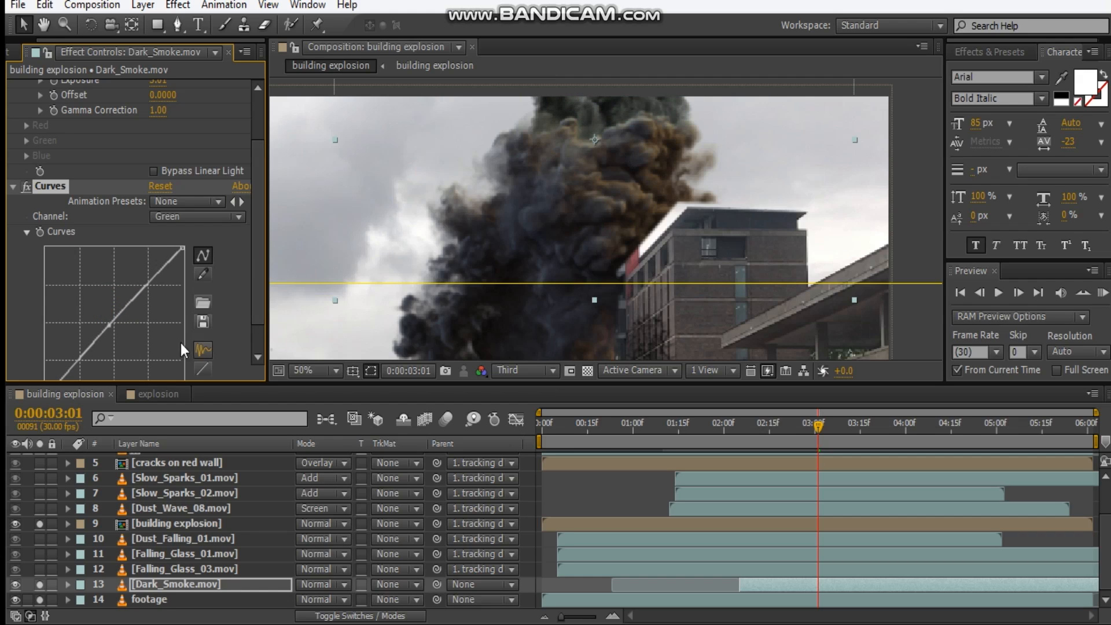
# Lift the red curve to warm the smoke and set Exposure to 3.59.
pyautogui.click(197, 215)
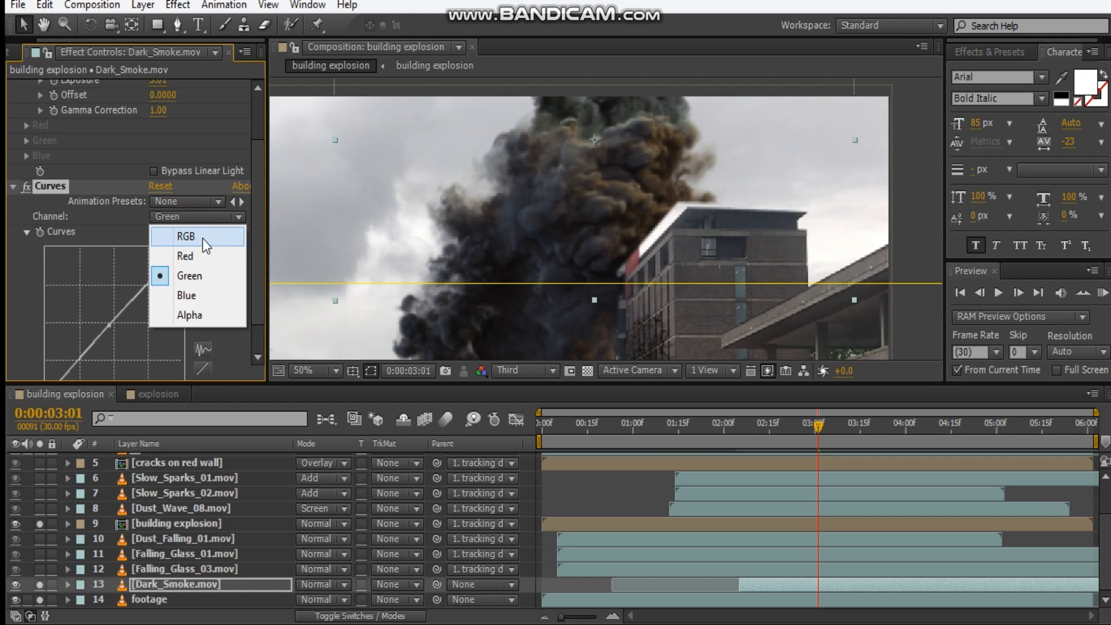
pyautogui.click(186, 236)
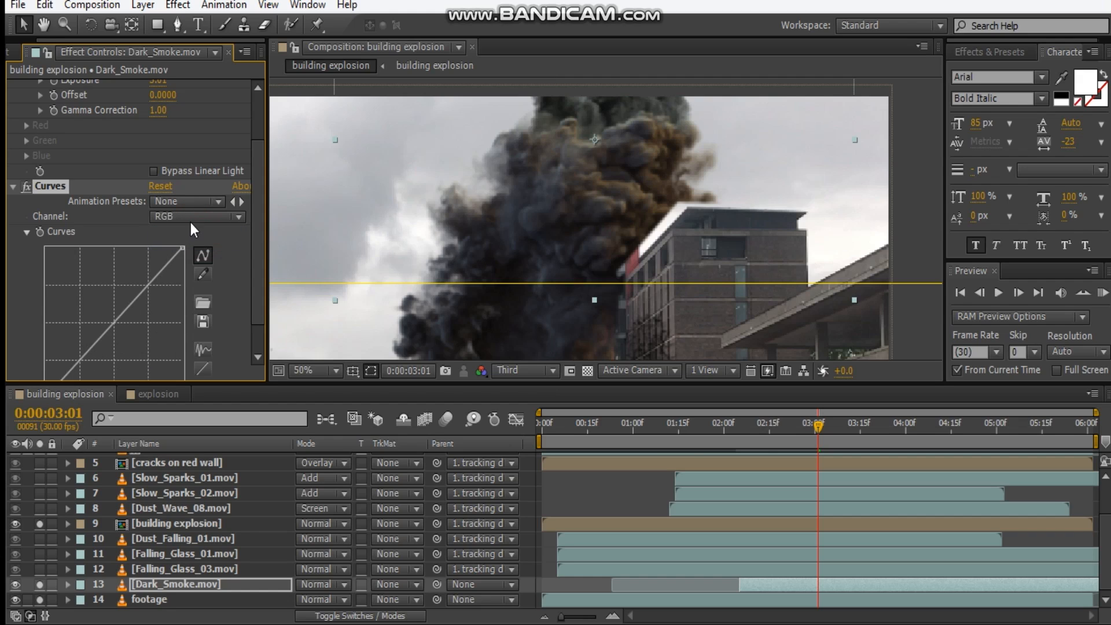
pyautogui.click(196, 216)
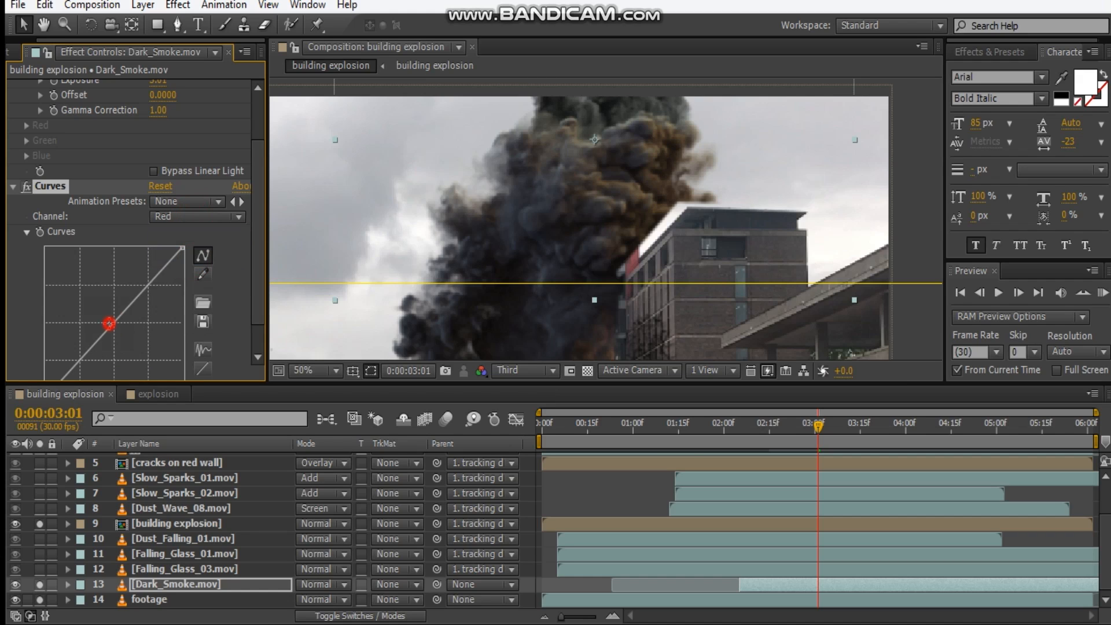
pyautogui.moveTo(108, 324); pyautogui.dragTo(107, 320)
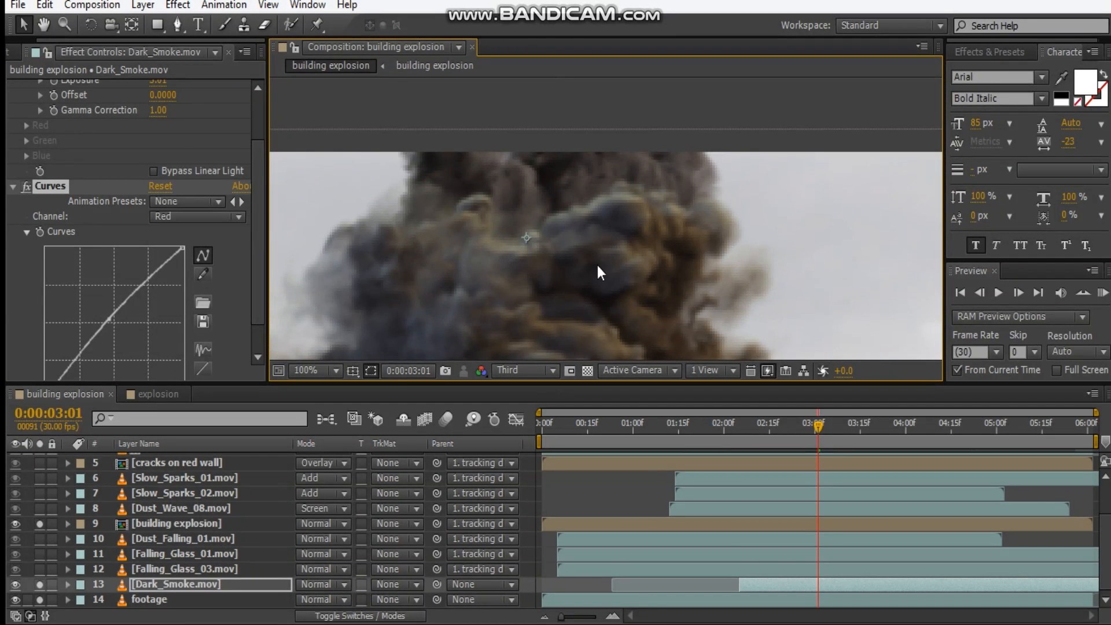
pyautogui.click(197, 215)
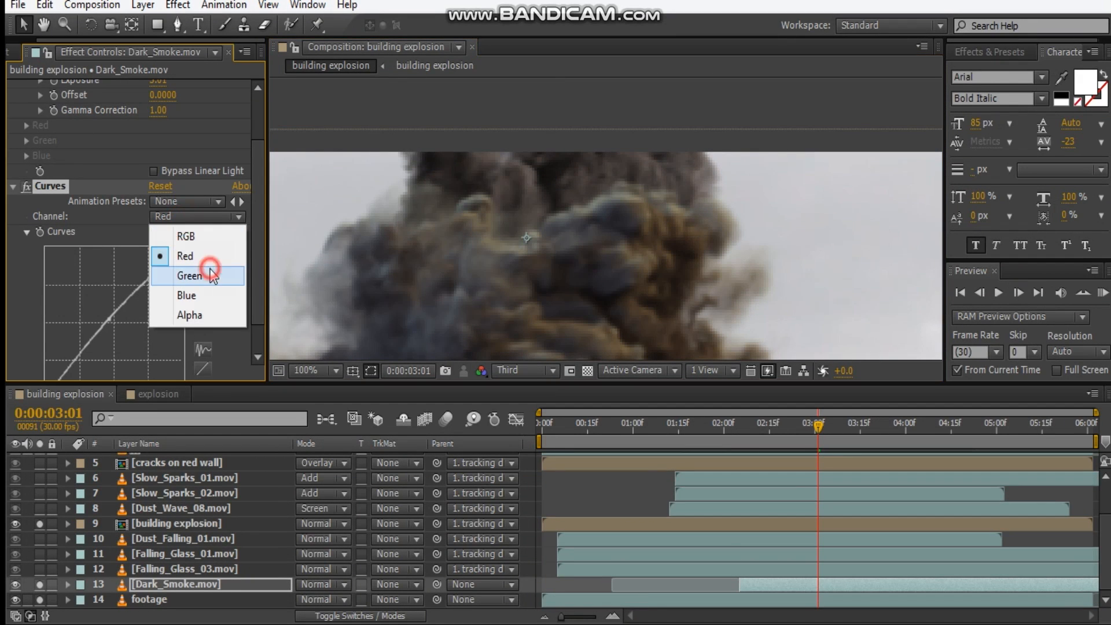
pyautogui.click(189, 276)
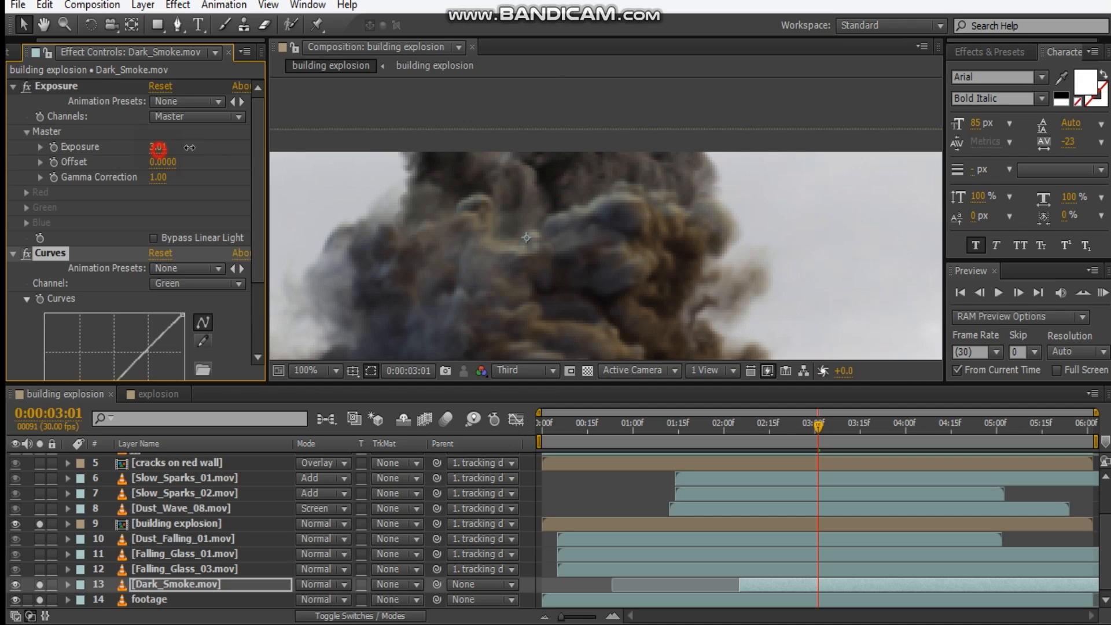
pyautogui.moveTo(158, 146); pyautogui.dragTo(205, 154)
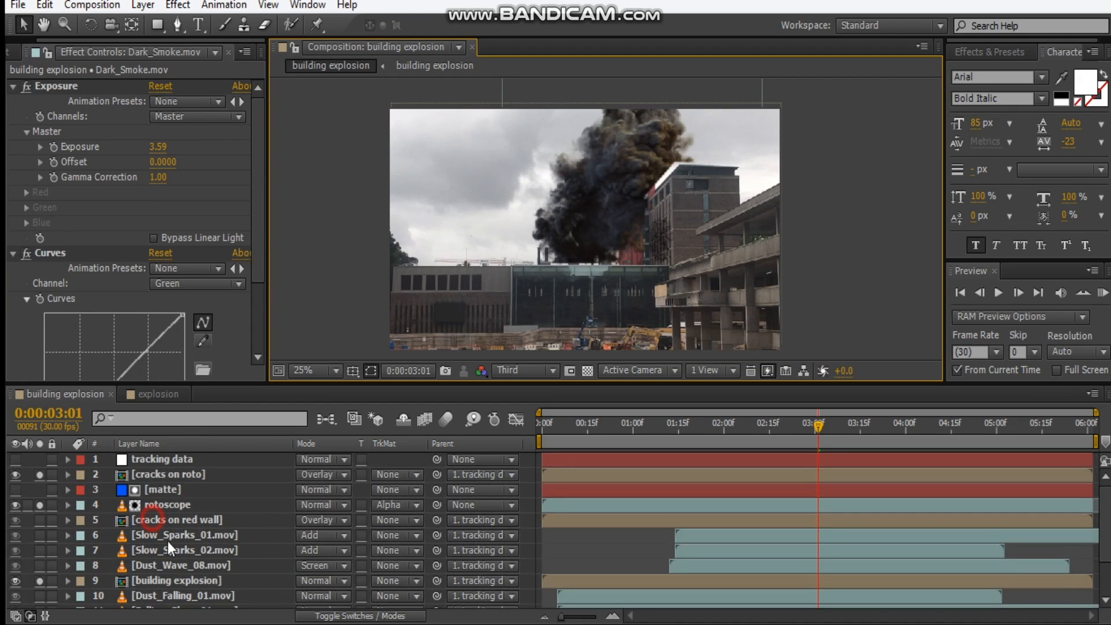
# Place cracks on red wall below building explosion starting at 0:00:11, and parent rotoscope to tracking data.
pyautogui.click(179, 519)
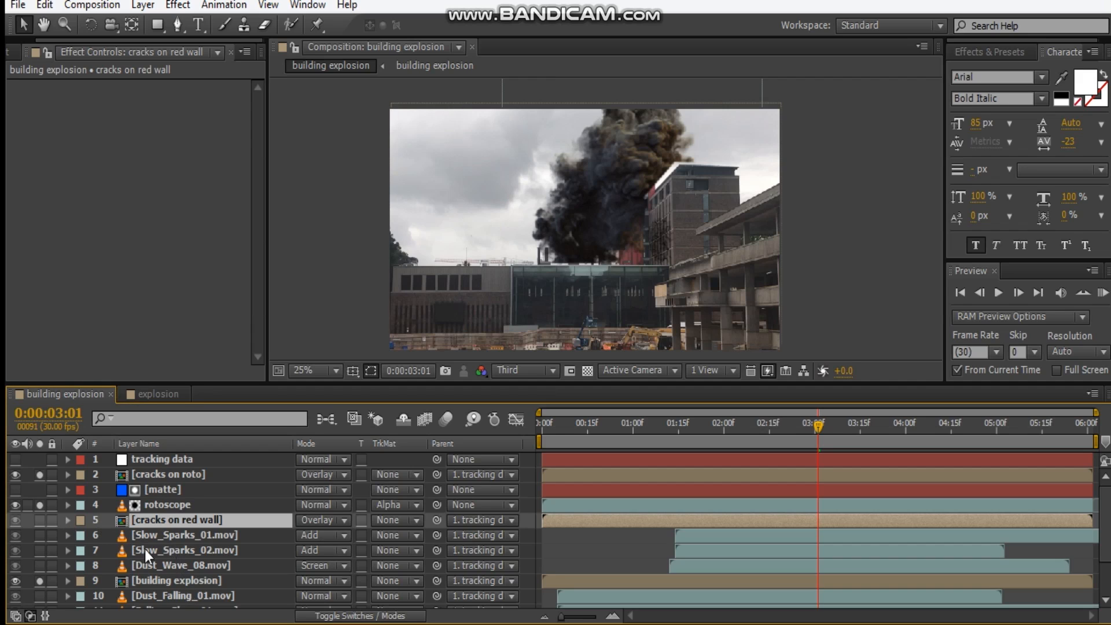
pyautogui.scroll(-3)
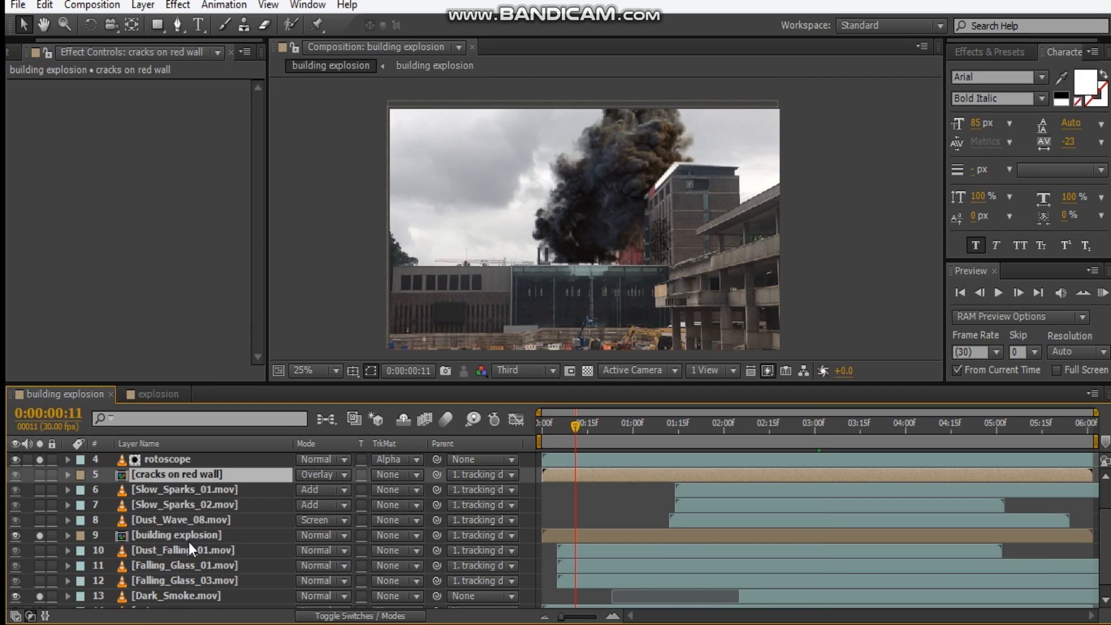
pyautogui.moveTo(38, 607)
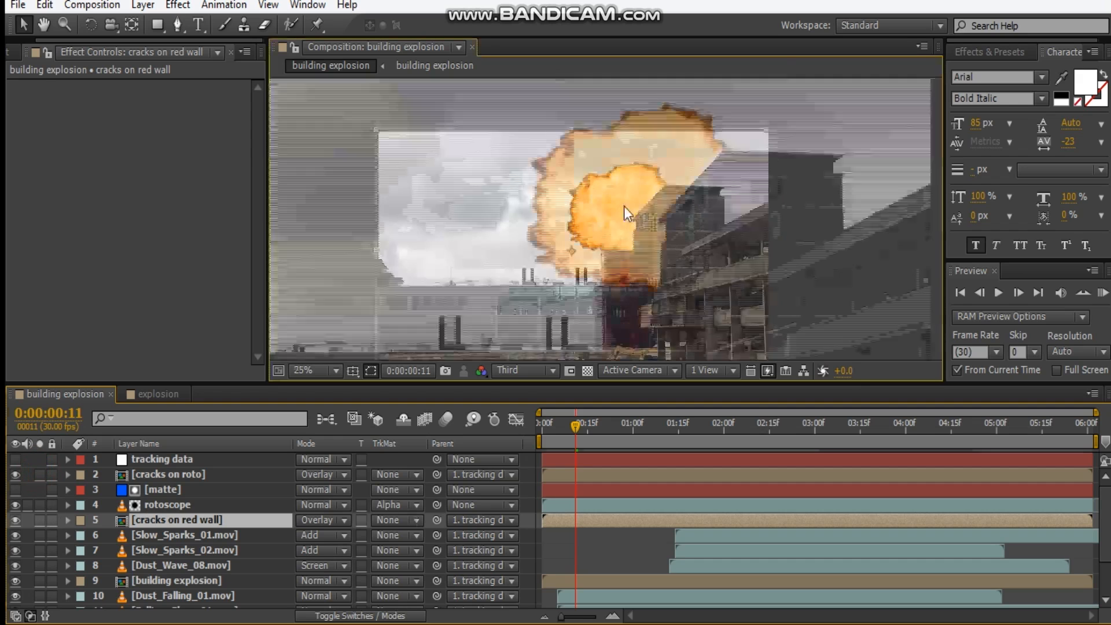
pyautogui.click(312, 370)
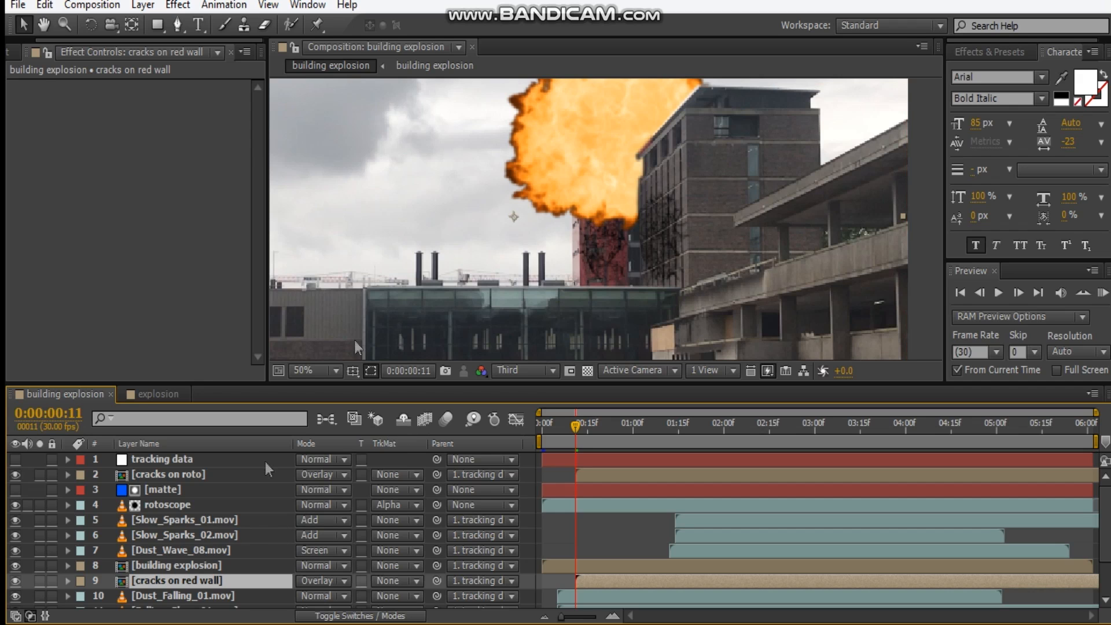
pyautogui.moveTo(631, 220)
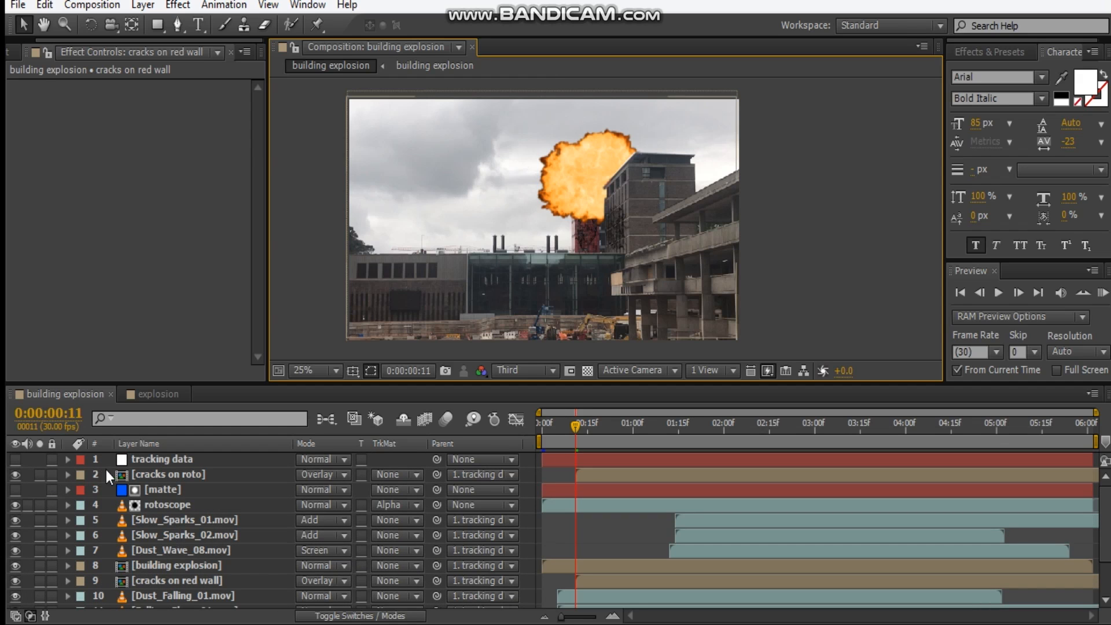
pyautogui.click(168, 504)
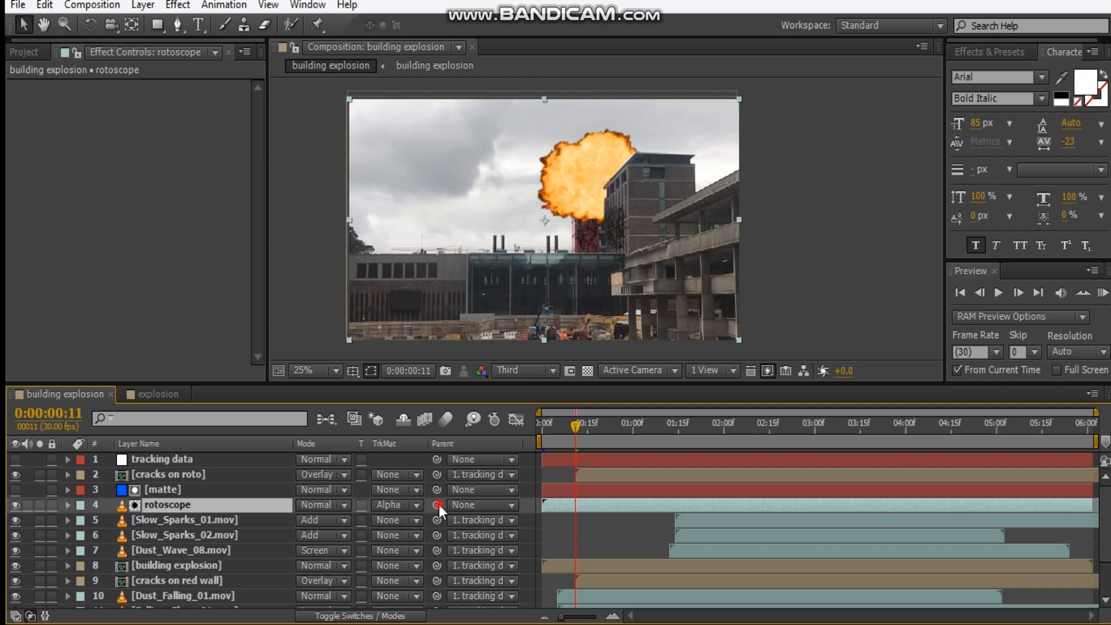
pyautogui.click(482, 504)
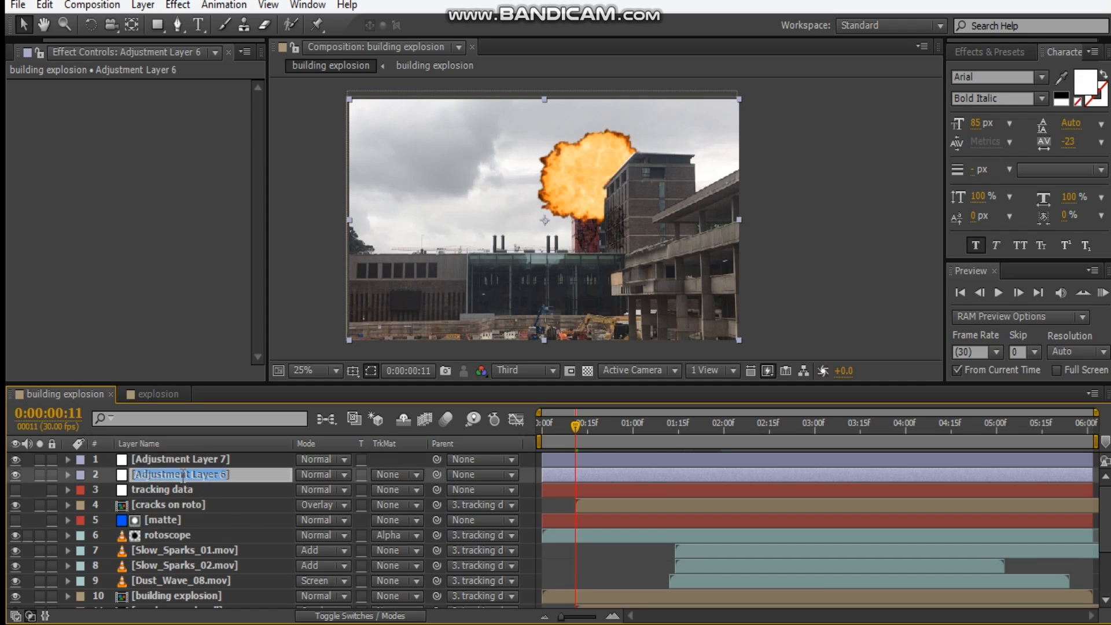
# Rename the top two adjustment layers 'CC' and 'darken'.
pyautogui.write('CC')
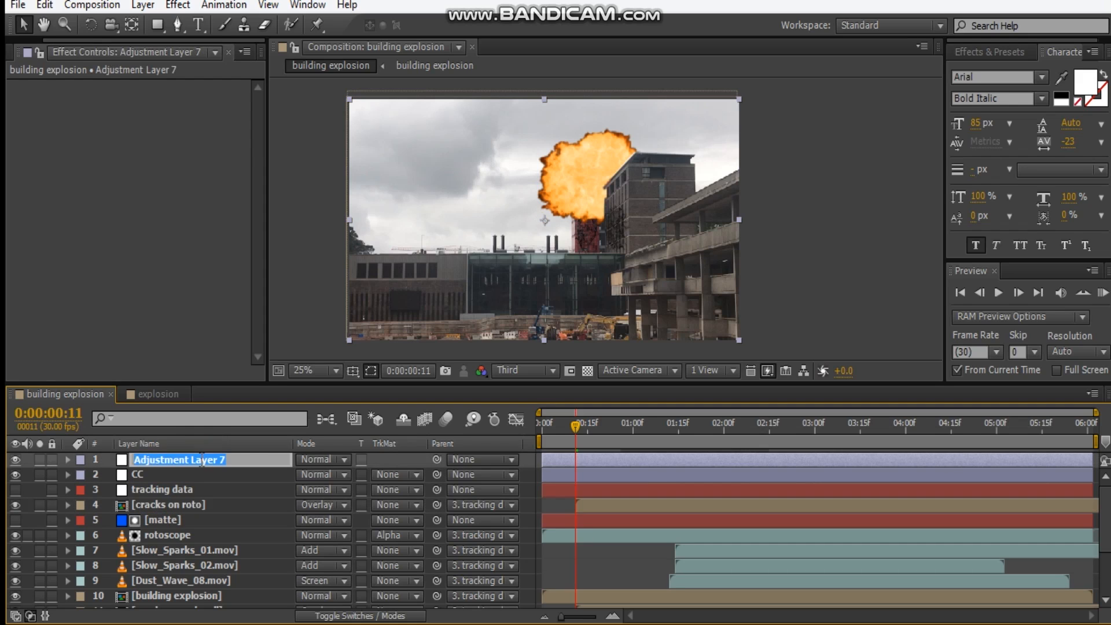
pyautogui.write('darken')
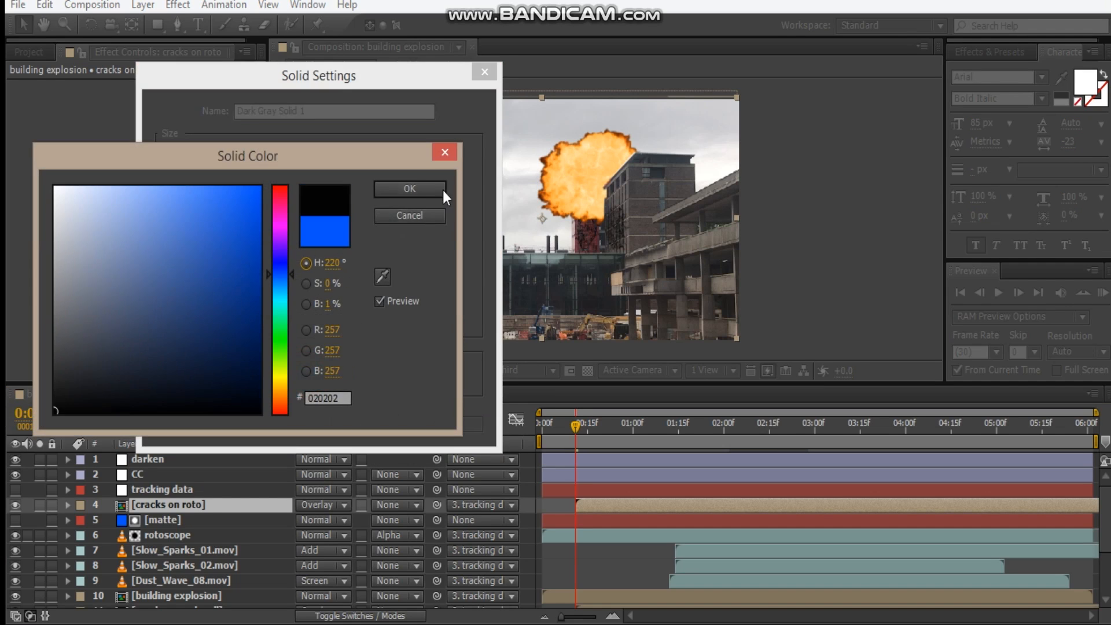
# Create a black solid named 'flare' in the building explosion comp.
pyautogui.click(409, 188)
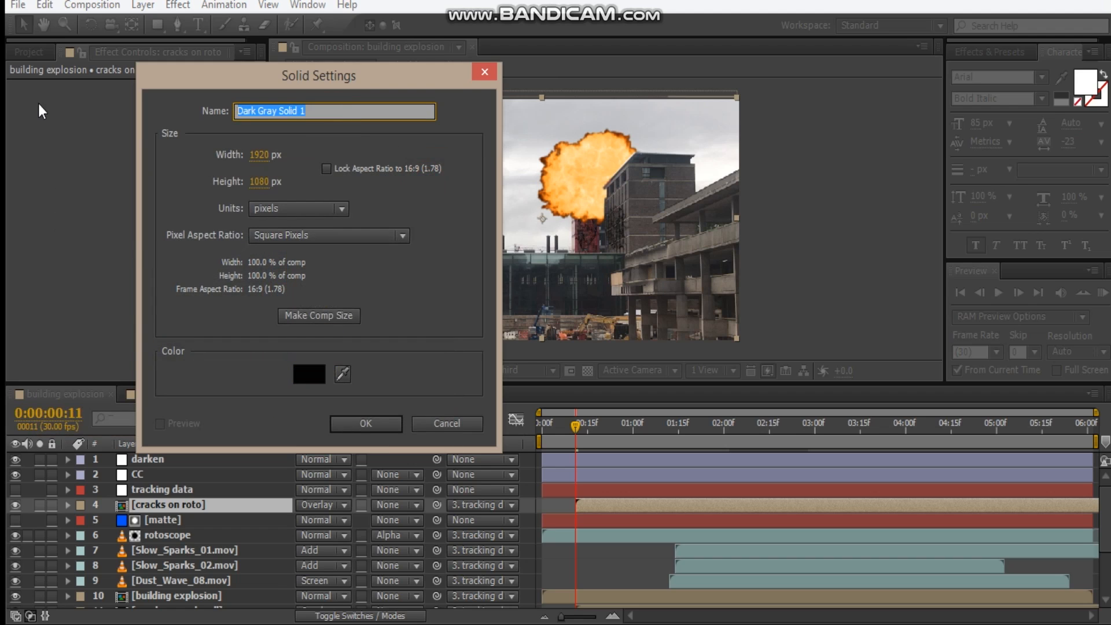
pyautogui.write('f')
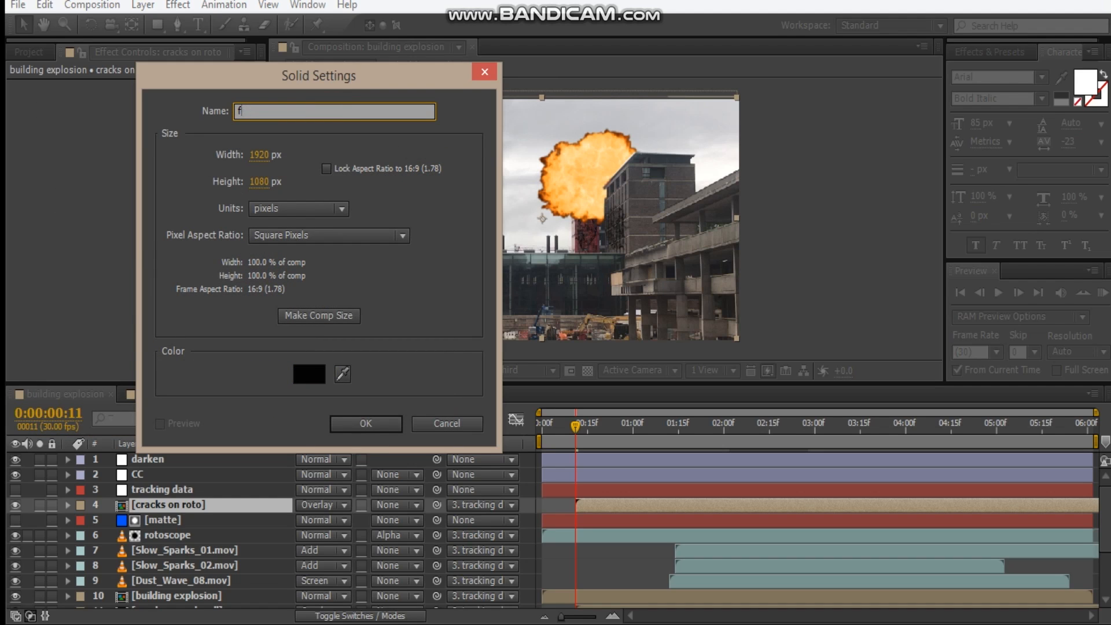
pyautogui.write('lare')
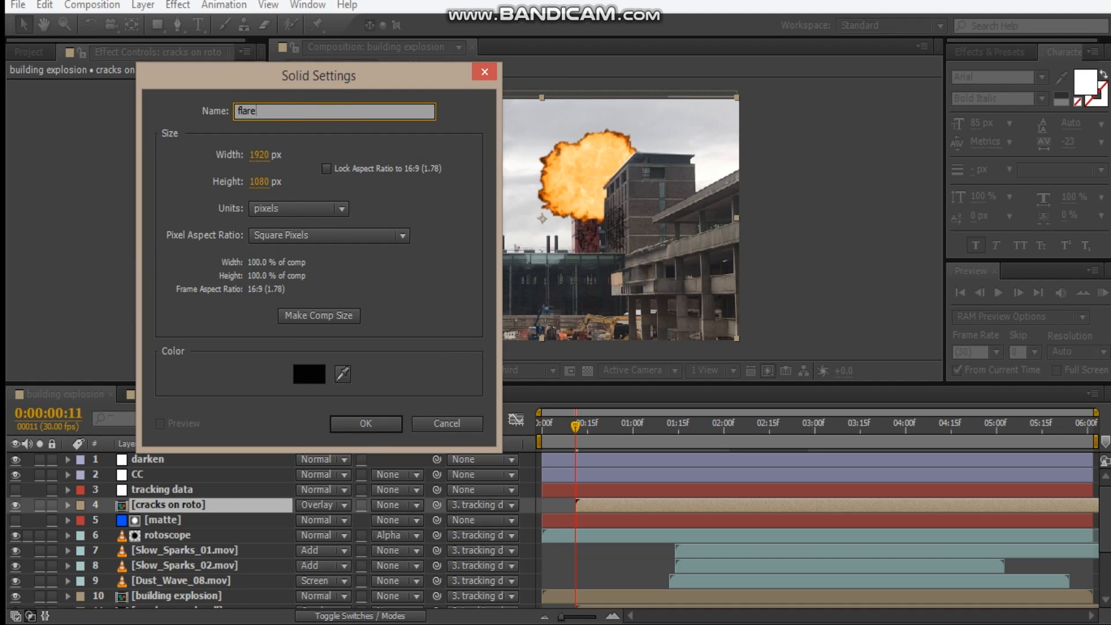
pyautogui.click(365, 423)
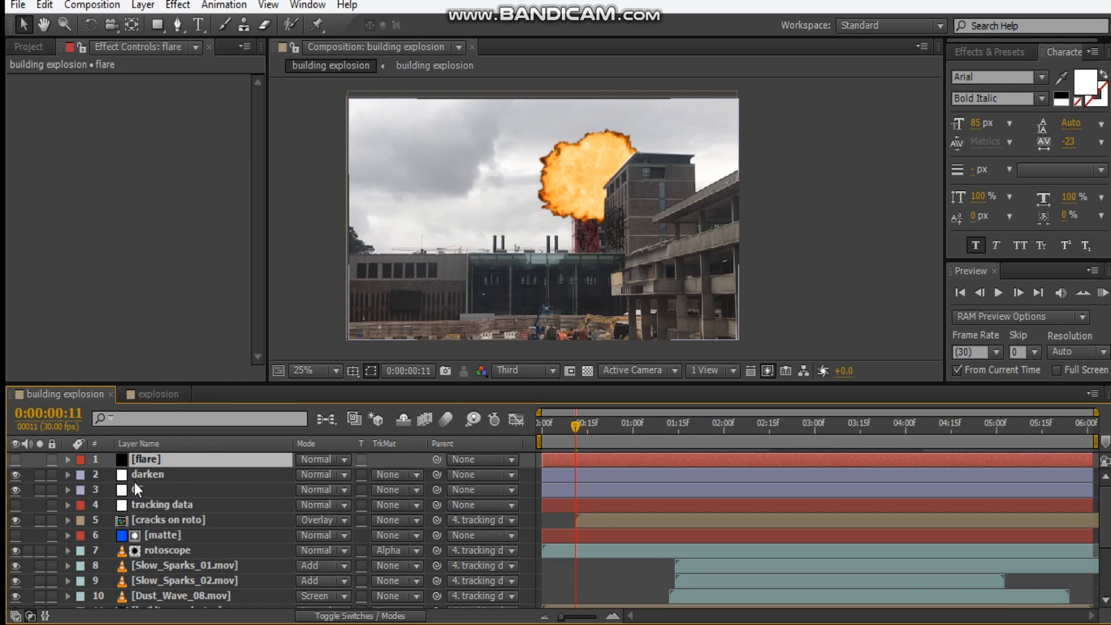
# Apply Levels to the darken layer and lower Output White to darken the shot.
pyautogui.click(149, 474)
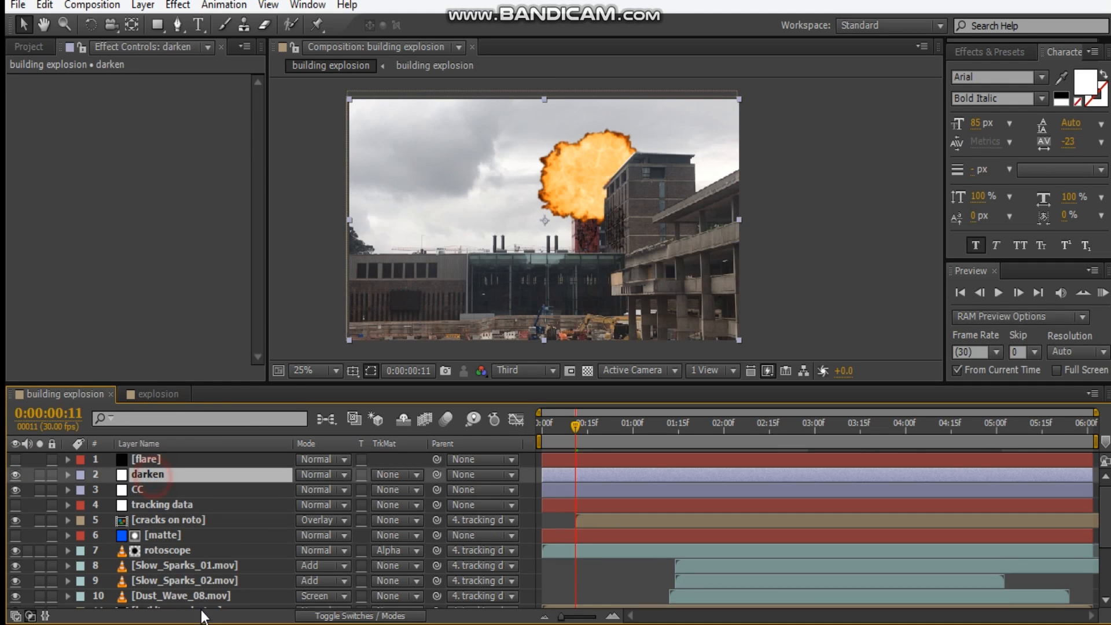
pyautogui.scroll(-3)
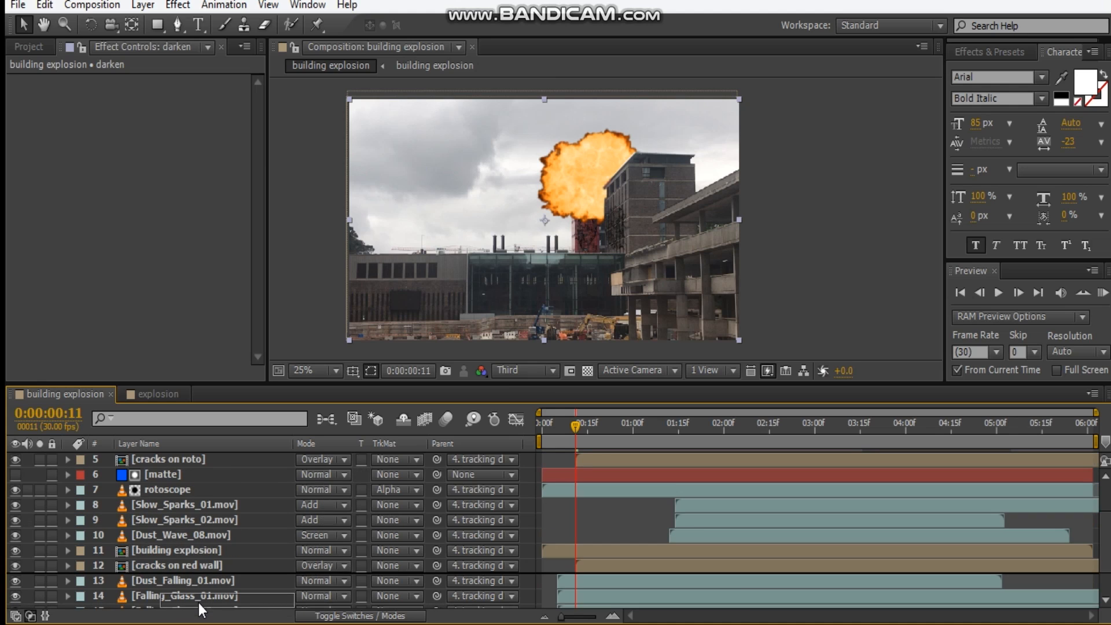
pyautogui.scroll(-3)
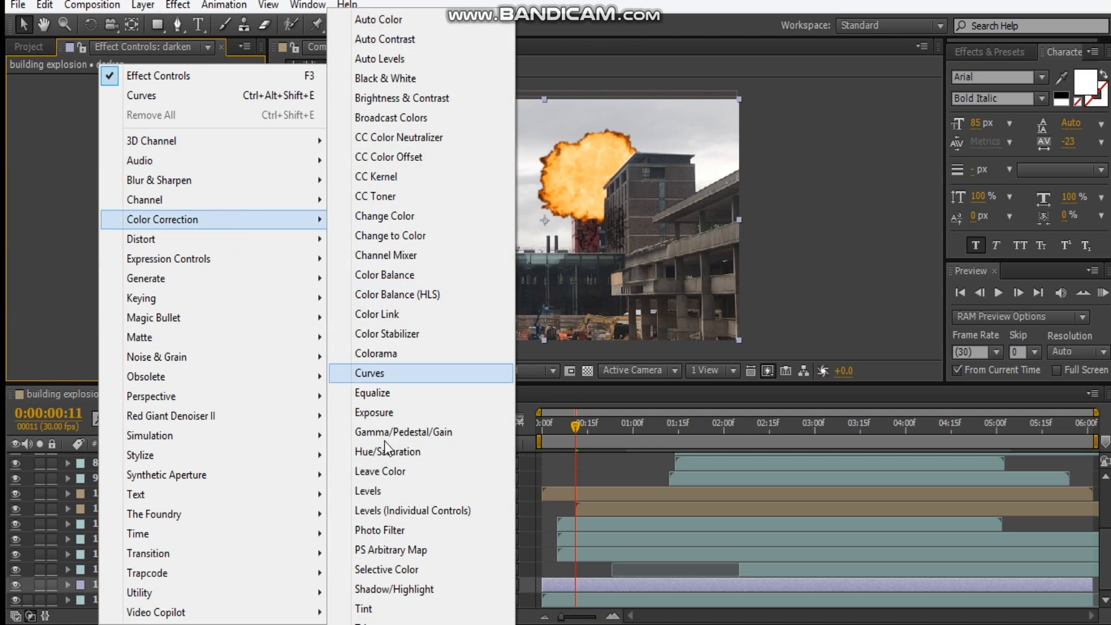
pyautogui.click(368, 490)
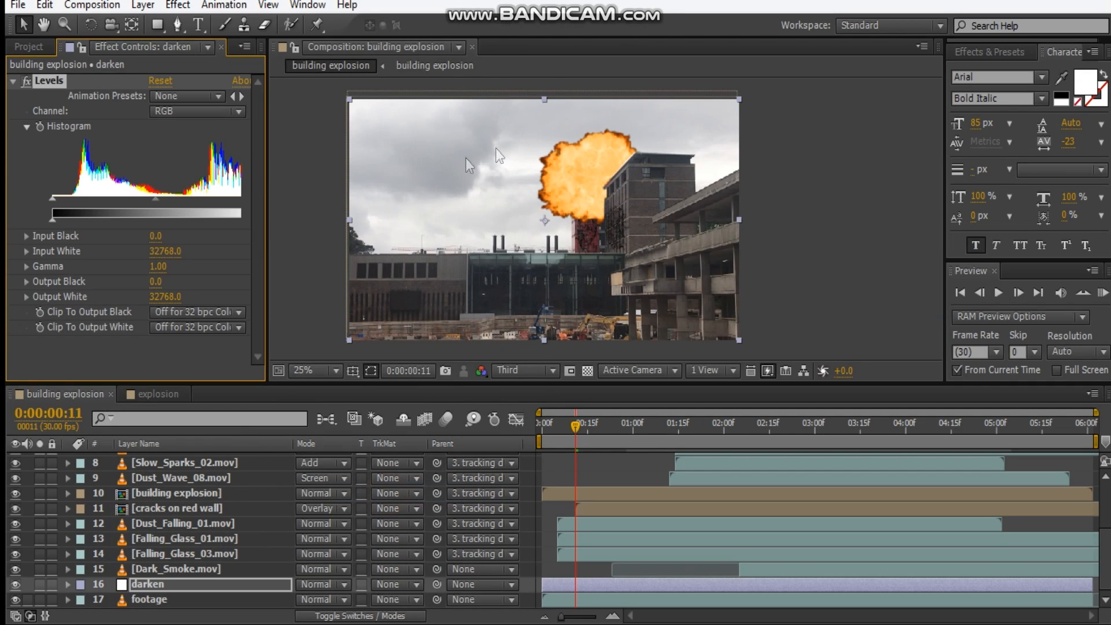
pyautogui.moveTo(267, 176)
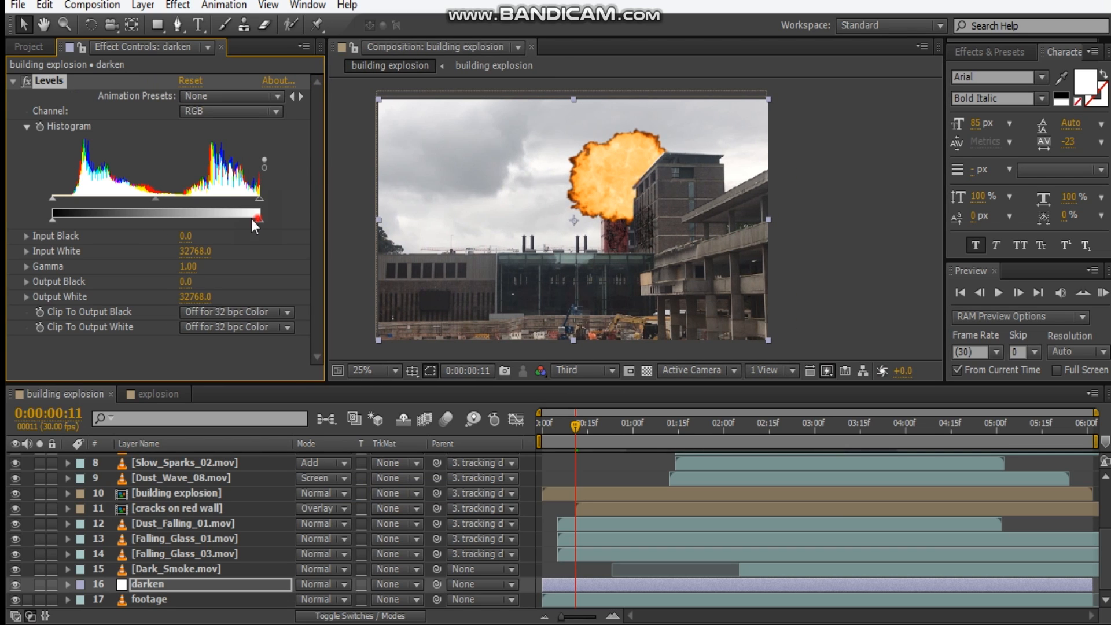
pyautogui.moveTo(256, 216); pyautogui.dragTo(228, 216)
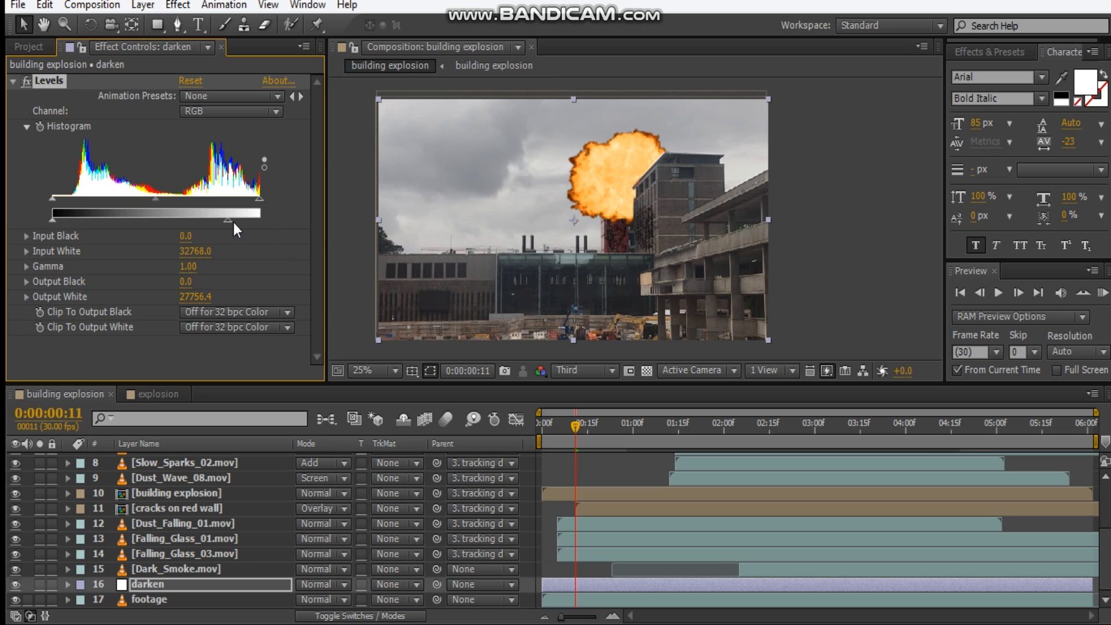
pyautogui.moveTo(237, 213); pyautogui.dragTo(208, 213)
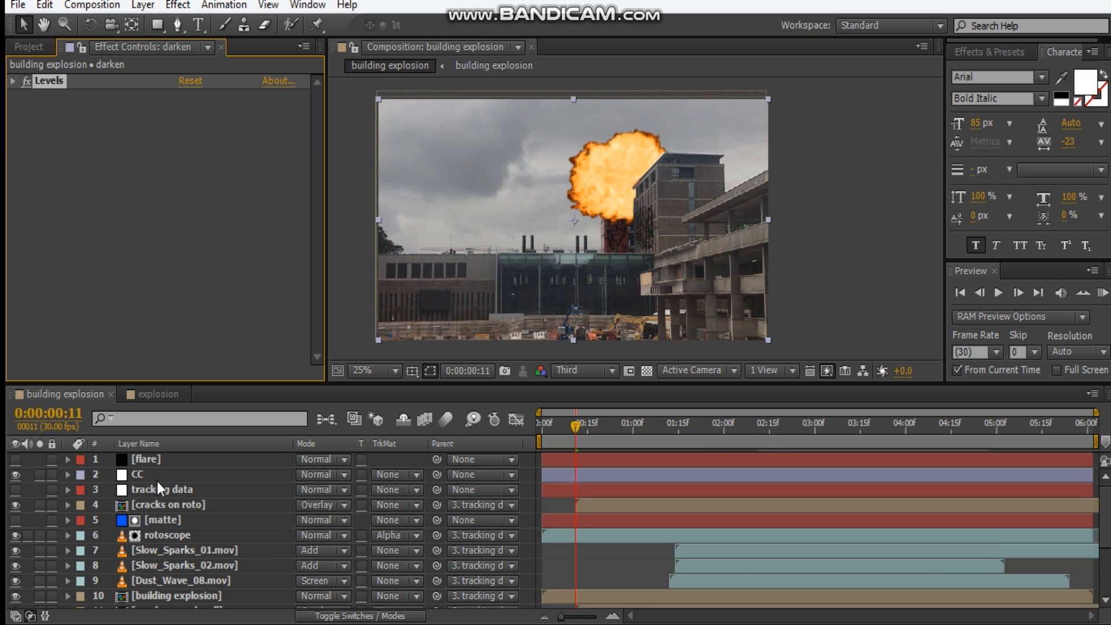
# Add a Glow effect to the CC layer with Glow Operation set to Screen.
pyautogui.click(136, 473)
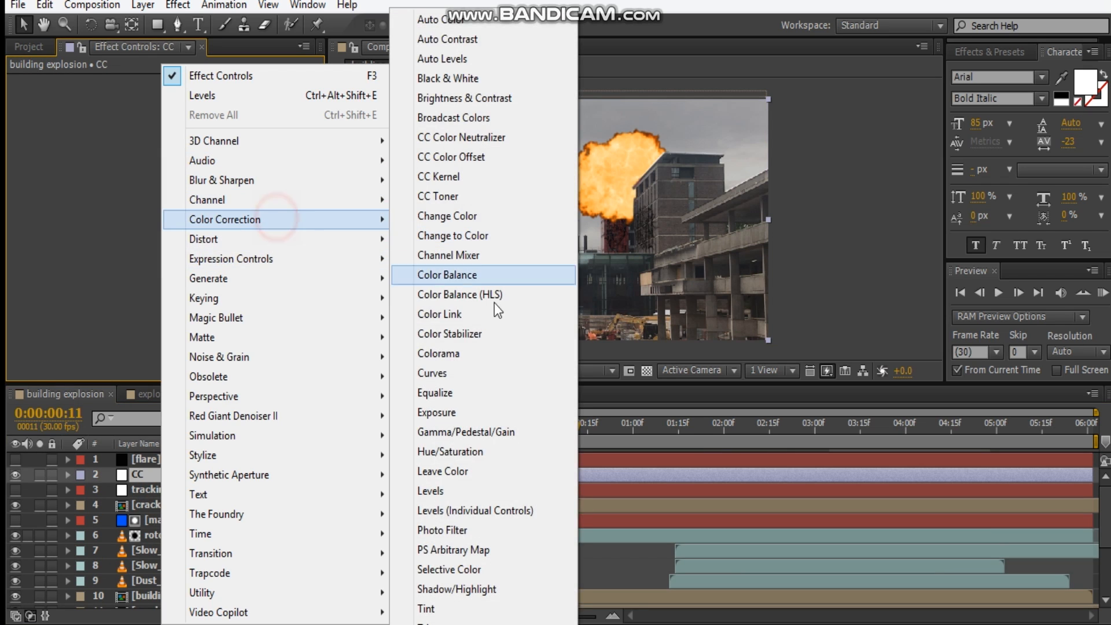
pyautogui.moveTo(255, 416)
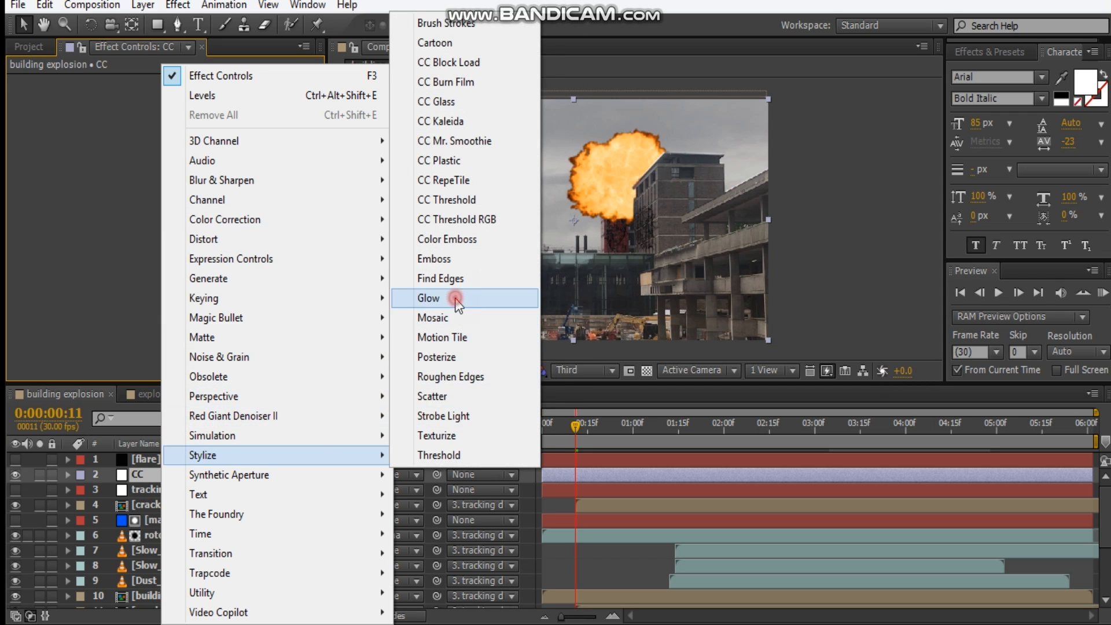
pyautogui.click(428, 298)
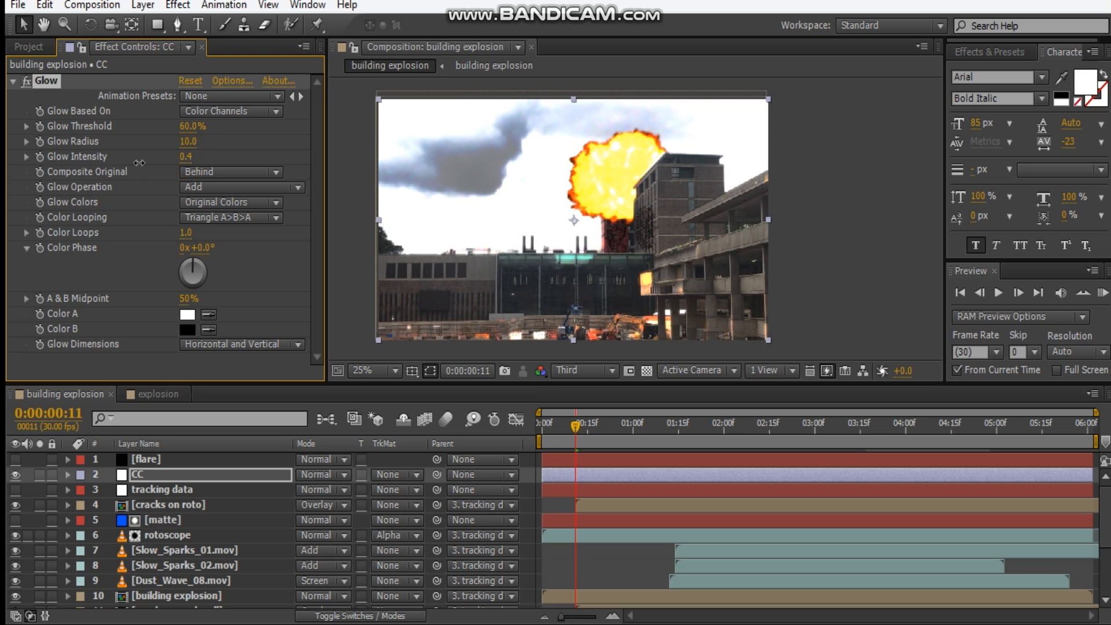
pyautogui.click(187, 157)
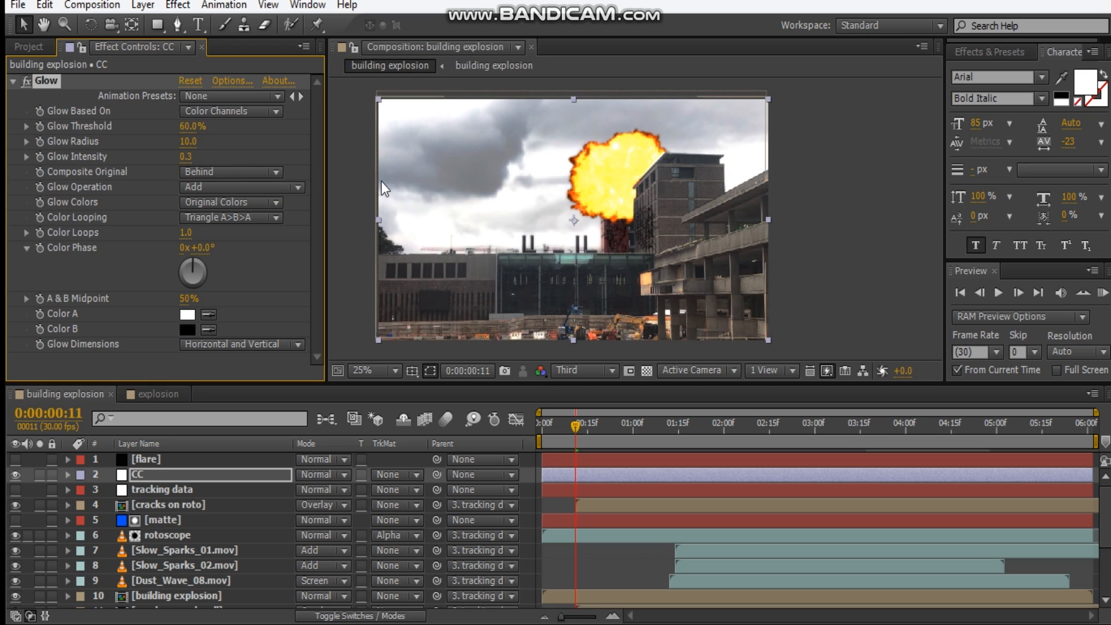
pyautogui.click(242, 187)
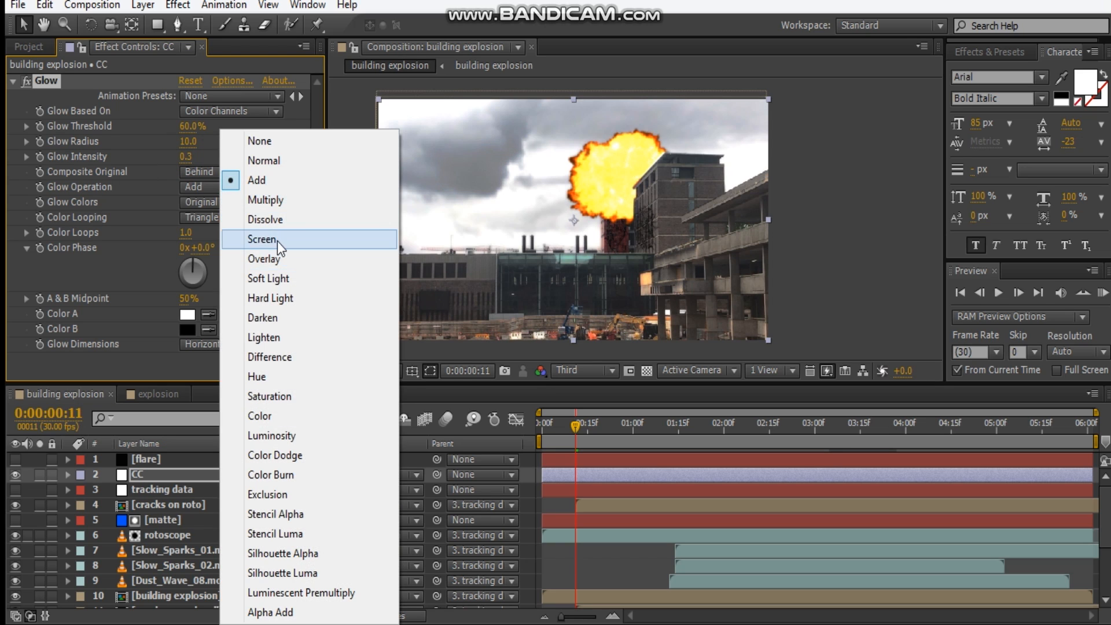
pyautogui.click(262, 238)
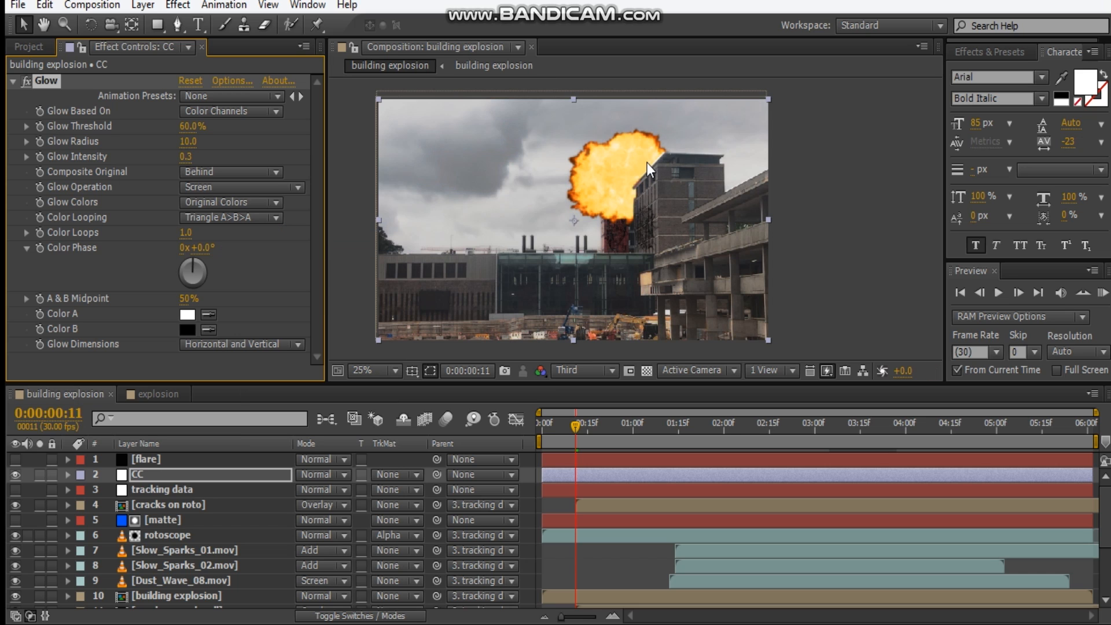
# Set the Glow intensity to 3.0, threshold to 87.1% and radius to 60.
pyautogui.click(373, 370)
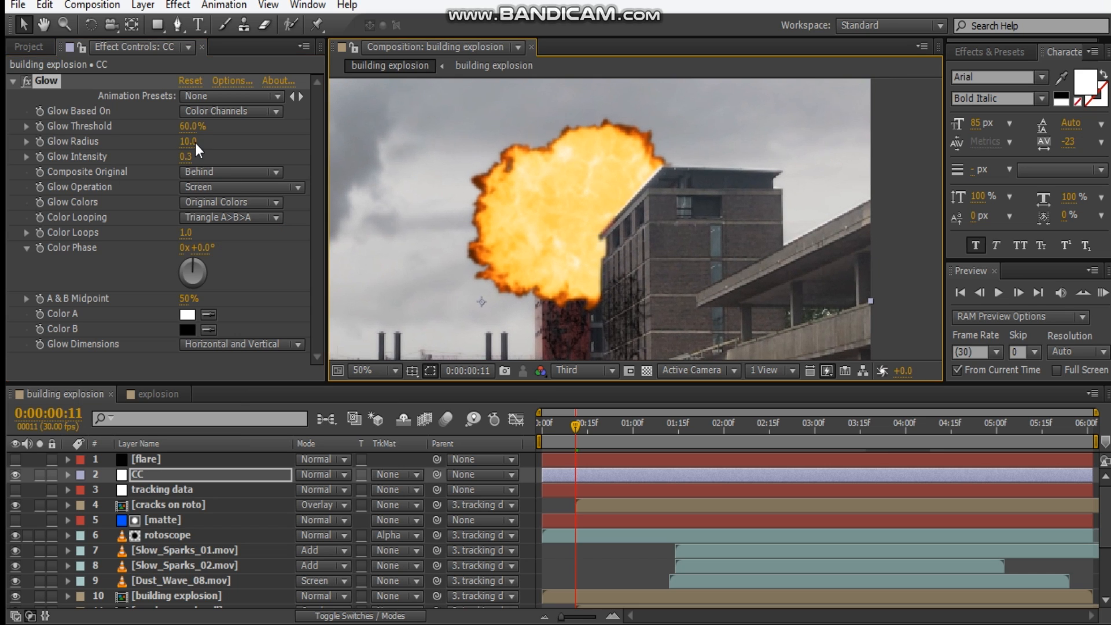
pyautogui.moveTo(185, 157); pyautogui.dragTo(201, 156)
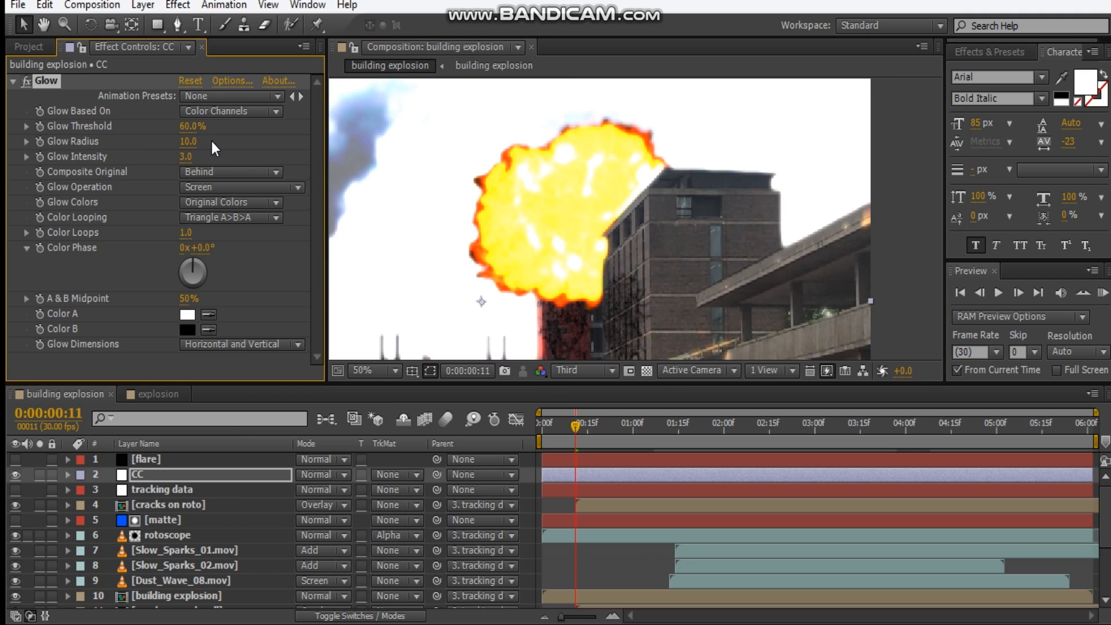
pyautogui.moveTo(192, 126); pyautogui.dragTo(249, 134)
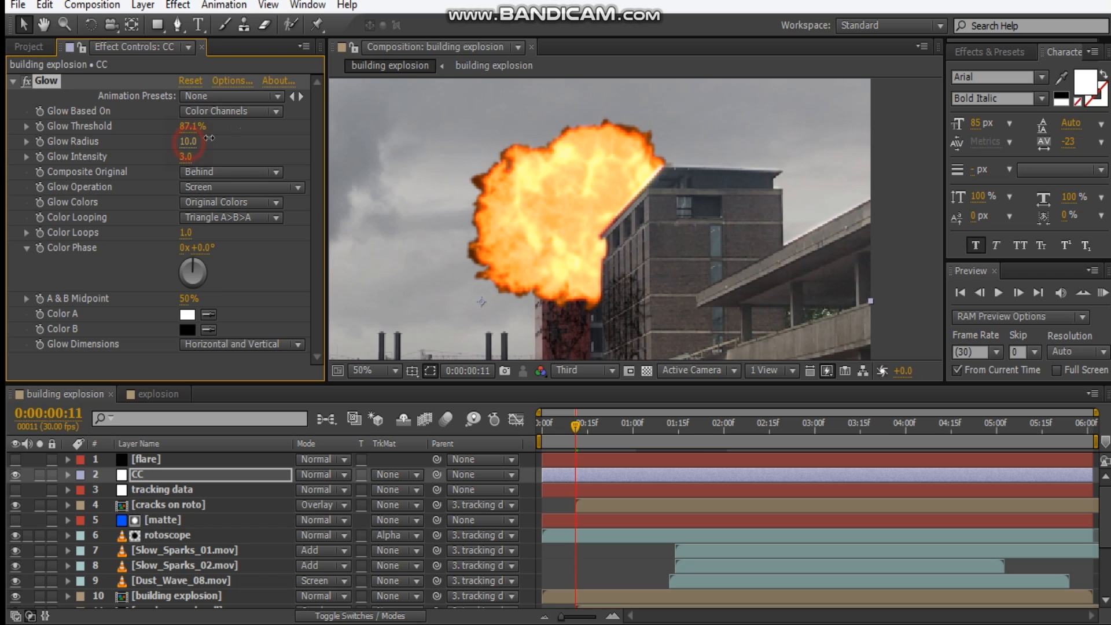
pyautogui.moveTo(188, 141); pyautogui.dragTo(223, 142)
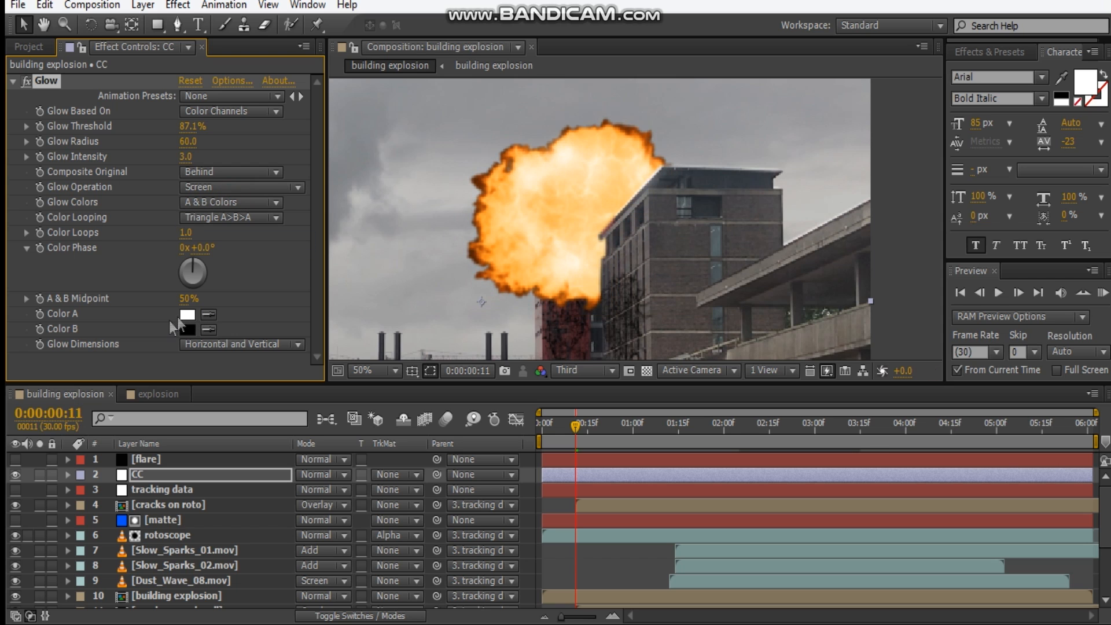
# Set both Glow colours to orange, radius to 46, and nudge intensity slightly up.
pyautogui.click(186, 313)
pyautogui.write('FF9C00')
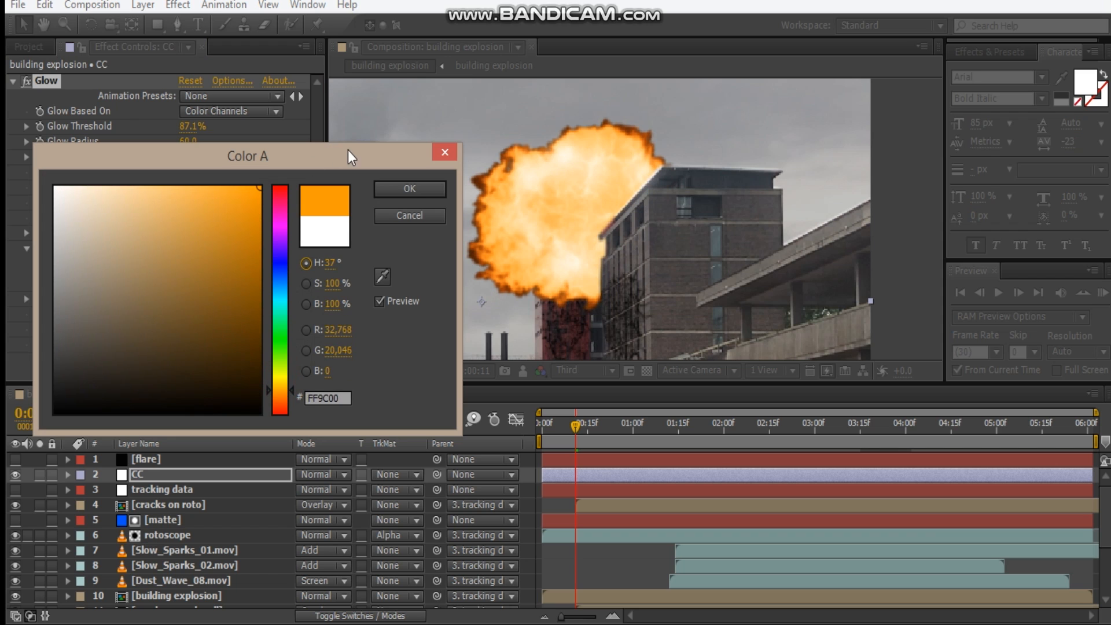
pyautogui.click(408, 188)
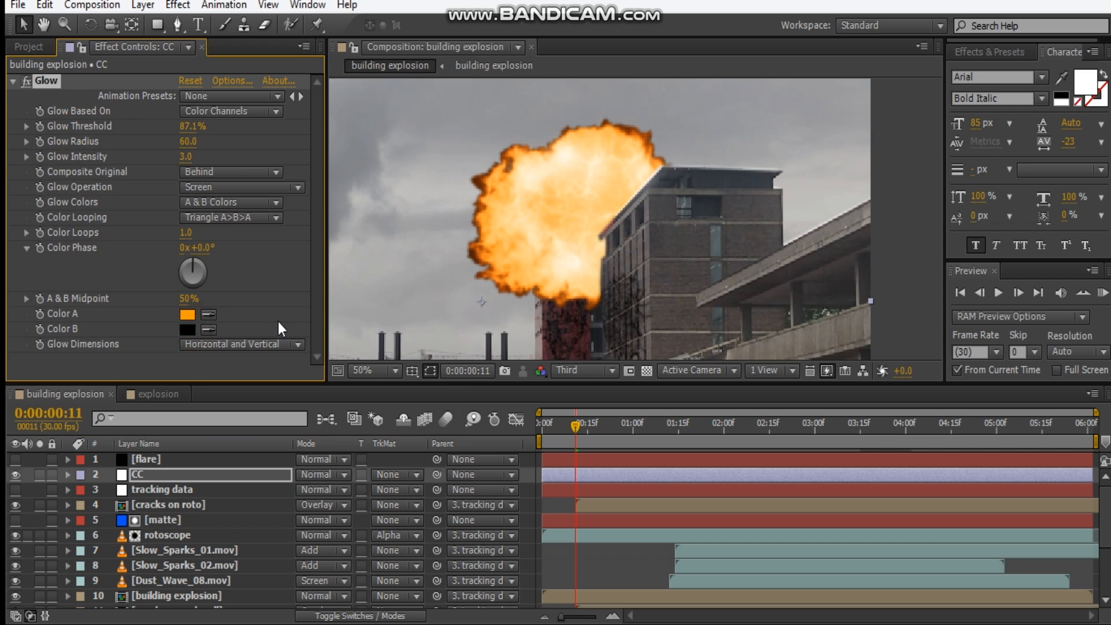
pyautogui.click(187, 329)
pyautogui.write('FFA200')
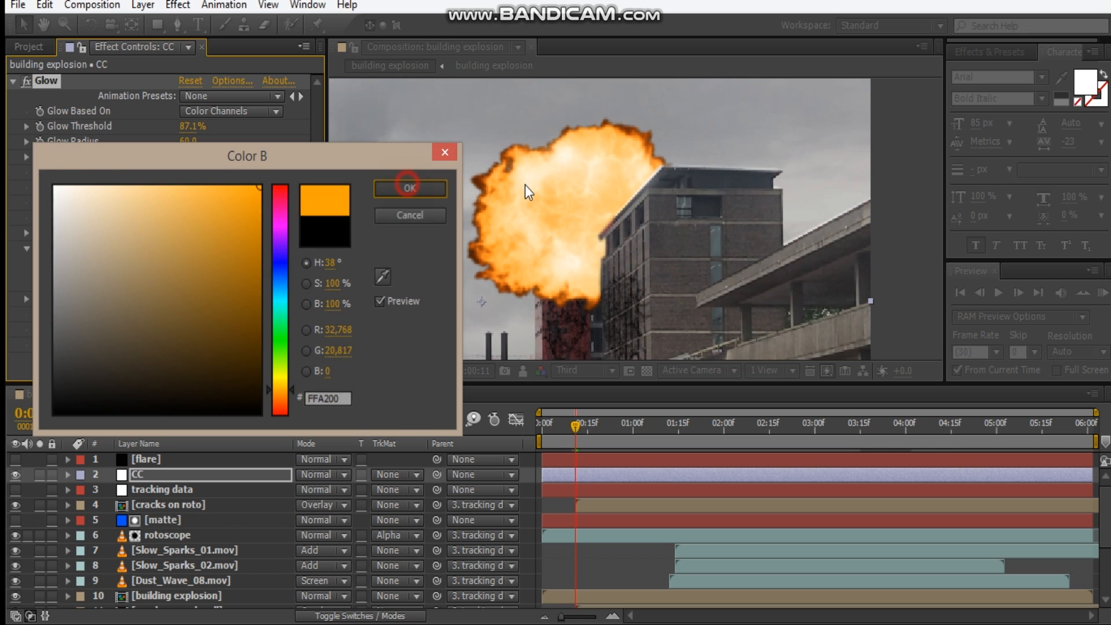
pyautogui.click(409, 188)
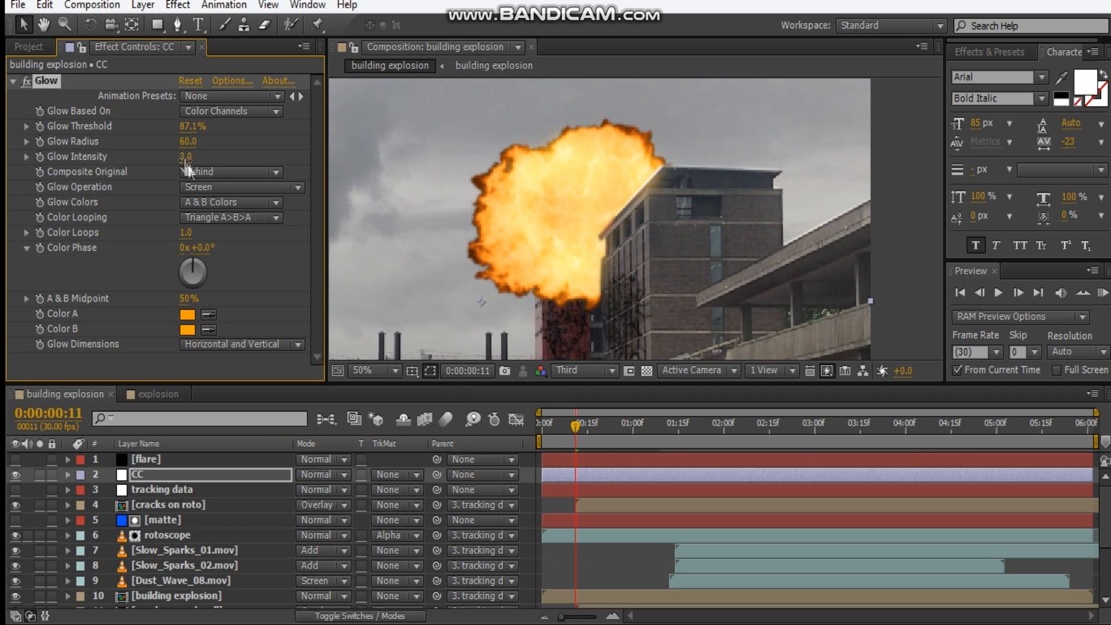
pyautogui.moveTo(188, 141); pyautogui.dragTo(188, 141)
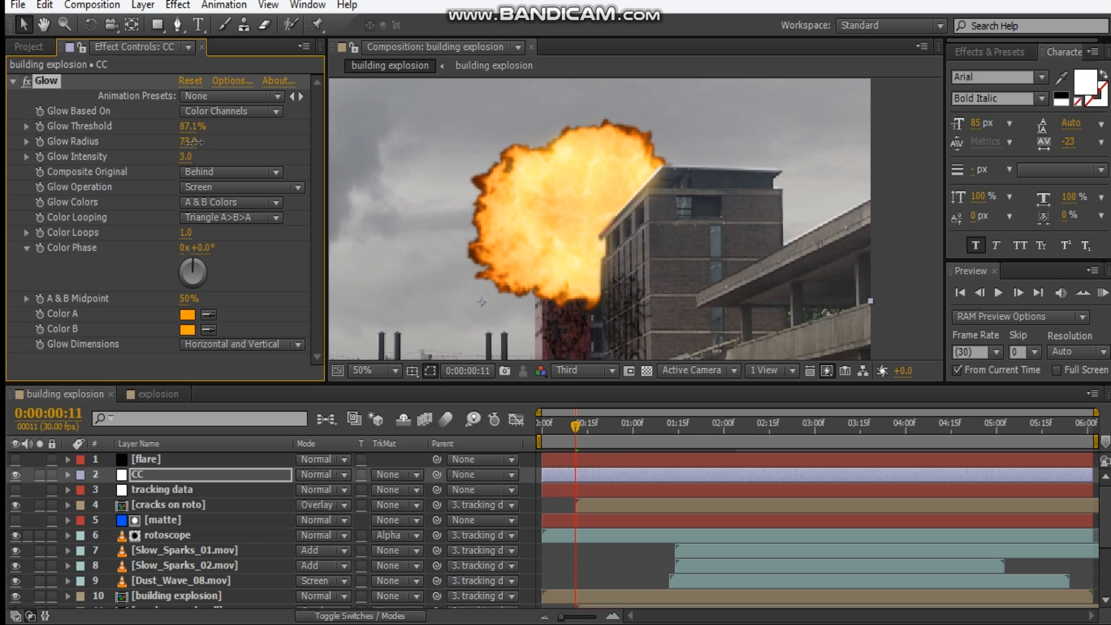
pyautogui.moveTo(192, 141); pyautogui.dragTo(171, 141)
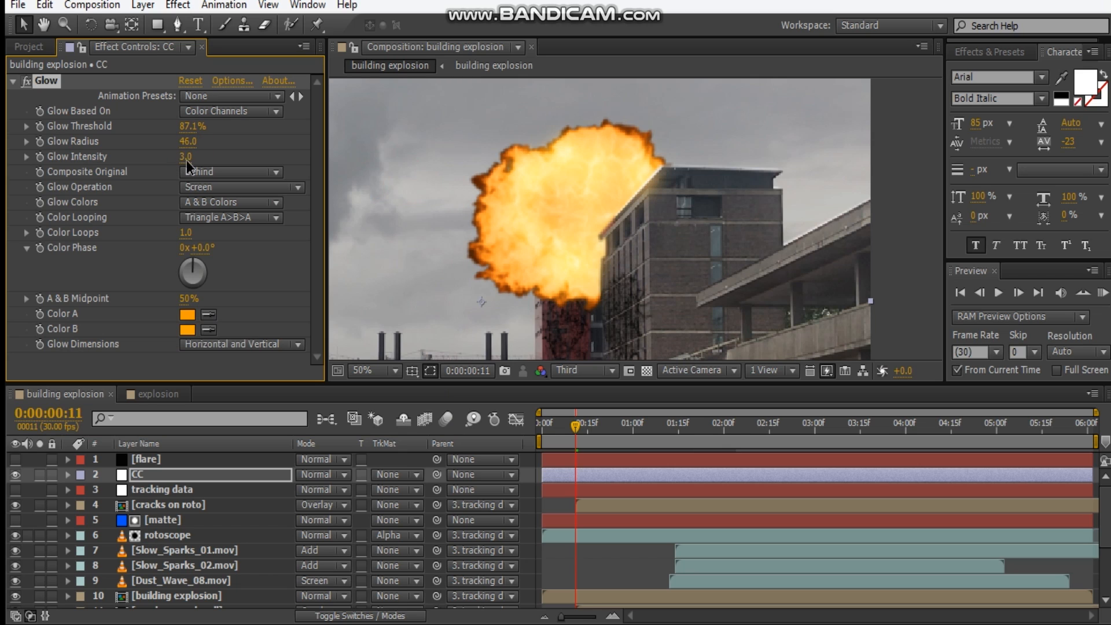
pyautogui.moveTo(186, 157); pyautogui.dragTo(212, 157)
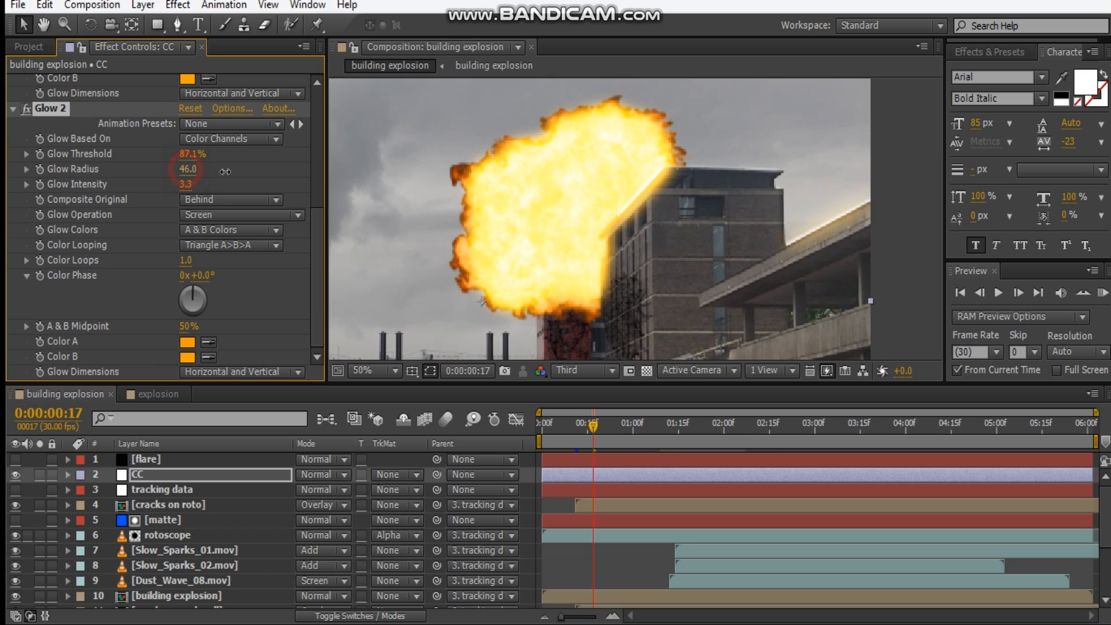
# Set the duplicated Glow 2 intensity to 2.7 and radius to 171.
pyautogui.moveTo(187, 168); pyautogui.dragTo(501, 192)
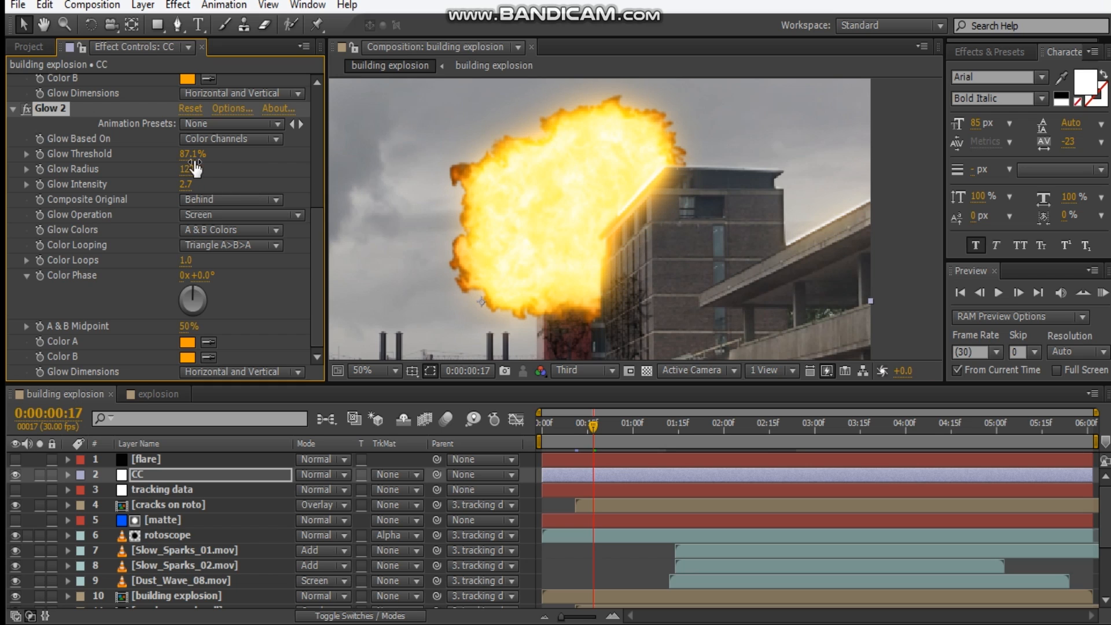
pyautogui.moveTo(187, 168); pyautogui.dragTo(198, 169)
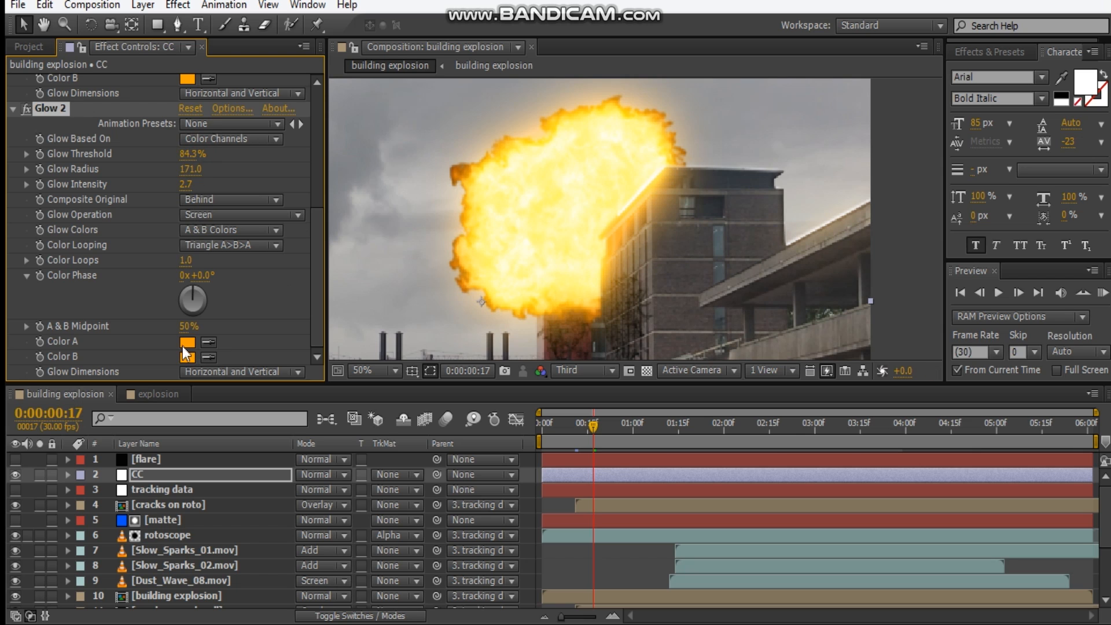
pyautogui.scroll(-3)
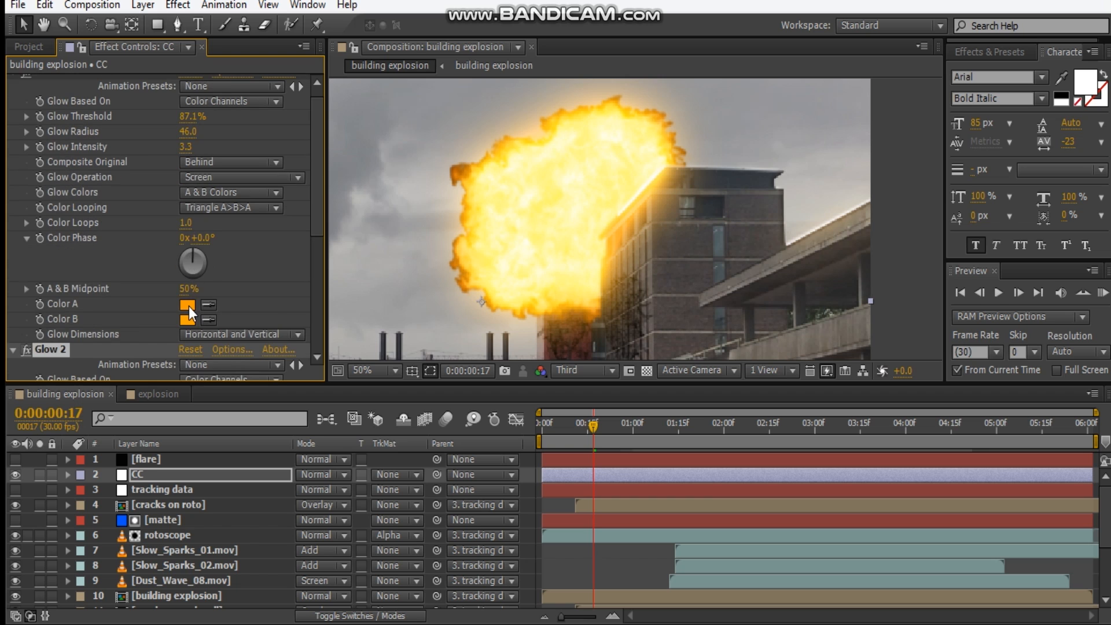
# Give the first Glow a deeper orange for Color A and Color B.
pyautogui.click(188, 303)
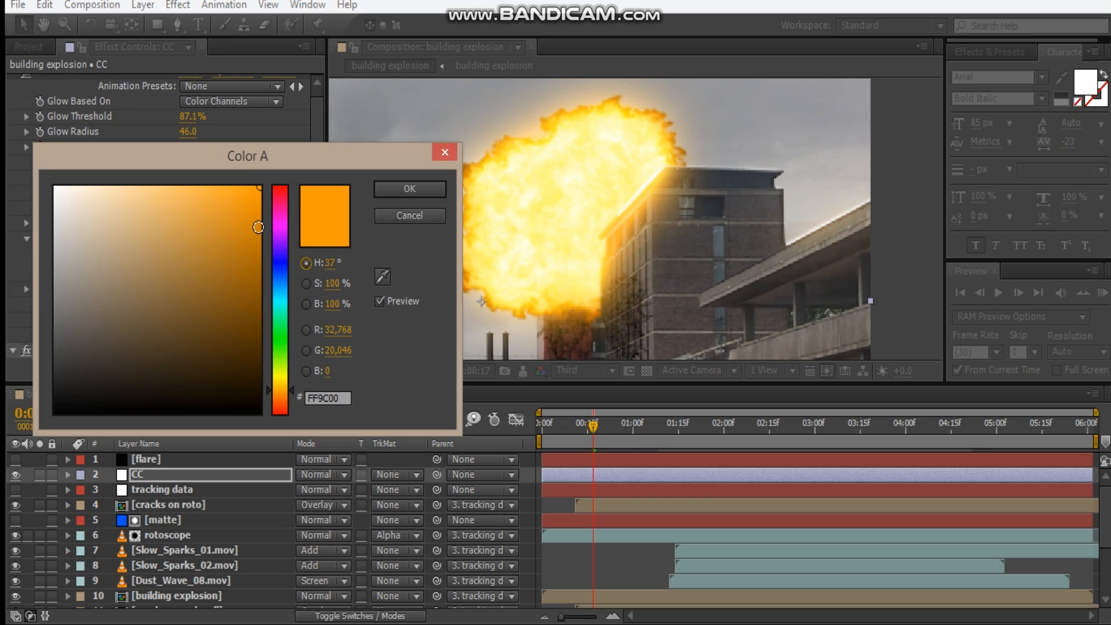
pyautogui.moveTo(293, 397)
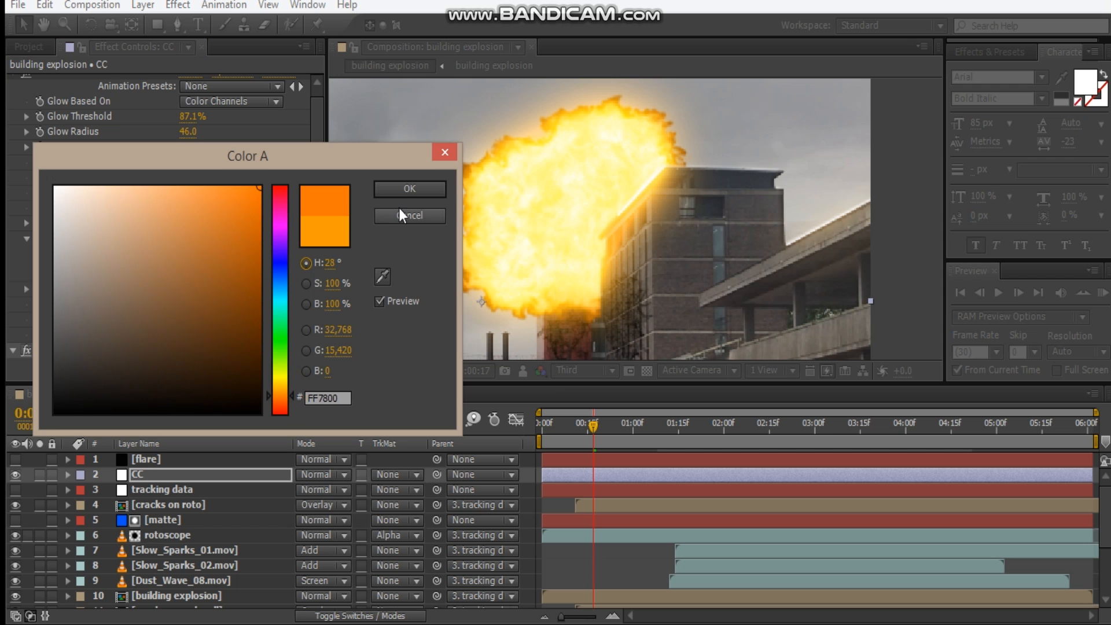
pyautogui.click(408, 189)
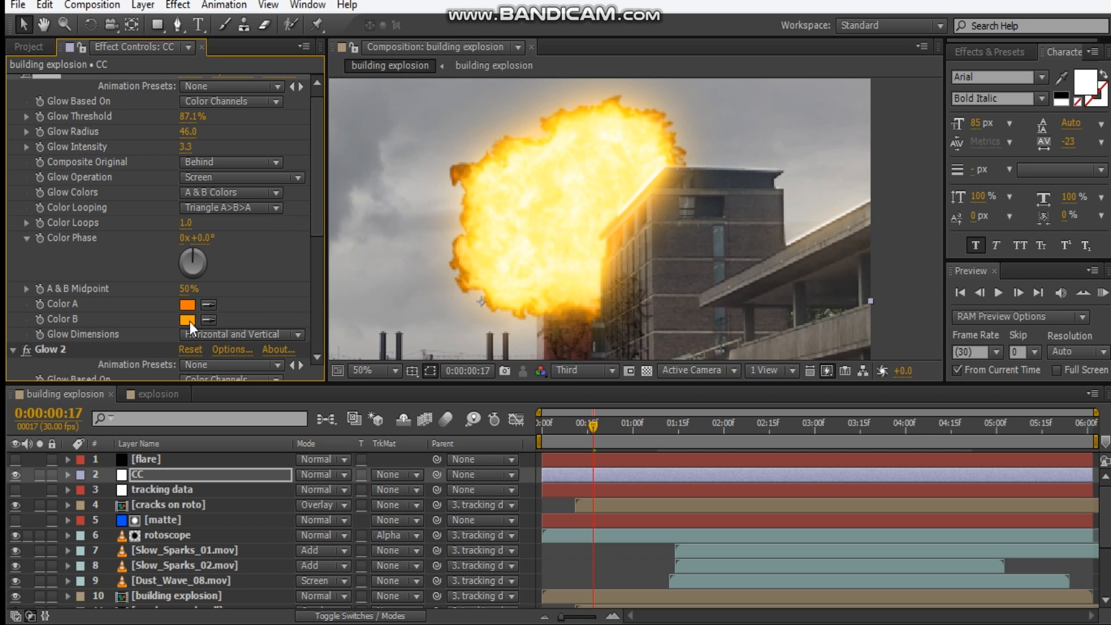
pyautogui.click(188, 318)
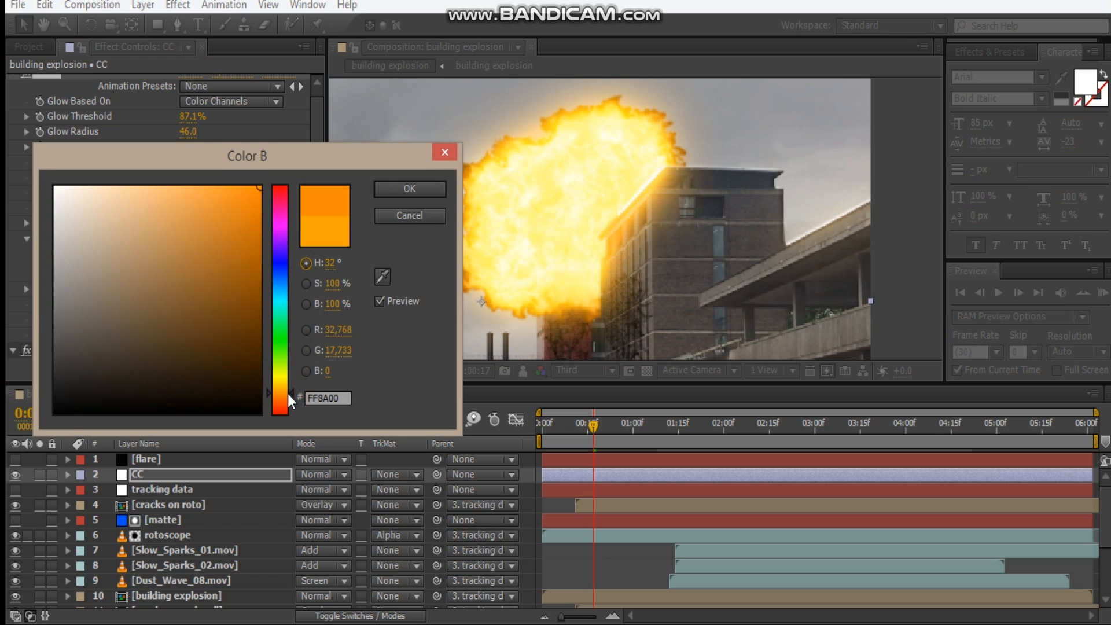
pyautogui.click(409, 188)
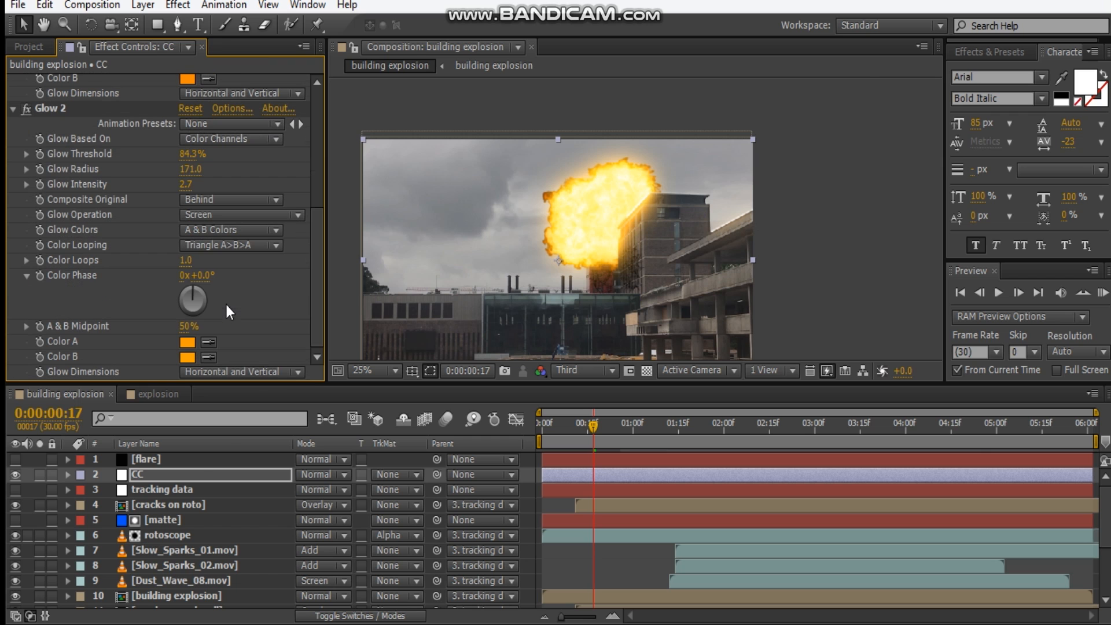
pyautogui.click(373, 370)
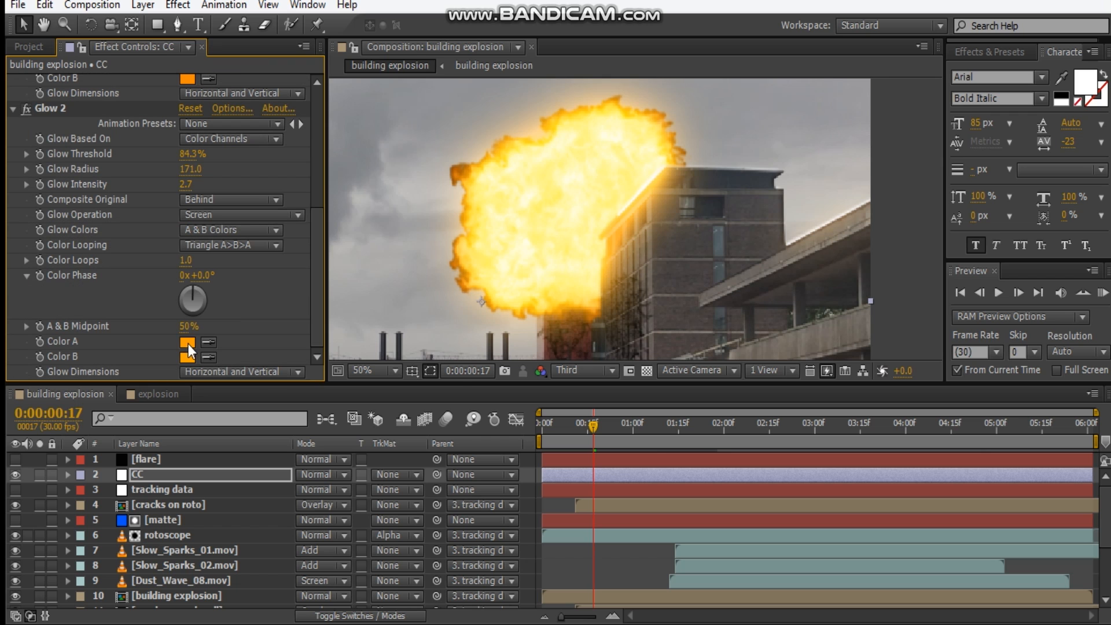
# Set the second Glow's Color A and Color B to a redder orange.
pyautogui.click(192, 343)
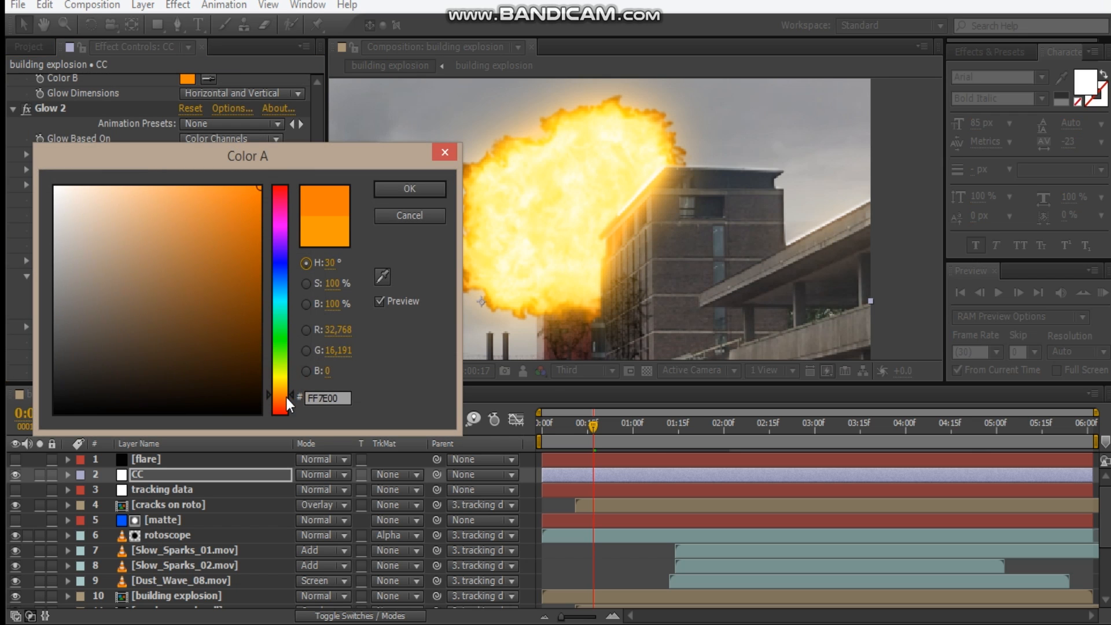
pyautogui.click(409, 189)
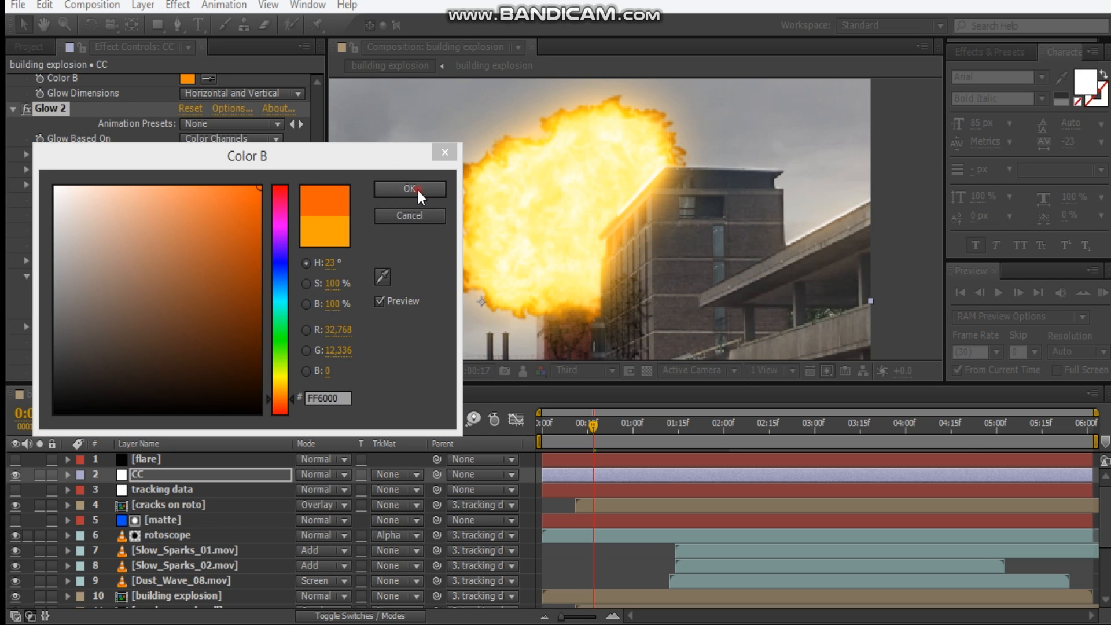
pyautogui.click(409, 189)
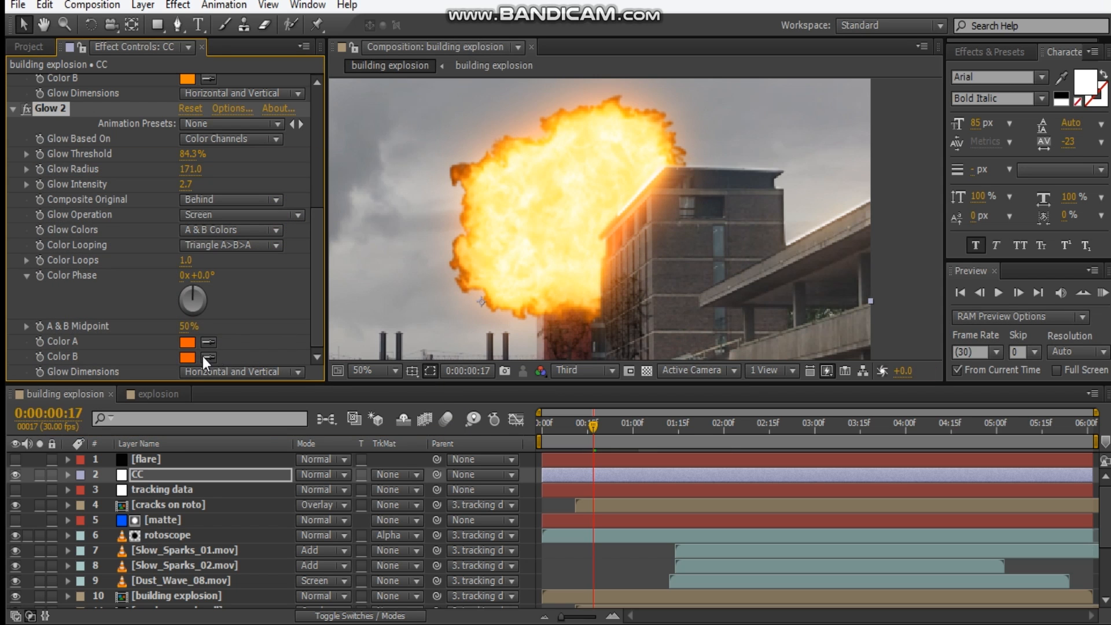
pyautogui.click(187, 356)
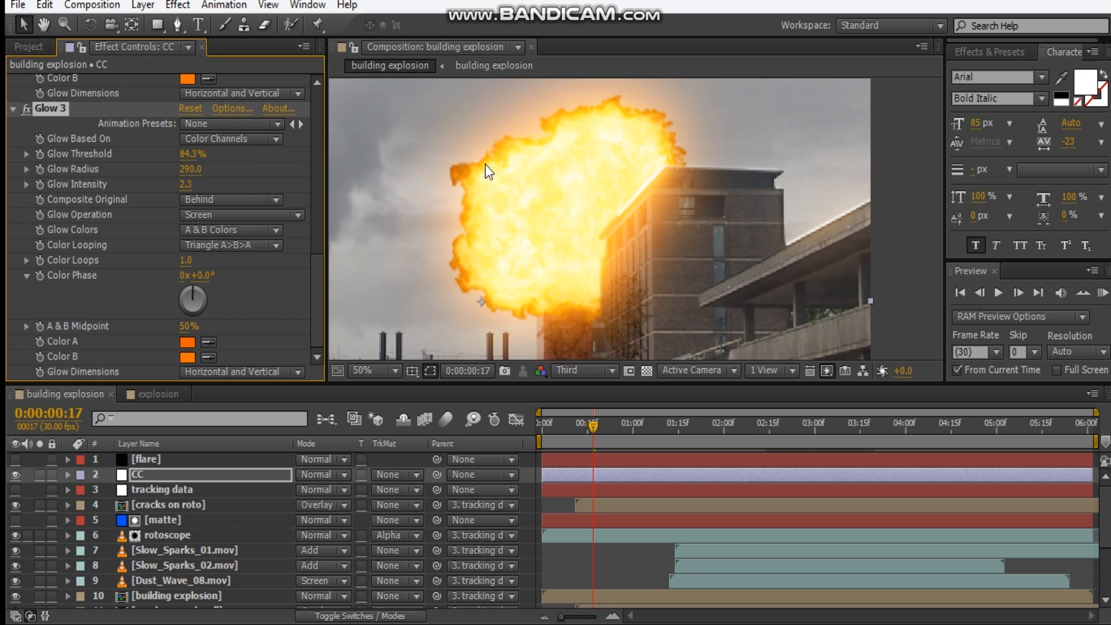
# Lower the third Glow's intensity to 1.9 and set its threshold to 80.
pyautogui.moveTo(186, 184); pyautogui.dragTo(155, 184)
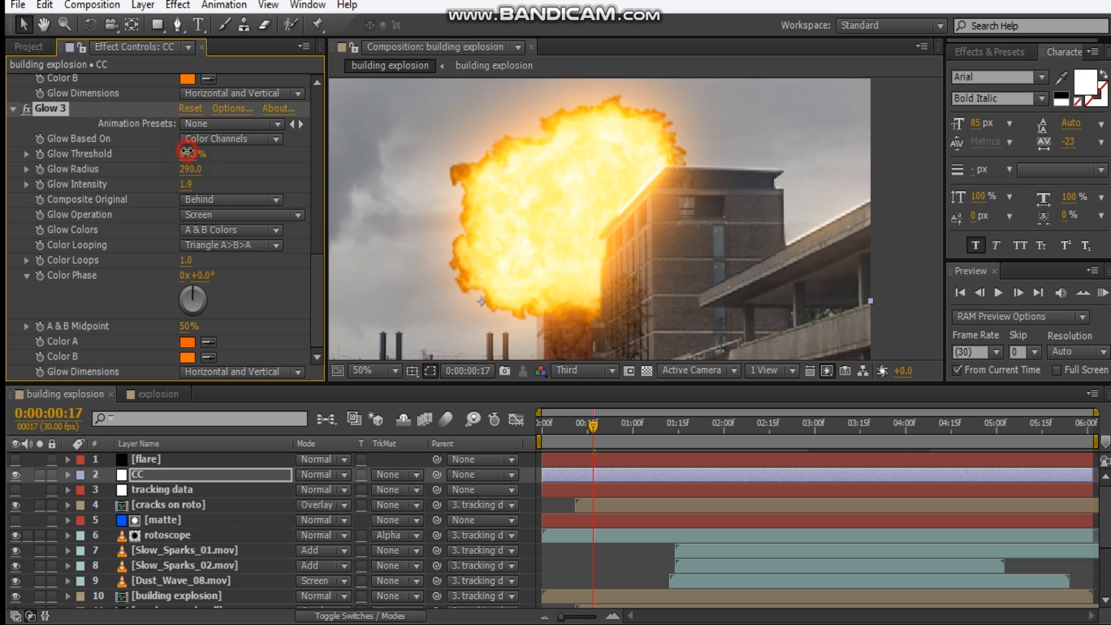
pyautogui.moveTo(187, 153); pyautogui.dragTo(186, 154)
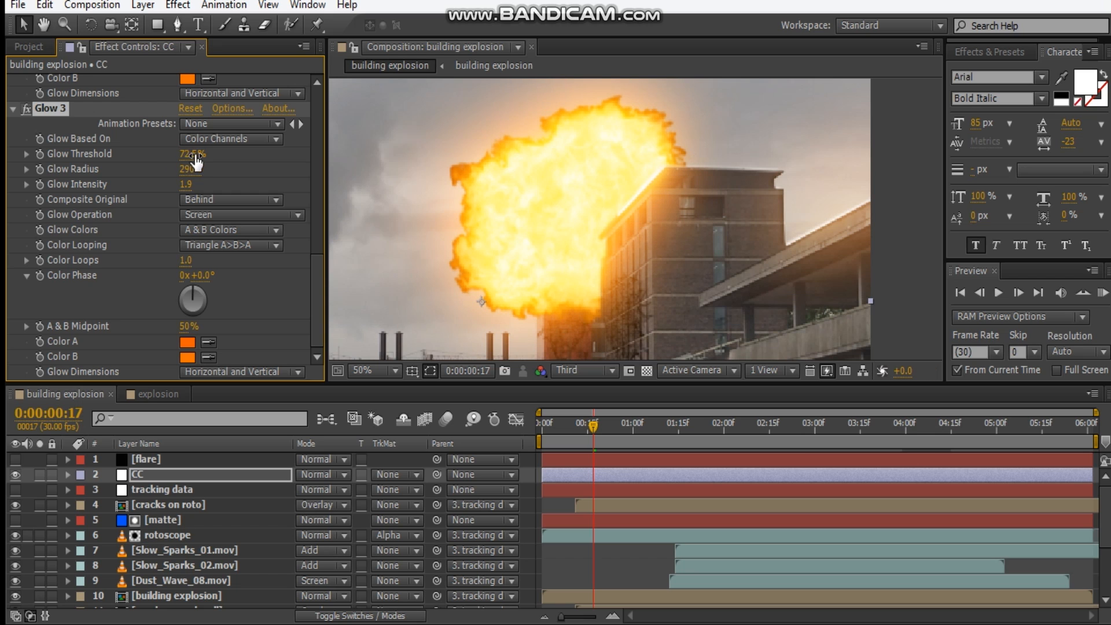
pyautogui.doubleClick(191, 154)
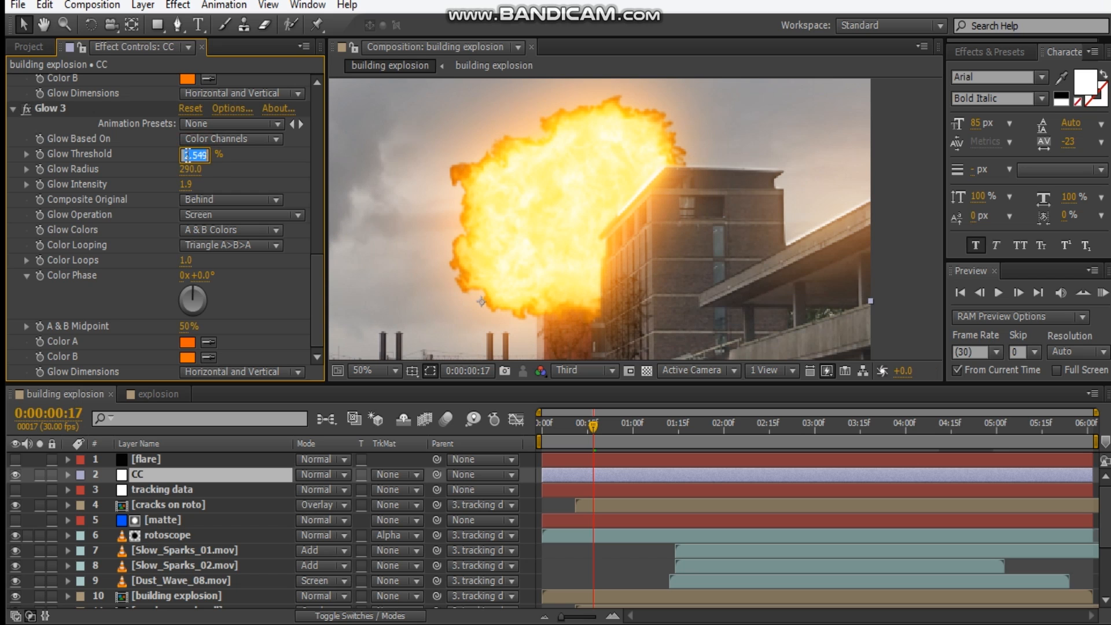
pyautogui.write('80.0')
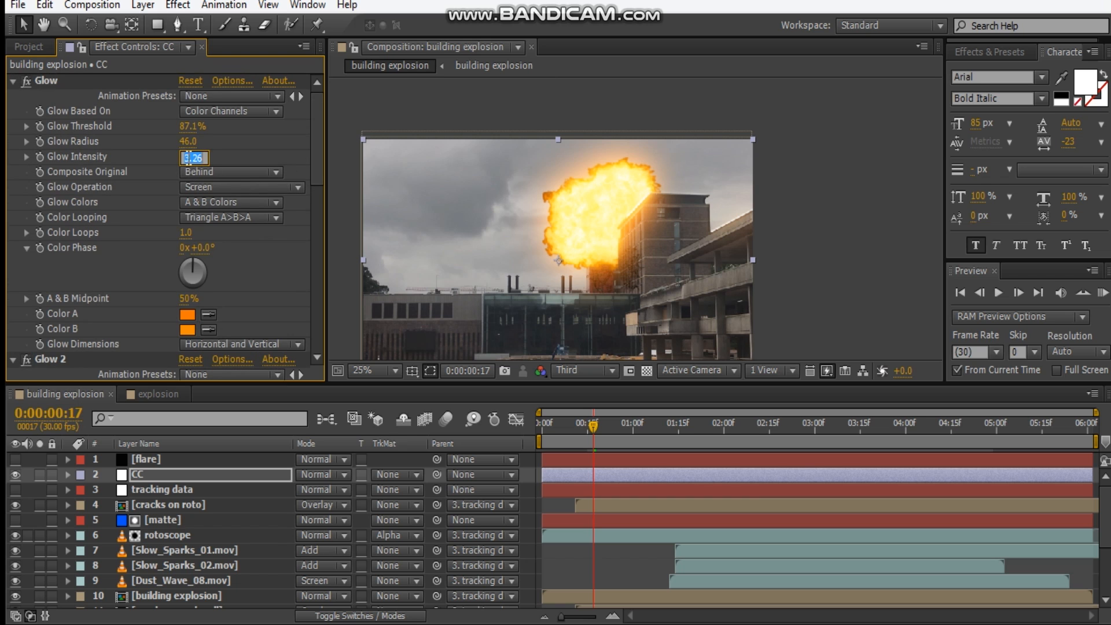
# Set the first Glow's intensity to 3.0 and threshold to 94.5%.
pyautogui.write('3.0')
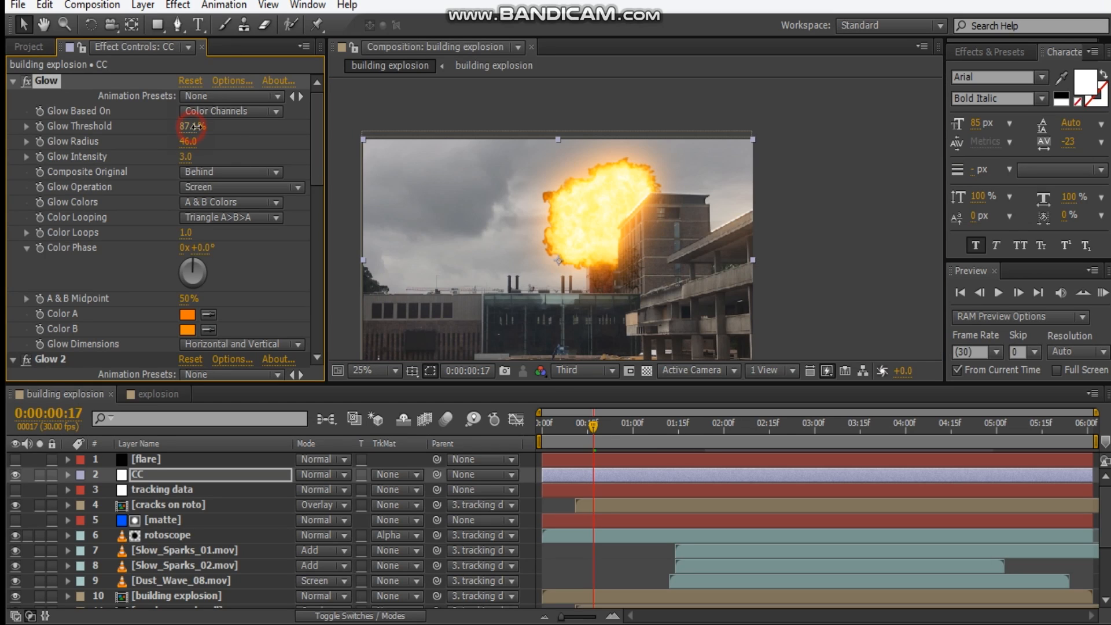
pyautogui.moveTo(190, 126); pyautogui.dragTo(202, 126)
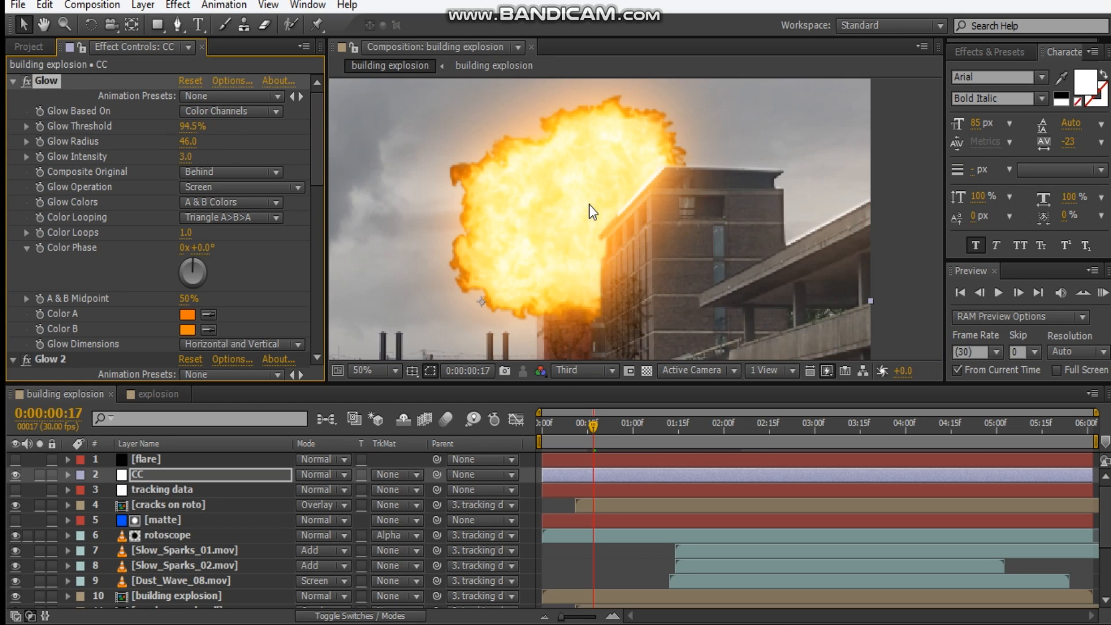
pyautogui.click(366, 370)
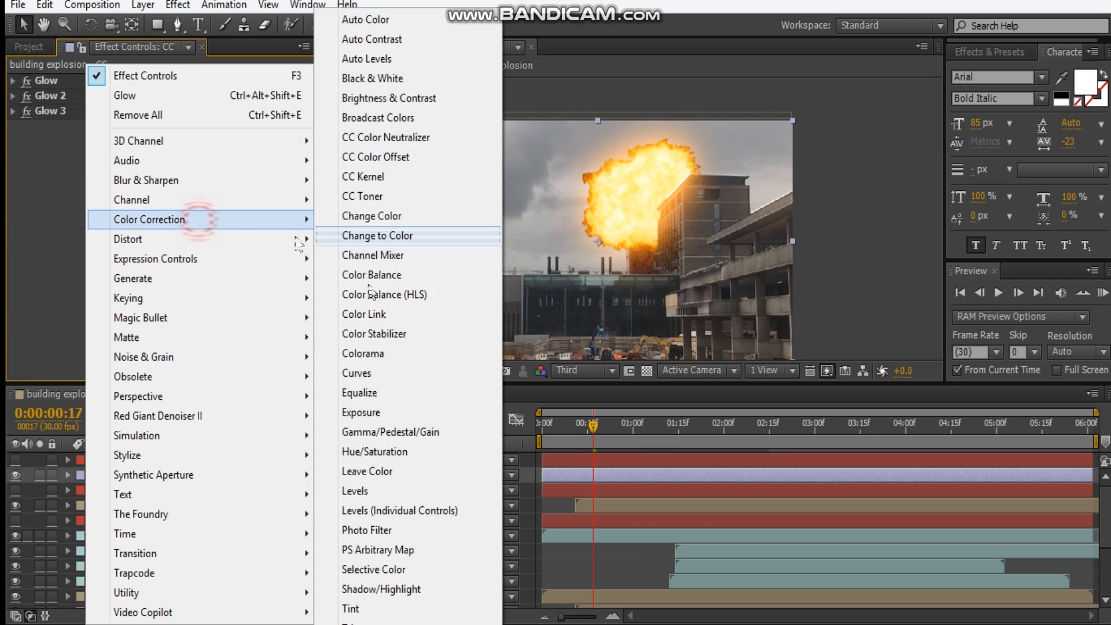
# Add Curves to the CC layer and lift the RGB curve to brighten the explosion.
pyautogui.click(357, 372)
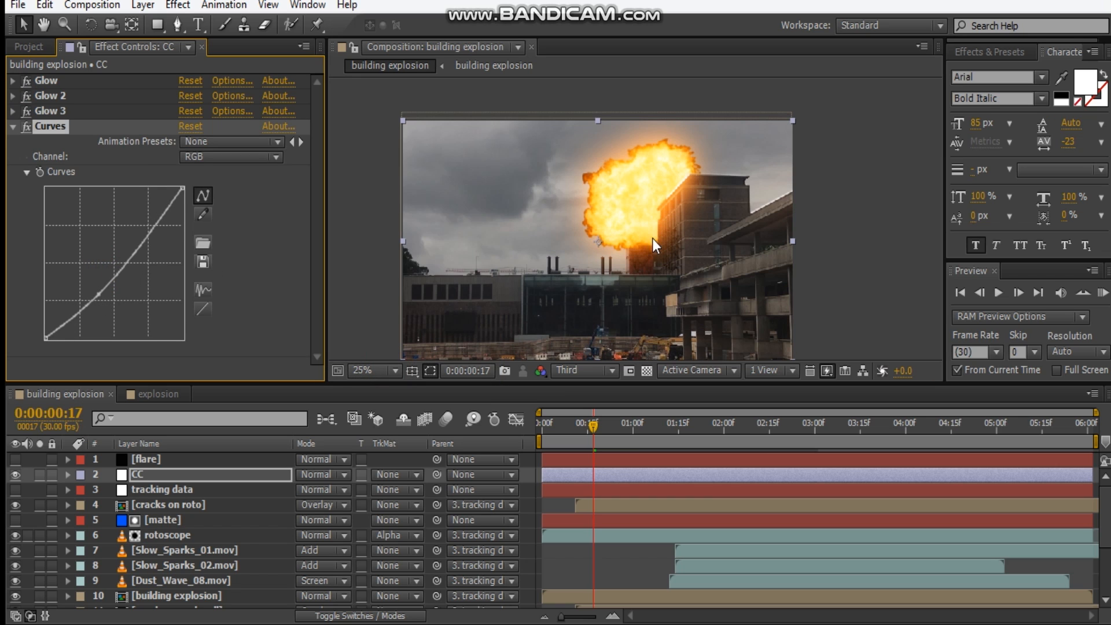
pyautogui.click(365, 370)
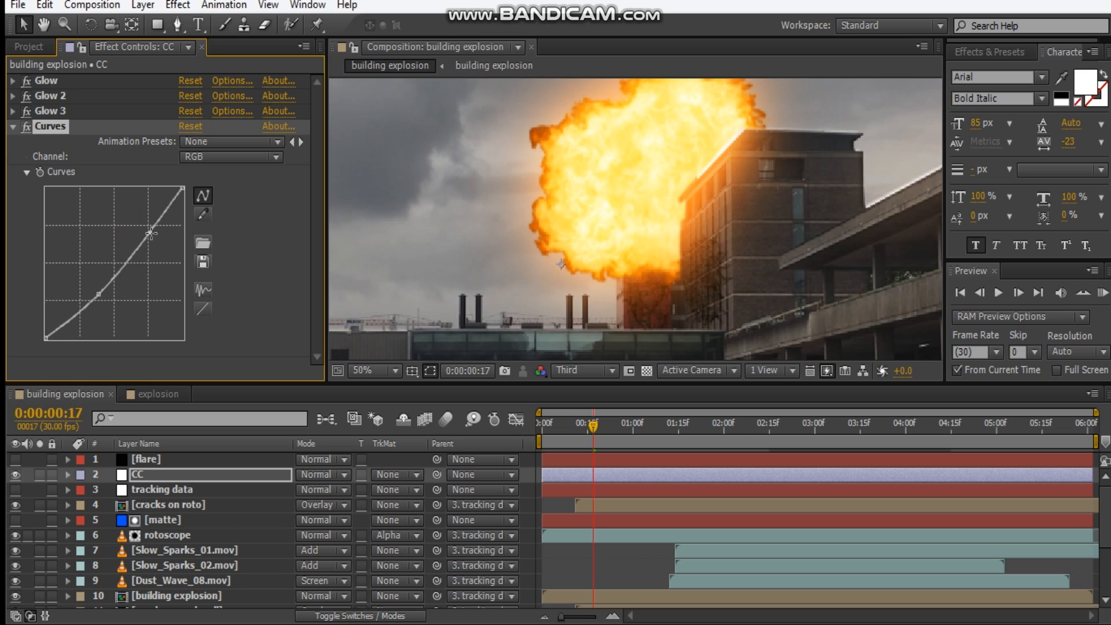
pyautogui.click(577, 370)
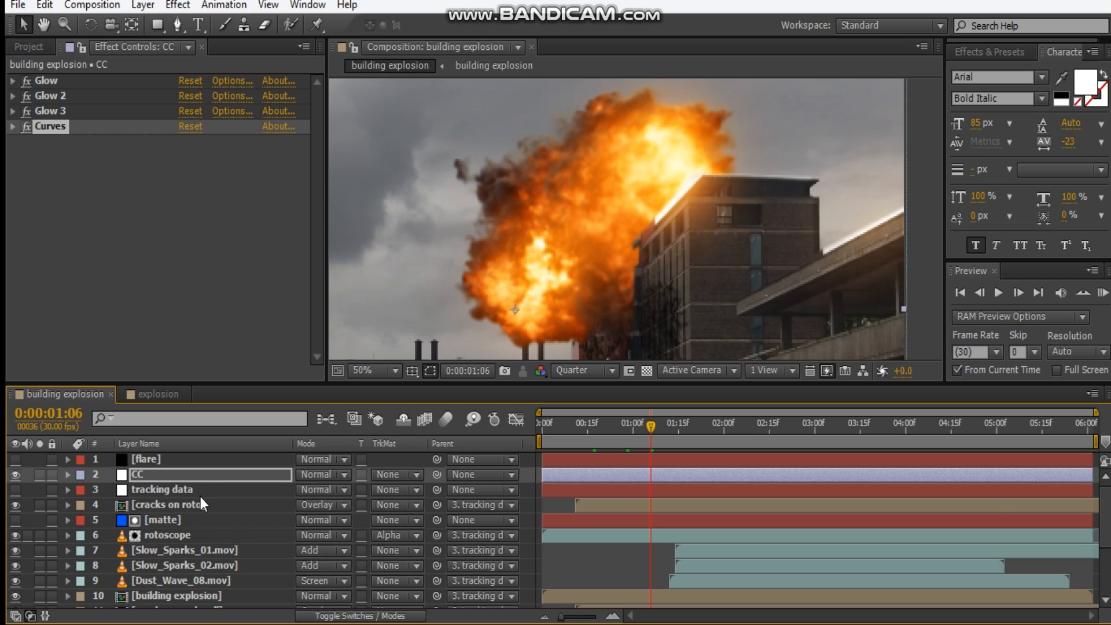
# Select the building explosion layer to show its Hue/Saturation, Curves and Hue/Saturation 2 effects.
pyautogui.scroll(-3)
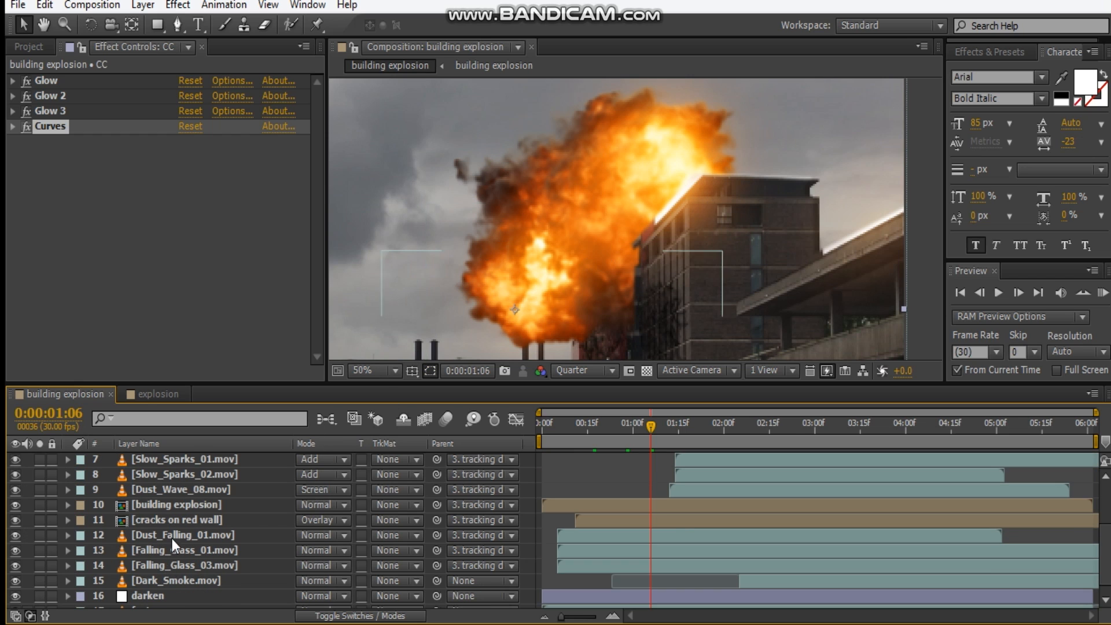
pyautogui.click(178, 505)
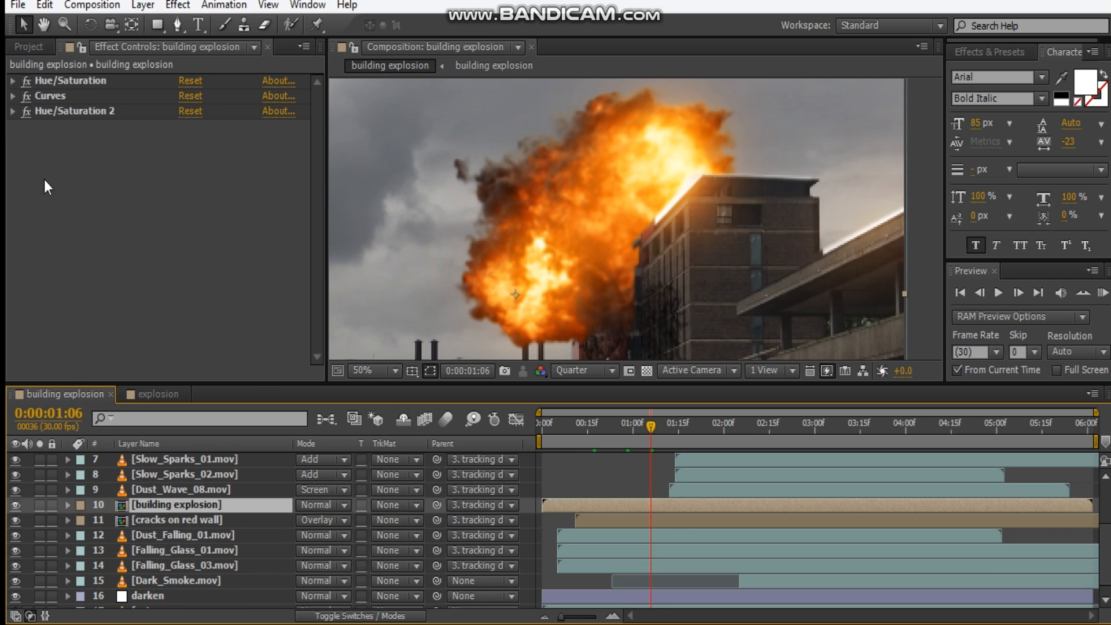
pyautogui.click(13, 95)
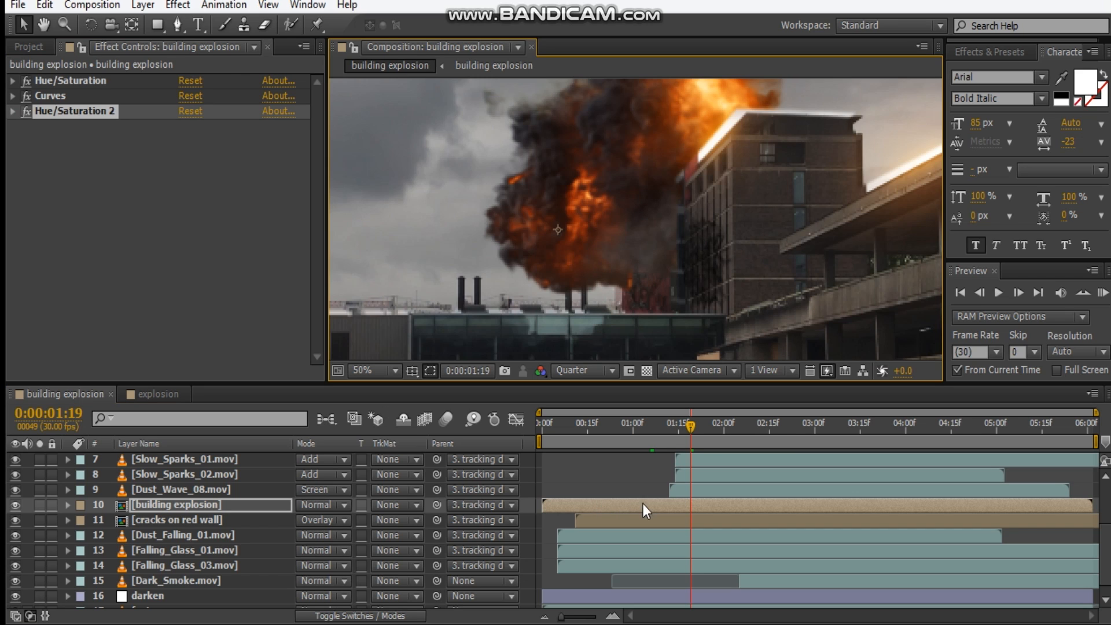
pyautogui.click(183, 489)
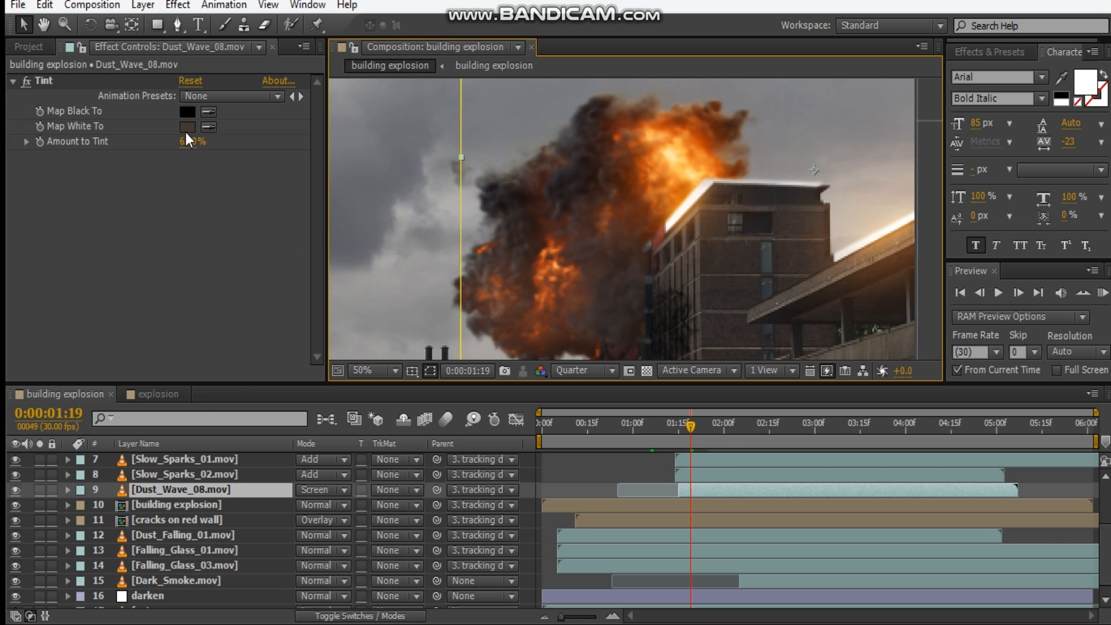
# Set Dust_Wave_08's Tint Map White To colour to muted brown #5F4F41.
pyautogui.click(186, 127)
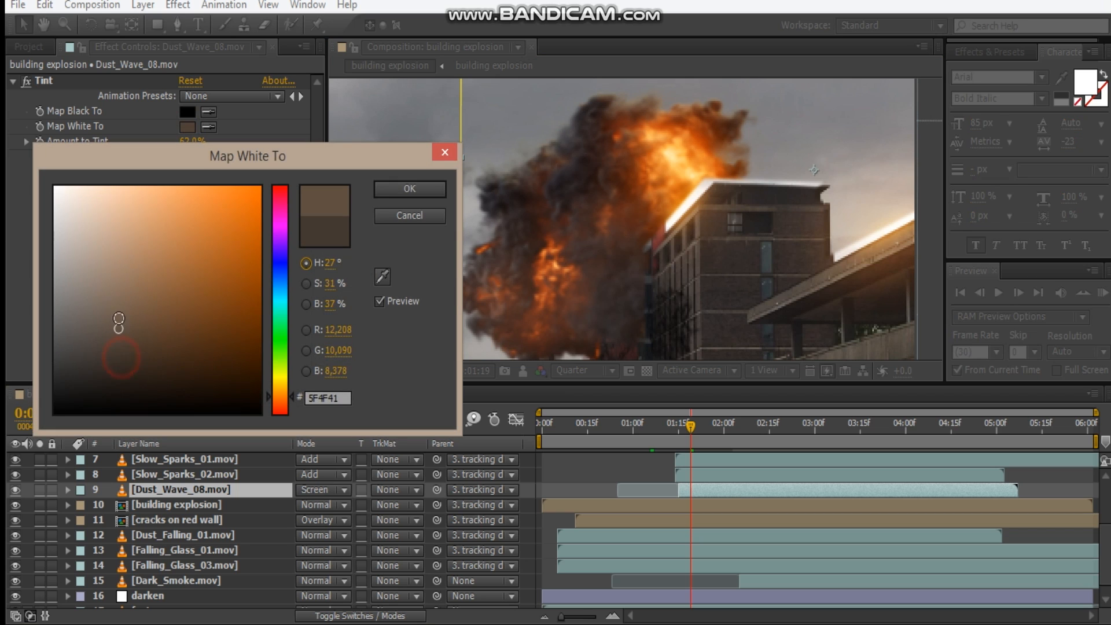
pyautogui.click(408, 189)
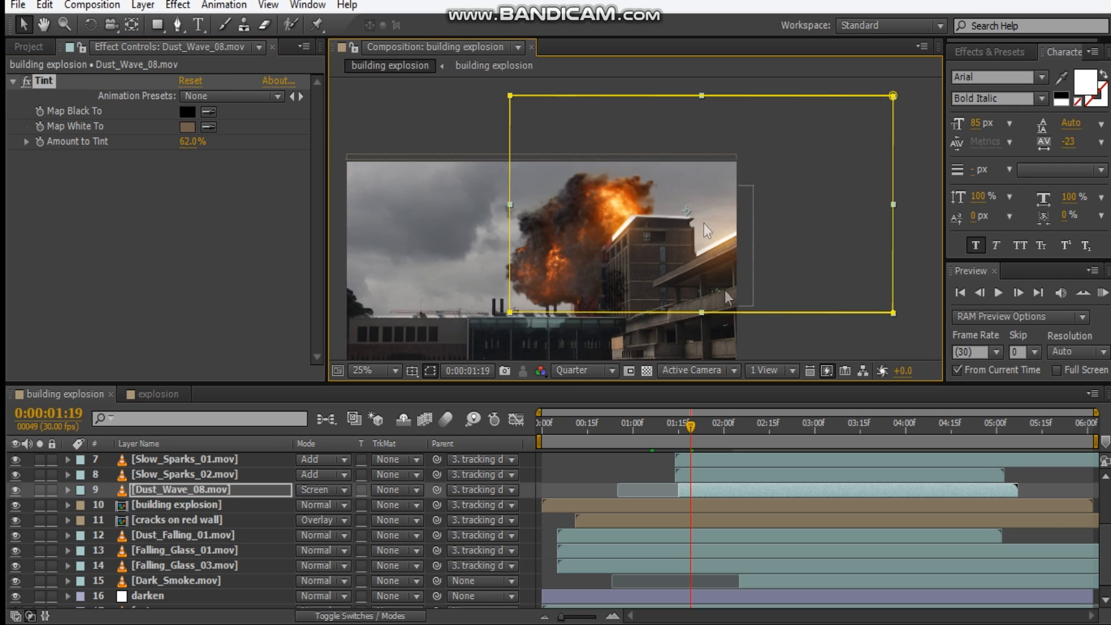
pyautogui.moveTo(388, 531)
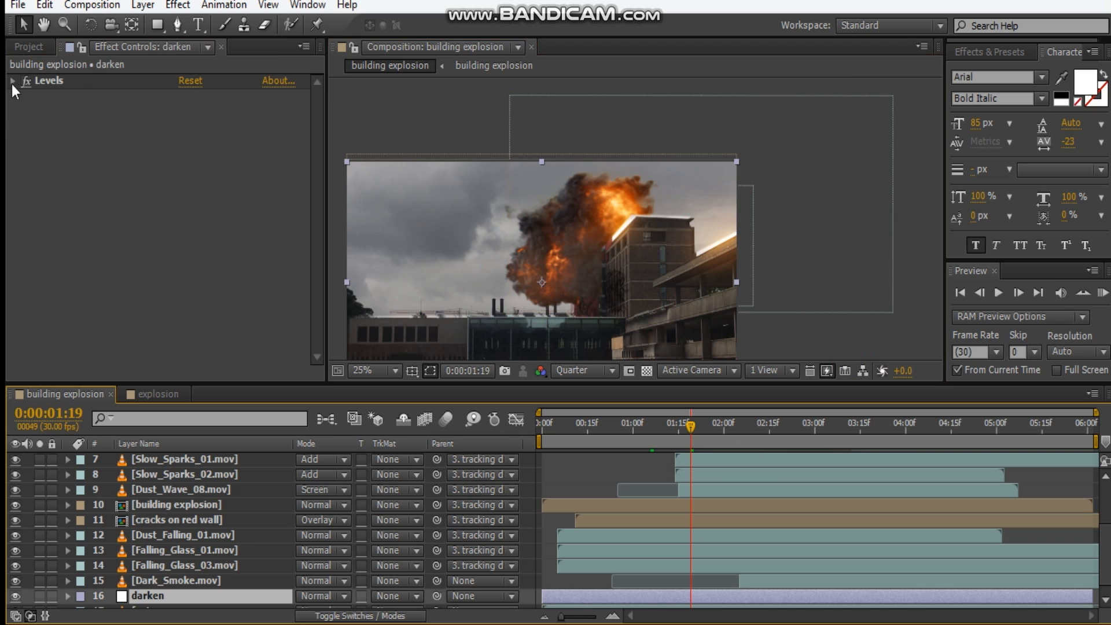
# Expand the darken layer's Levels effect to inspect its histogram and Output White of 22230.8.
pyautogui.click(12, 81)
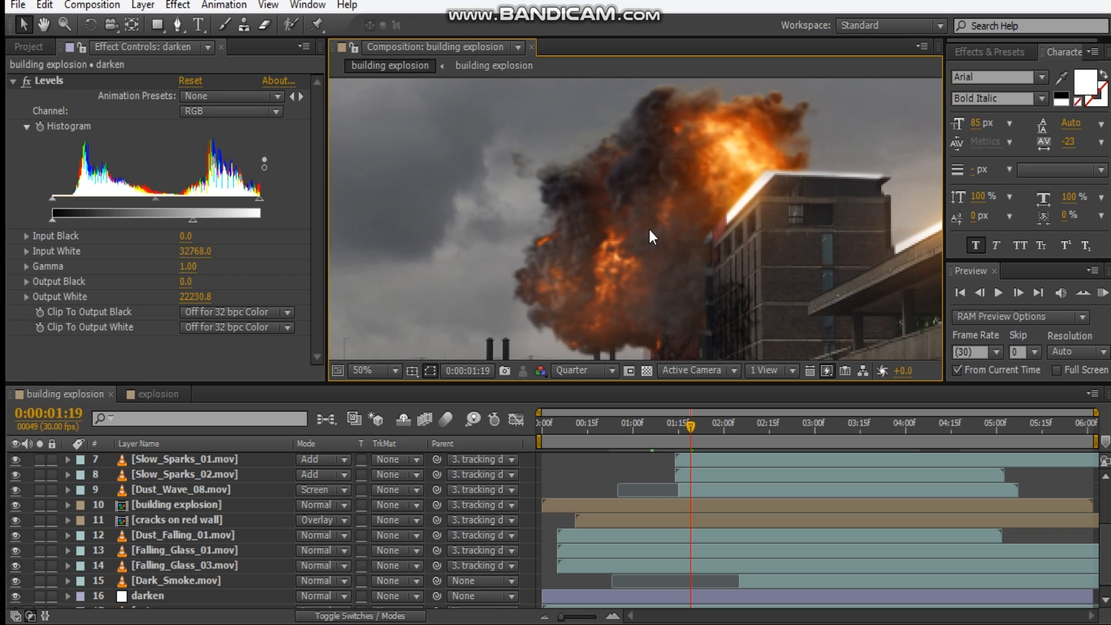
pyautogui.scroll(3)
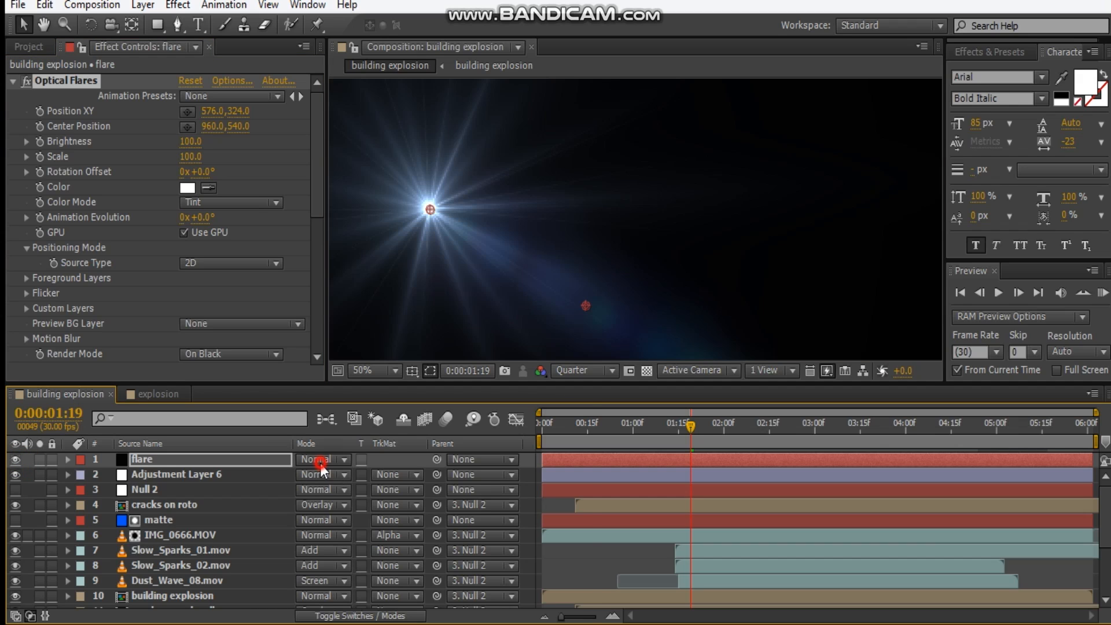
# Blend the flare layer in Screen mode and bring up the Optical Flares editor.
pyautogui.click(319, 458)
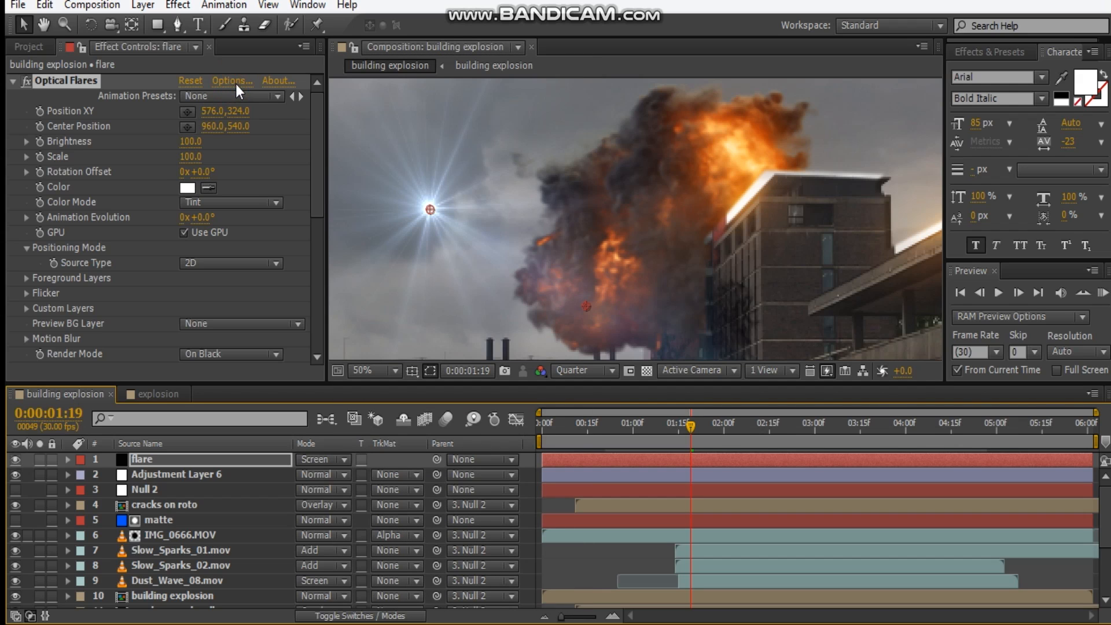
pyautogui.click(230, 80)
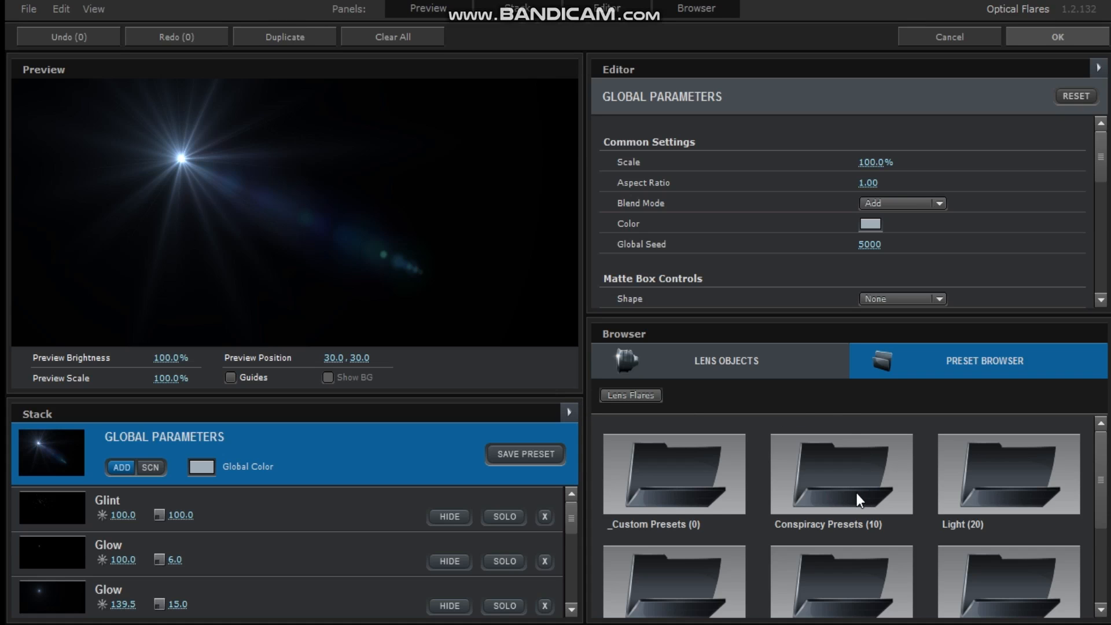
# Open the Conspiracy Presets collection and reduce the lens texture illumination radius.
pyautogui.doubleClick(840, 473)
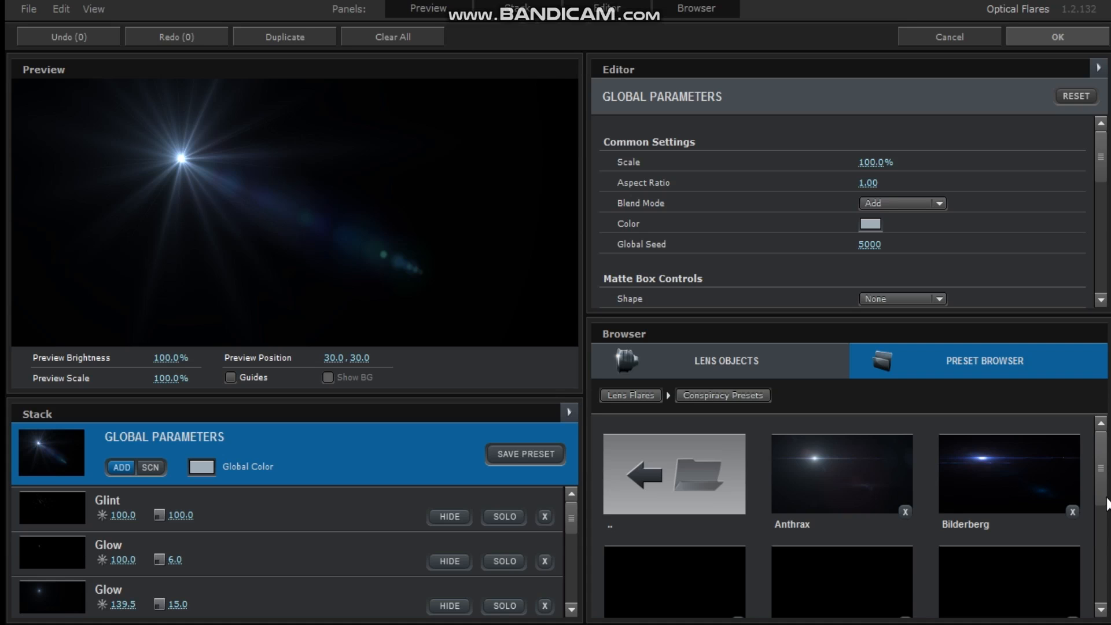
pyautogui.scroll(-3)
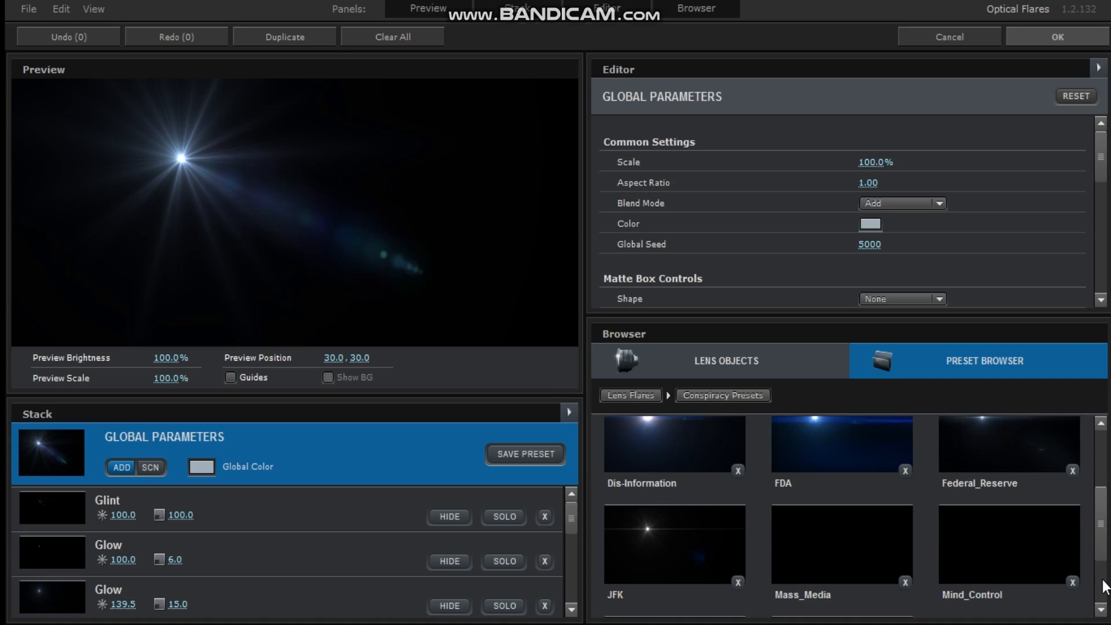
pyautogui.moveTo(1091, 446)
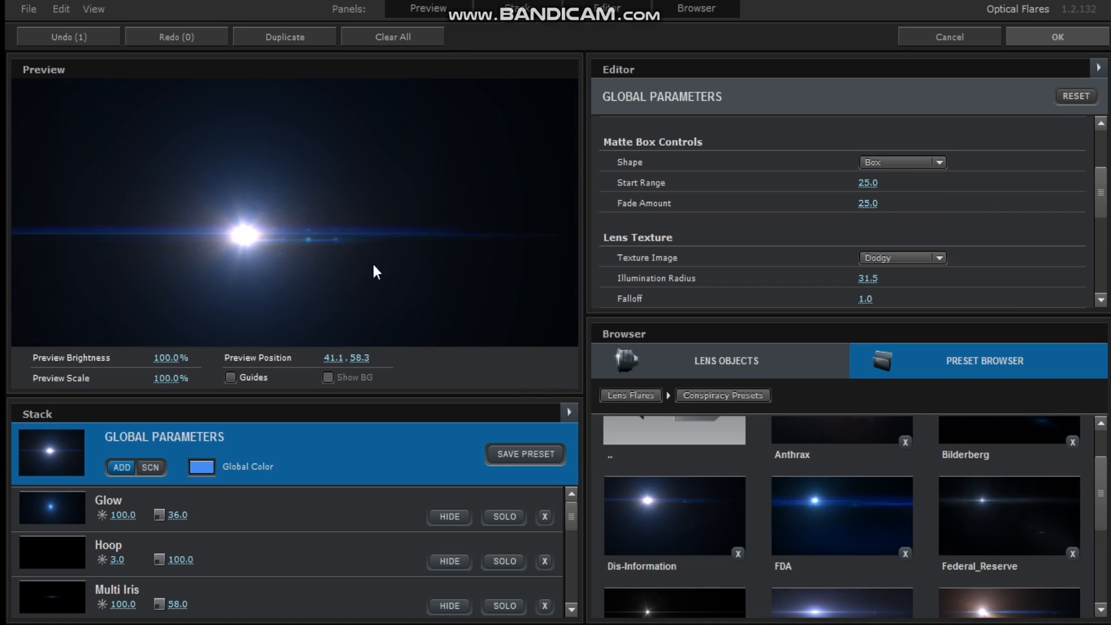
pyautogui.scroll(-3)
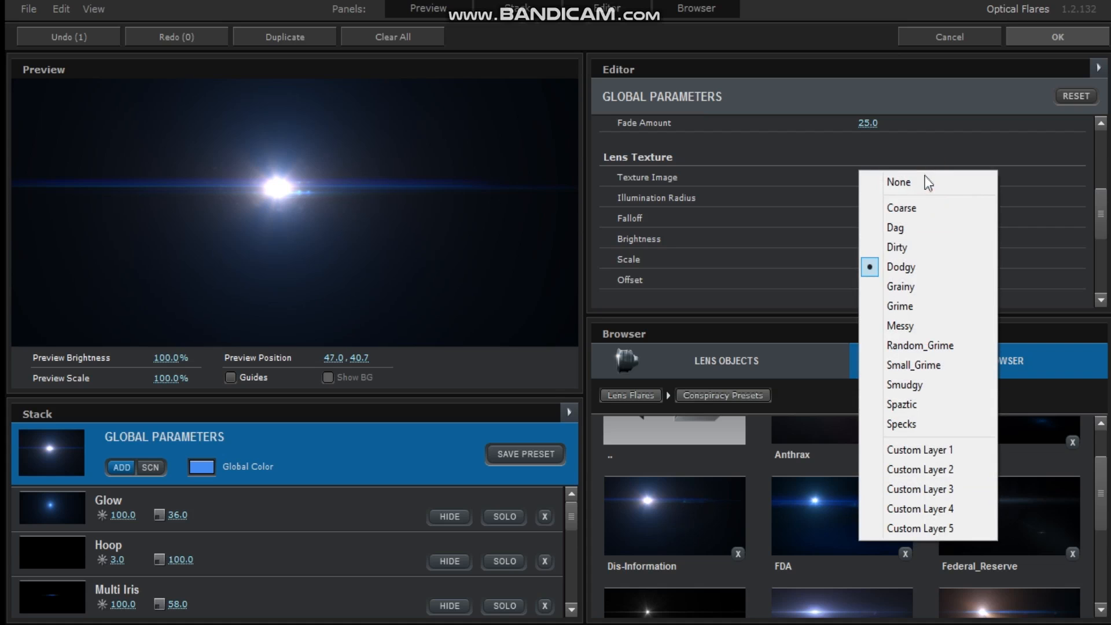
pyautogui.click(900, 266)
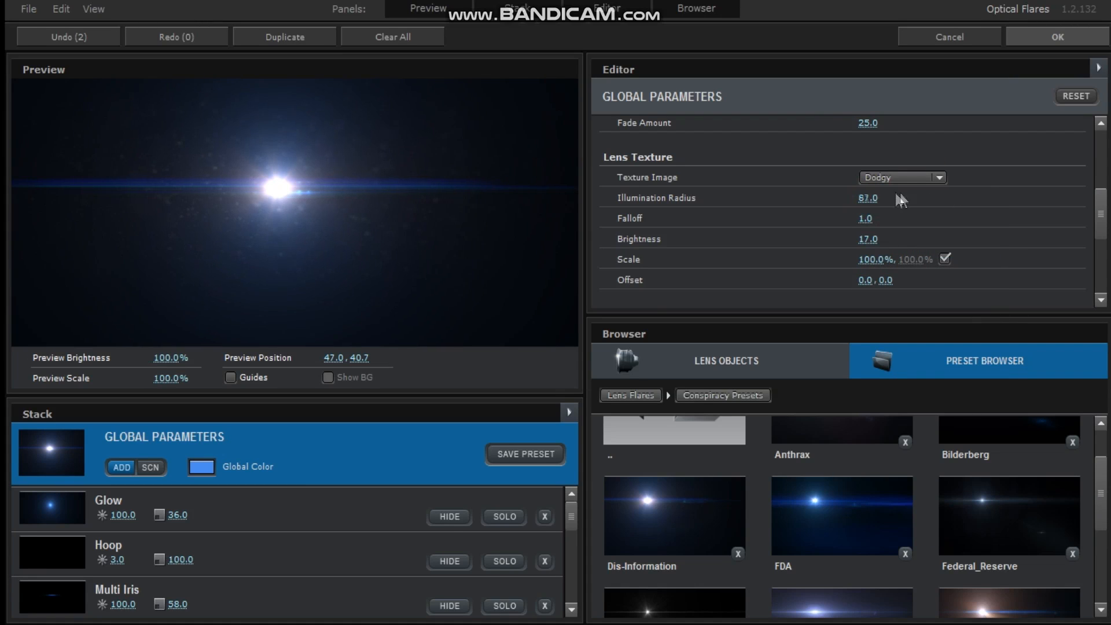
pyautogui.moveTo(867, 198); pyautogui.dragTo(991, 203)
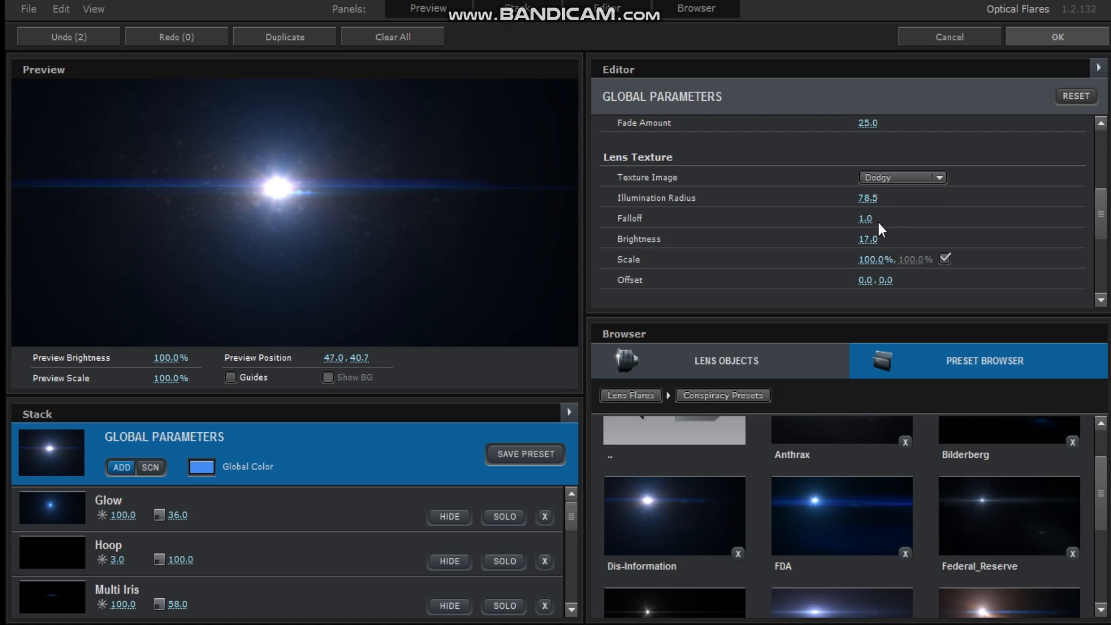
# Use the Dirty lens texture, shift the flare left, and raise Brightness to about 30.5.
pyautogui.click(902, 177)
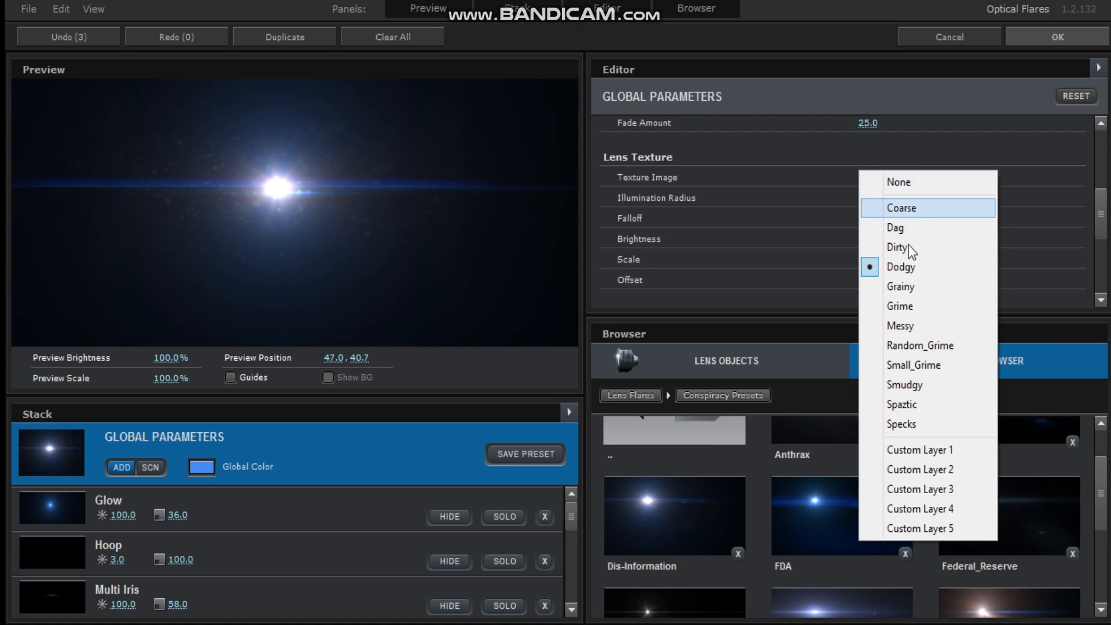
pyautogui.moveTo(1020, 246)
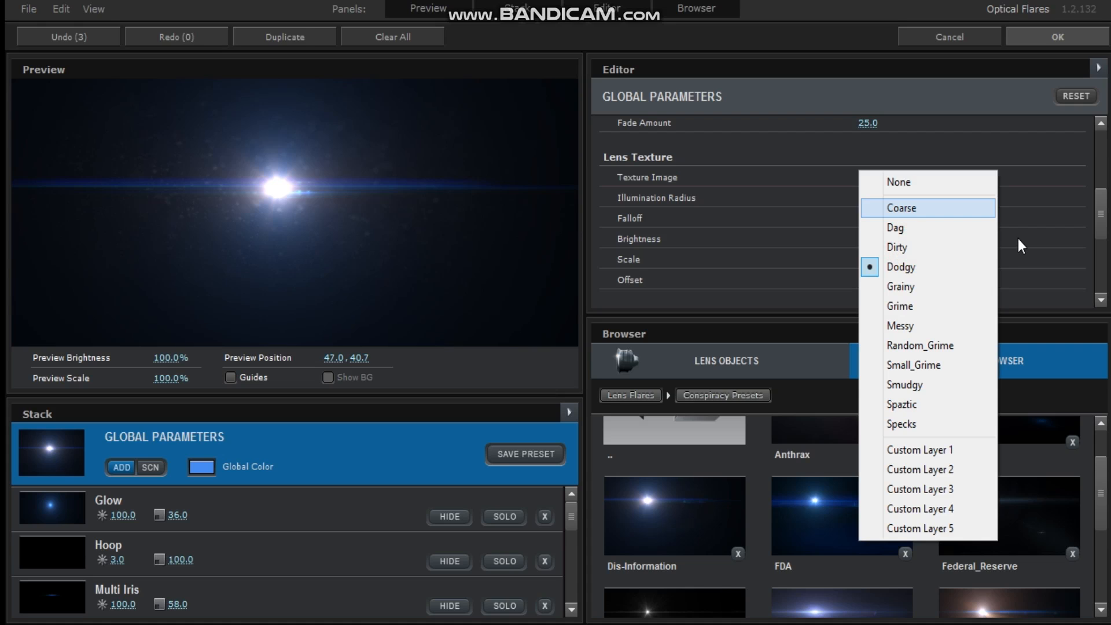
pyautogui.click(897, 247)
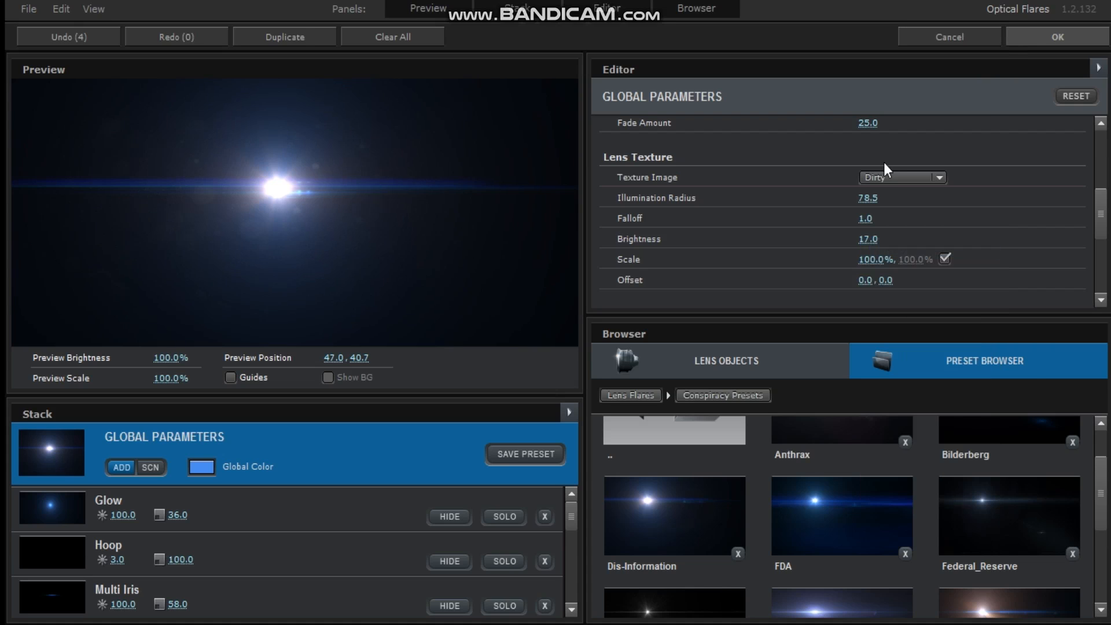
pyautogui.moveTo(277, 186); pyautogui.dragTo(159, 186)
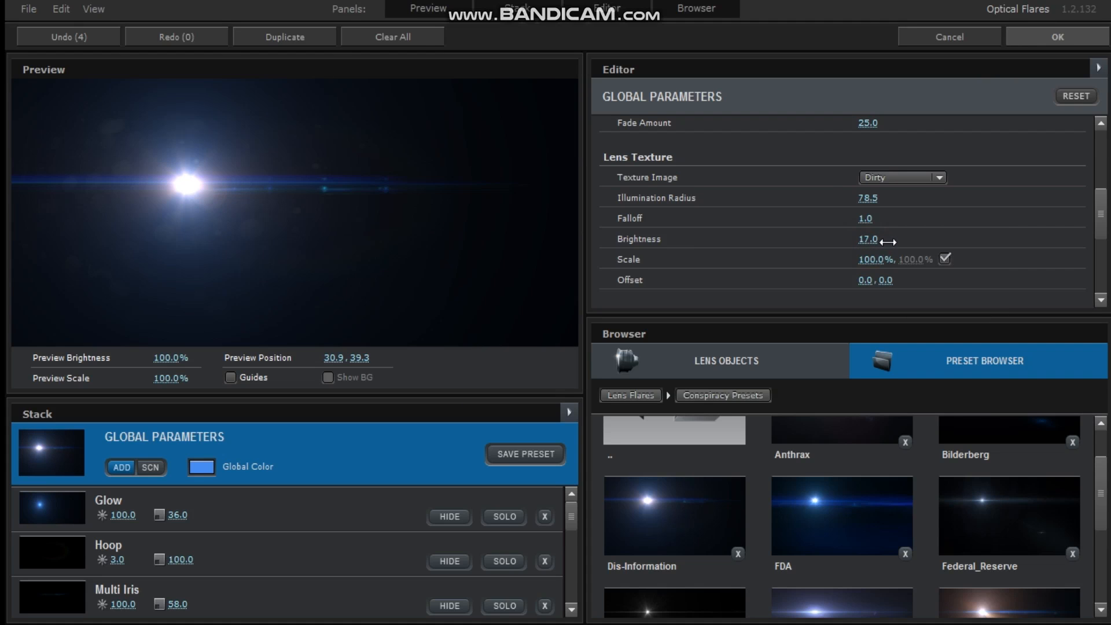
pyautogui.moveTo(867, 239); pyautogui.dragTo(886, 239)
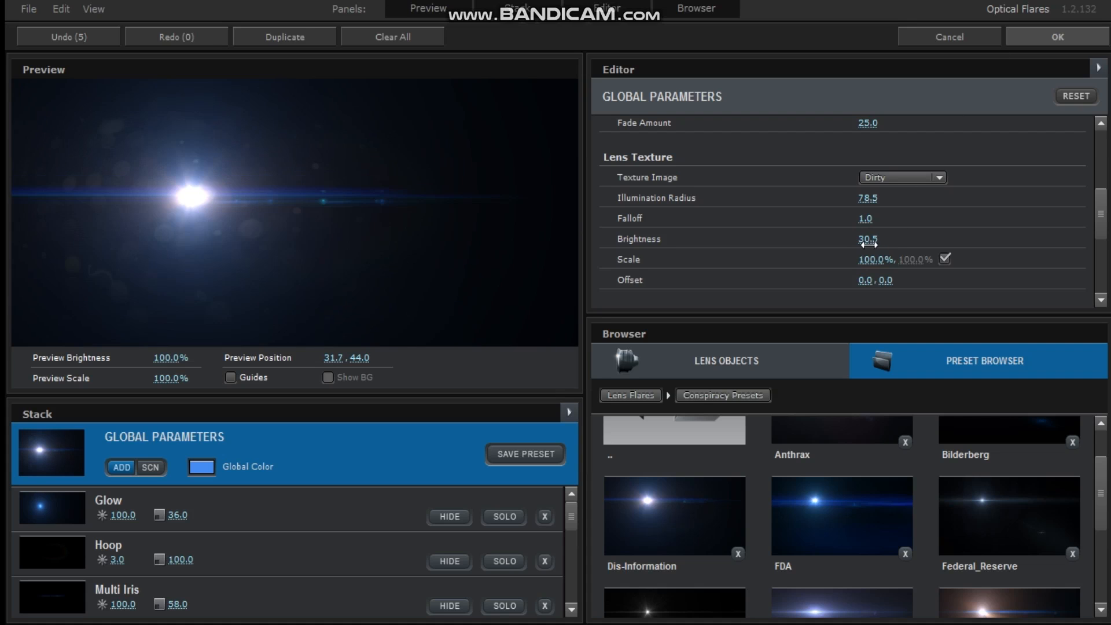
pyautogui.moveTo(867, 239); pyautogui.dragTo(892, 239)
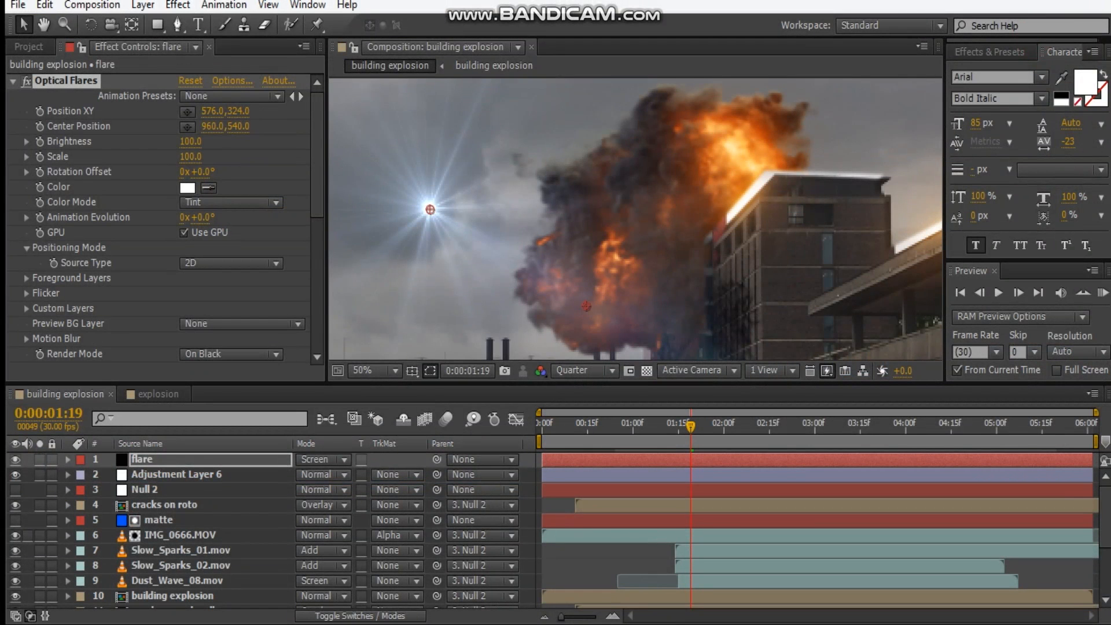
# Change the Optical Flares Color from white to an orange tint.
pyautogui.click(186, 188)
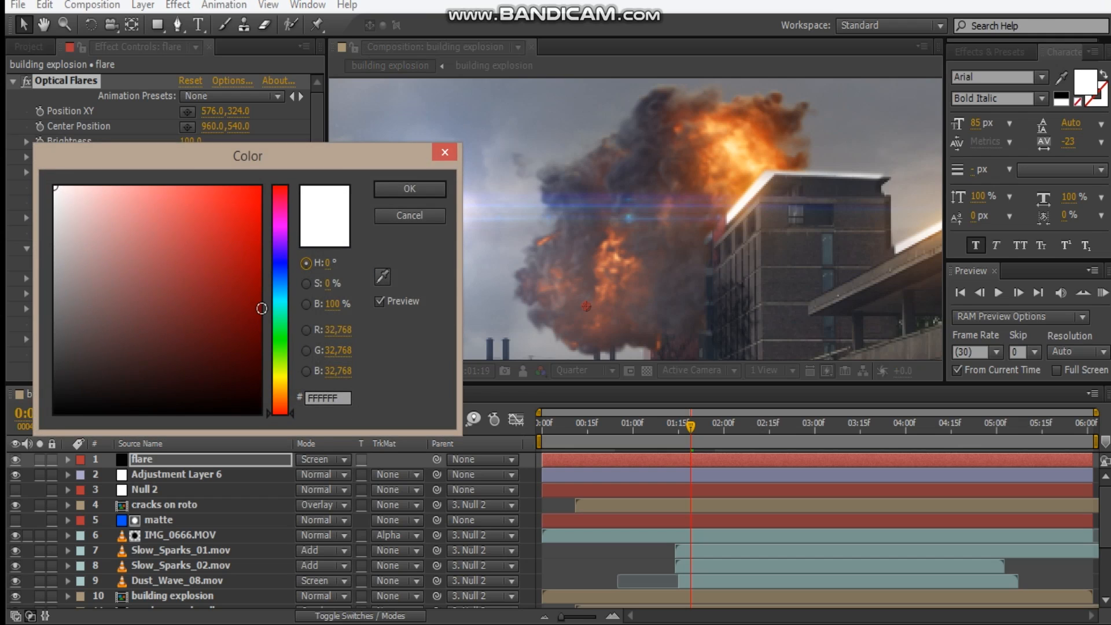
pyautogui.click(241, 348)
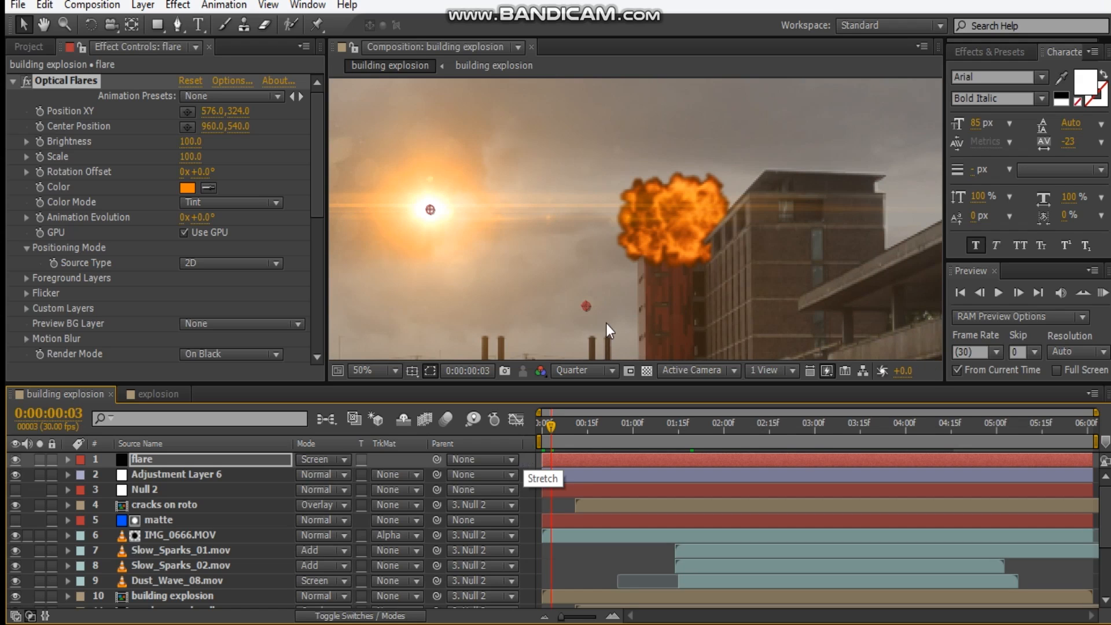
# Center the flare on the explosion and keyframe Brightness and Scale from 0 up to 100.
pyautogui.moveTo(429, 208); pyautogui.dragTo(680, 234)
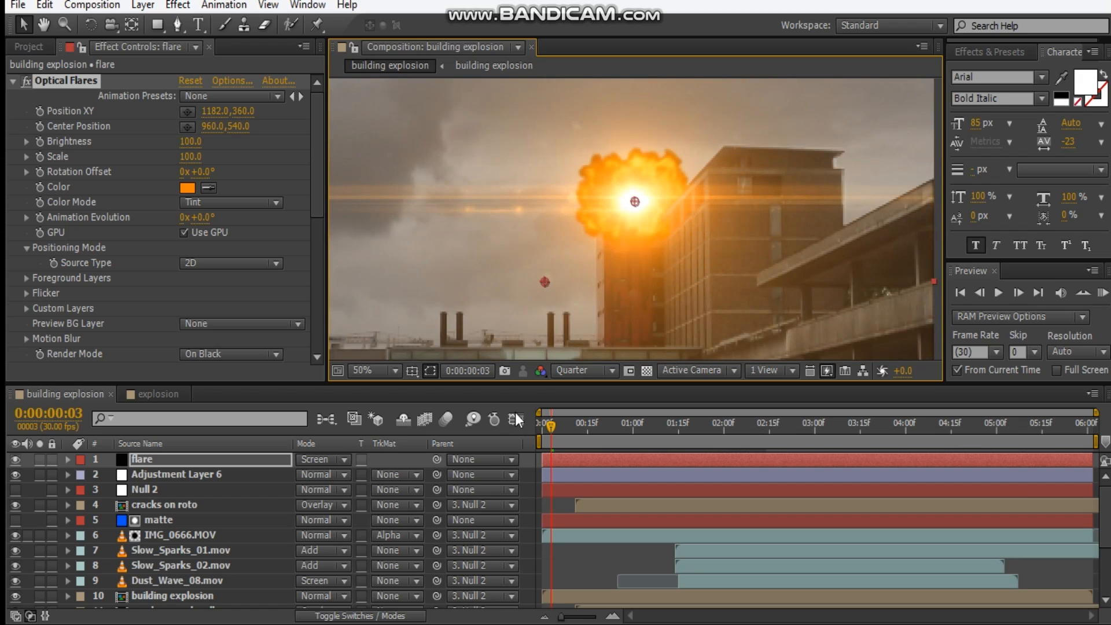
pyautogui.moveTo(241, 468)
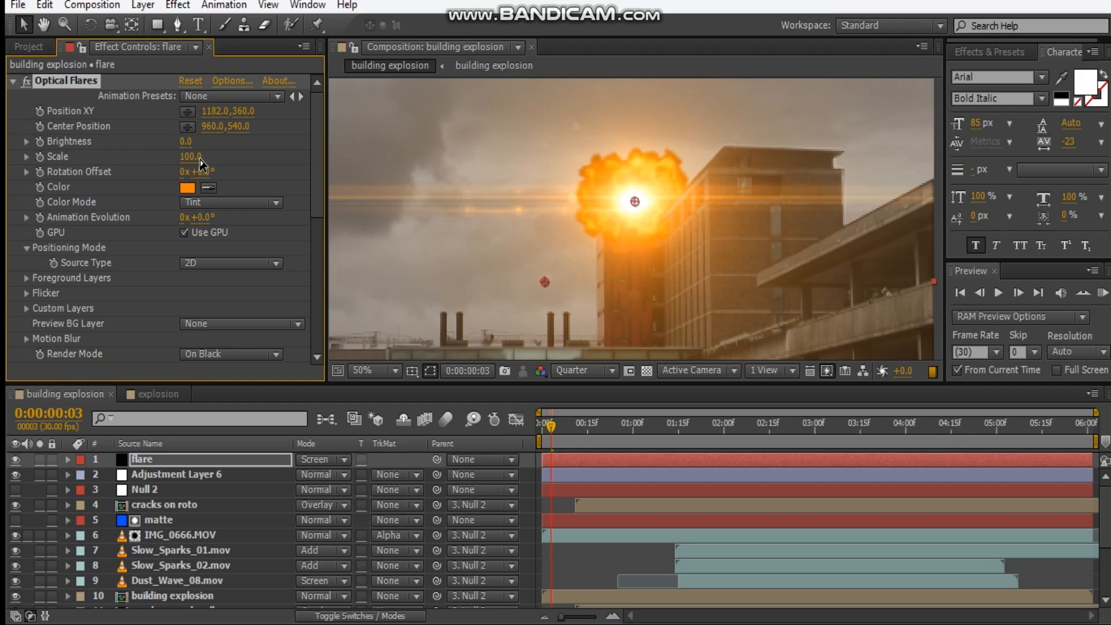
pyautogui.write('0.0')
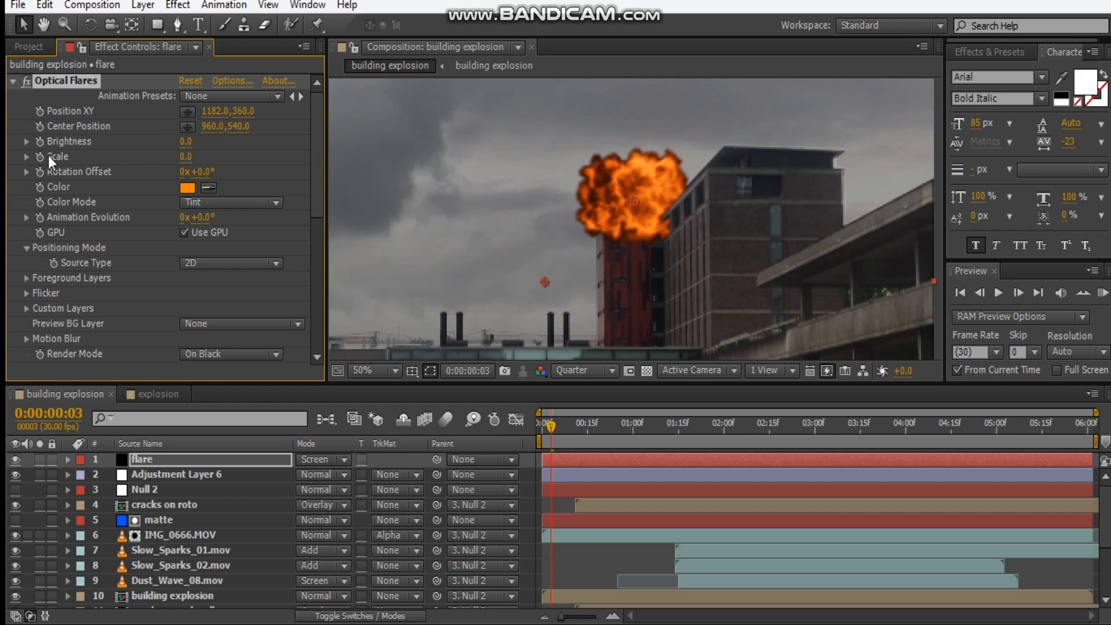
pyautogui.moveTo(353, 305)
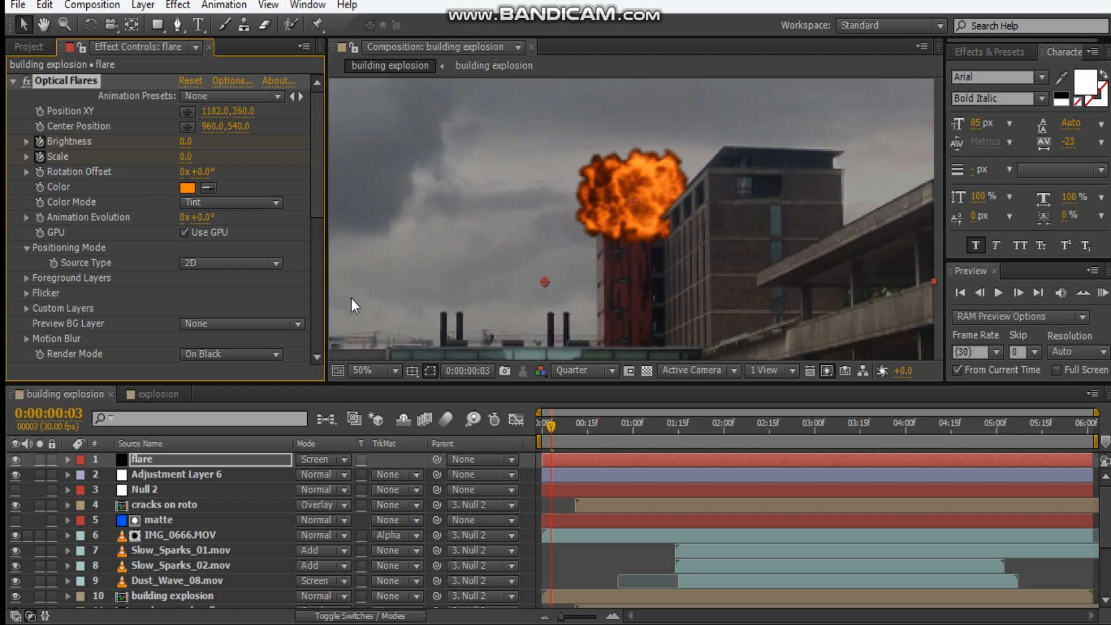
pyautogui.click(68, 458)
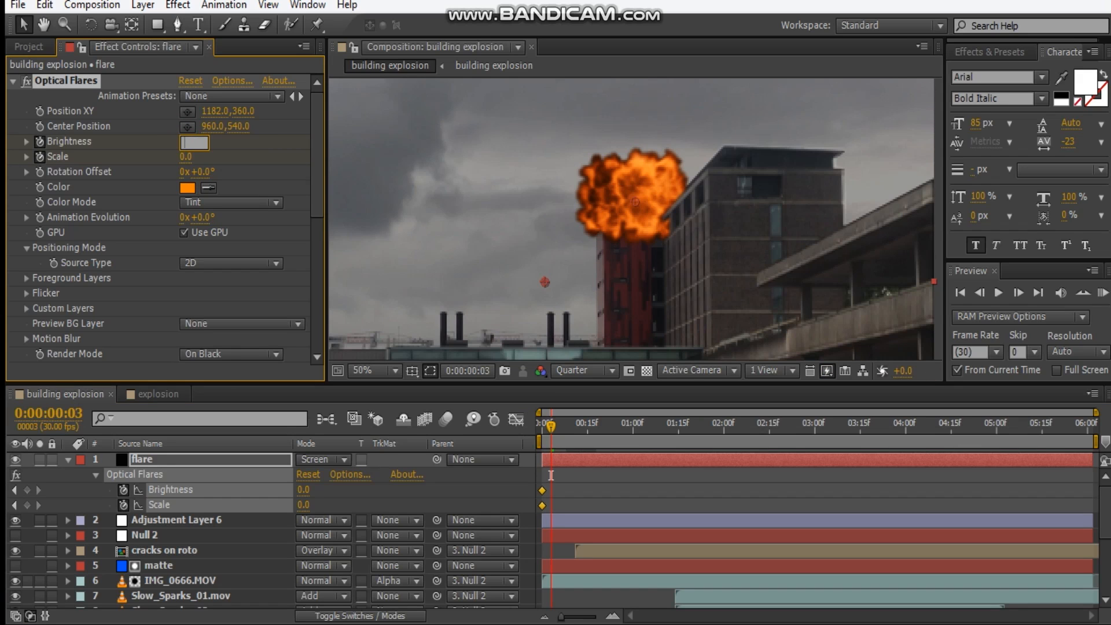
pyautogui.write('100')
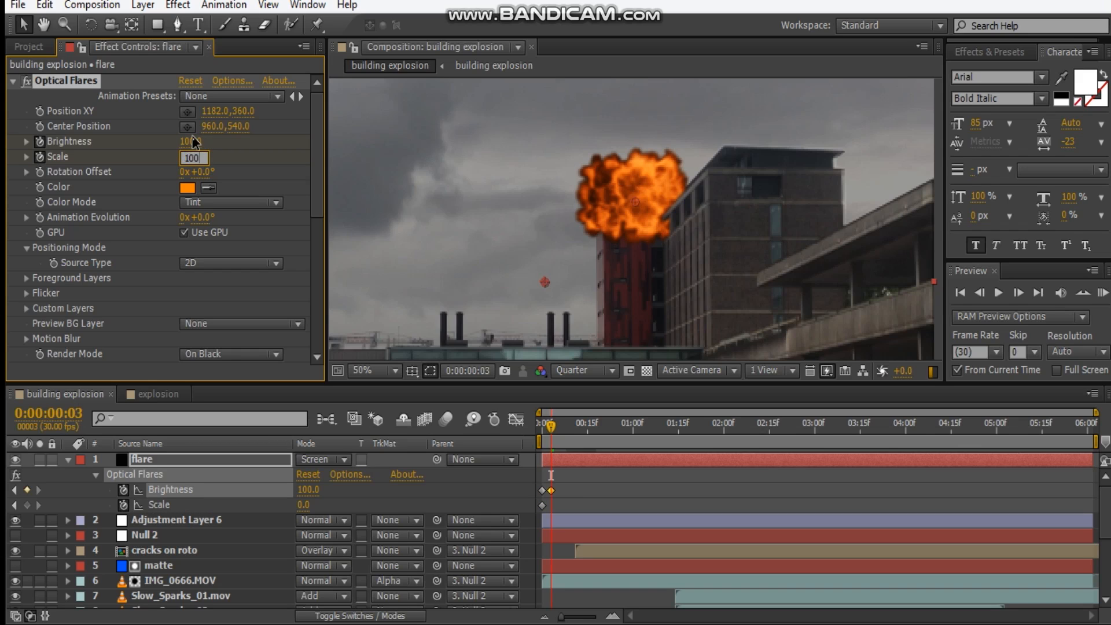
pyautogui.write('100')
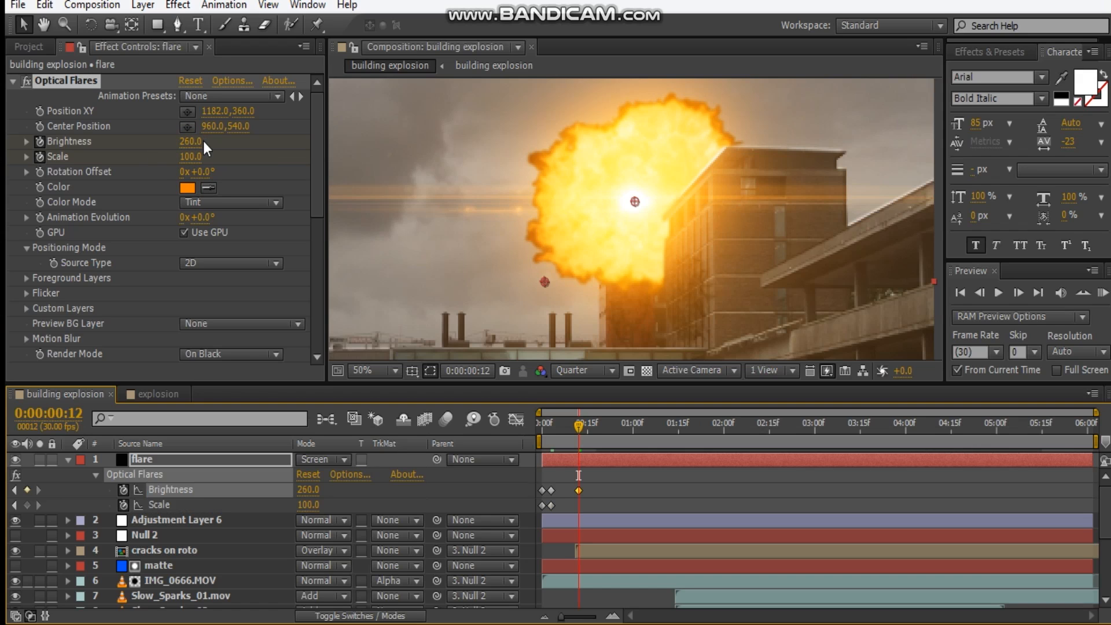
pyautogui.click(374, 370)
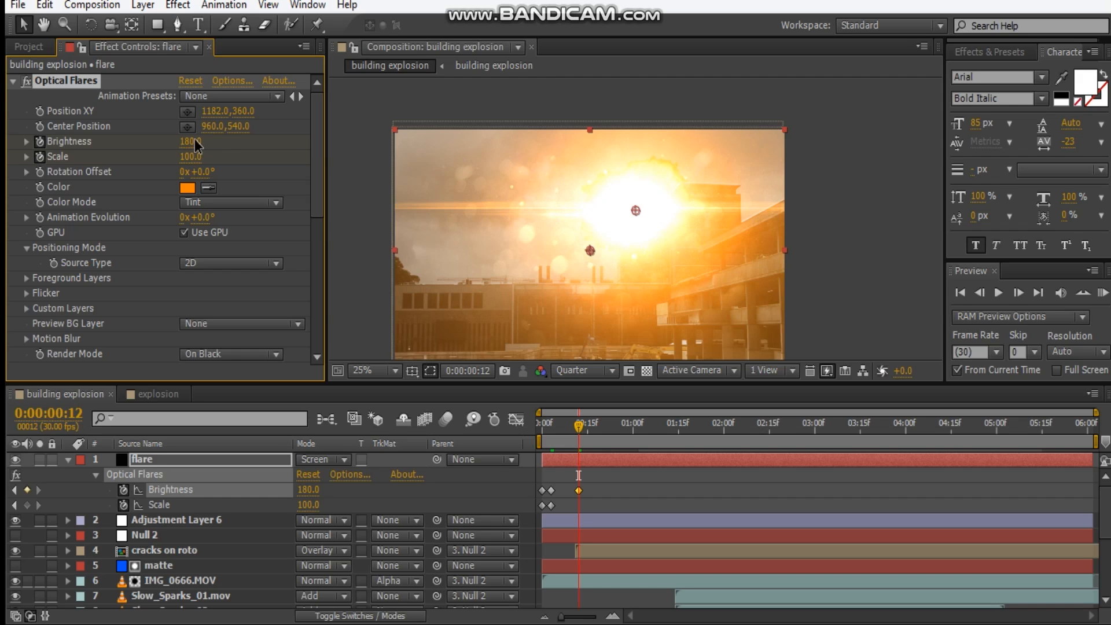
pyautogui.click(372, 370)
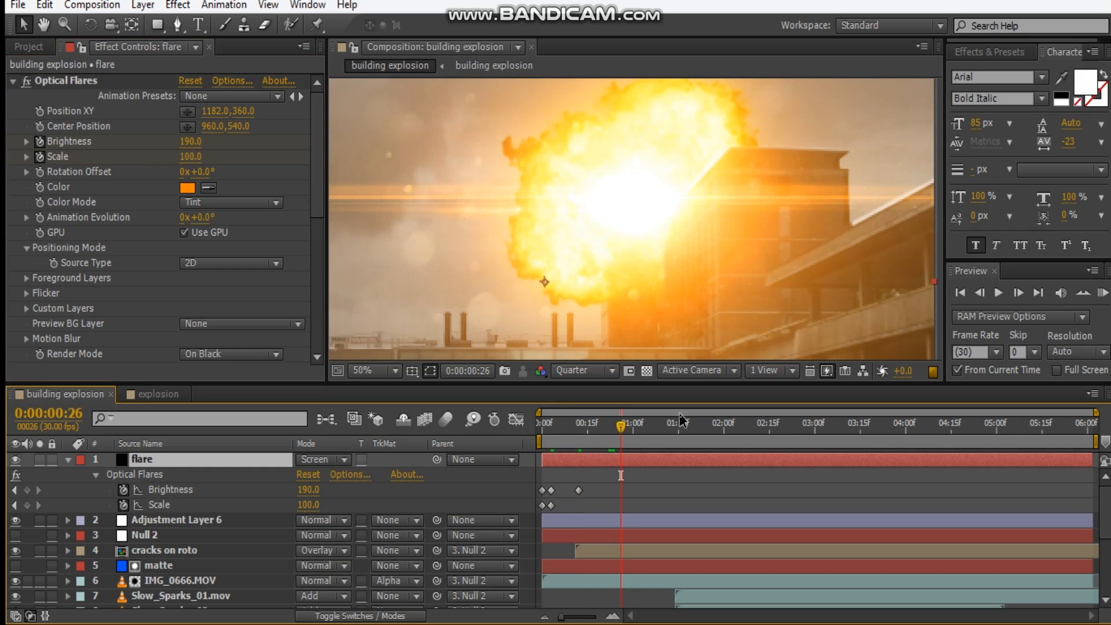
pyautogui.moveTo(669, 130)
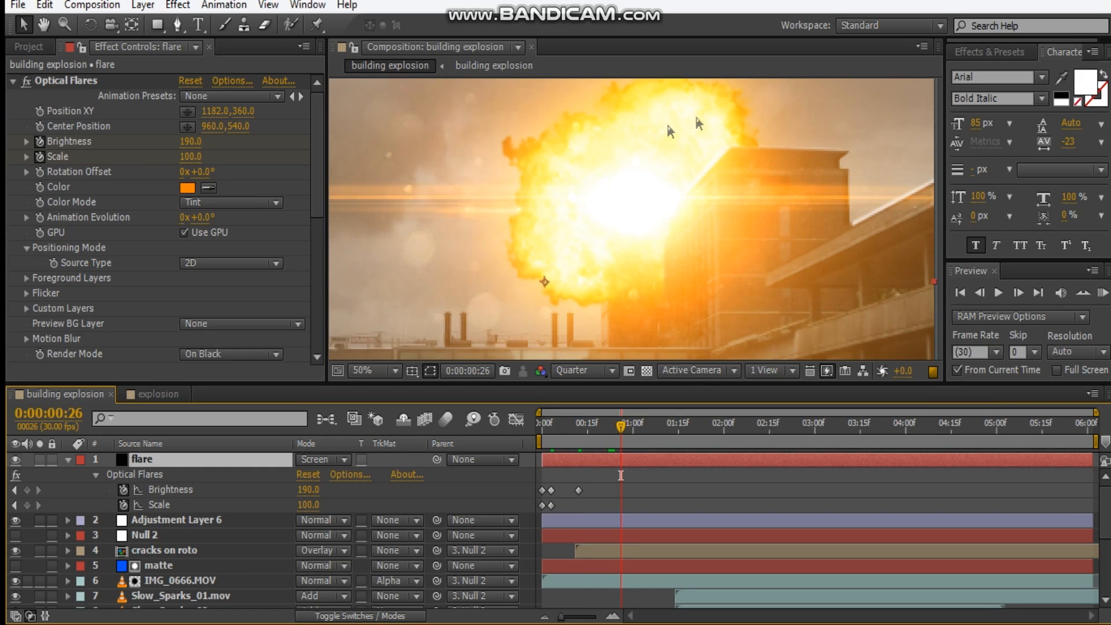
pyautogui.moveTo(408, 146)
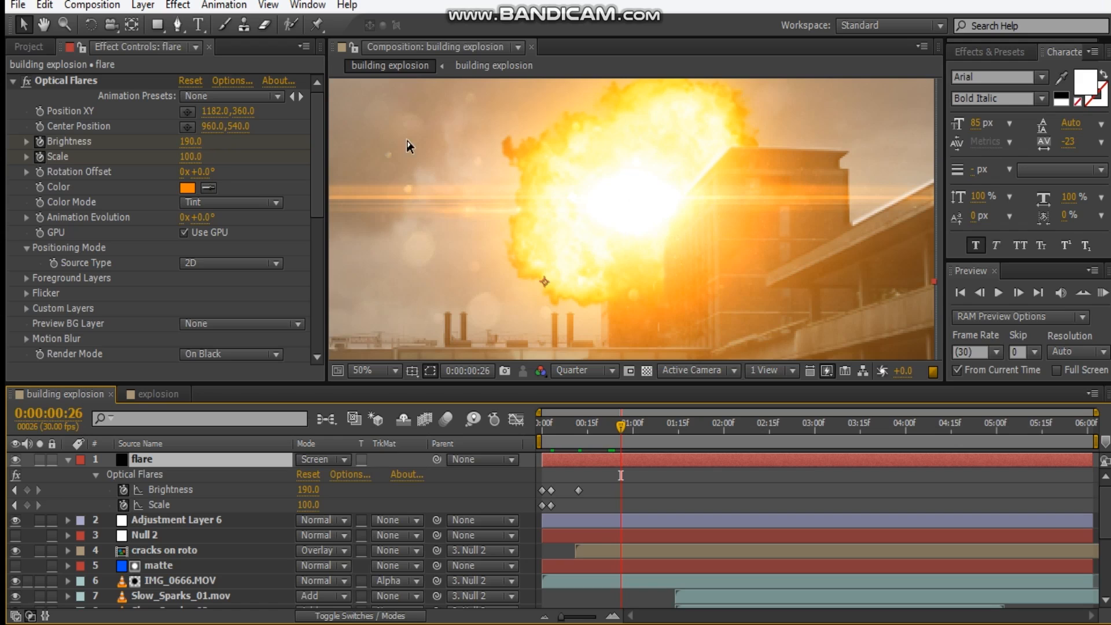
pyautogui.moveTo(447, 189)
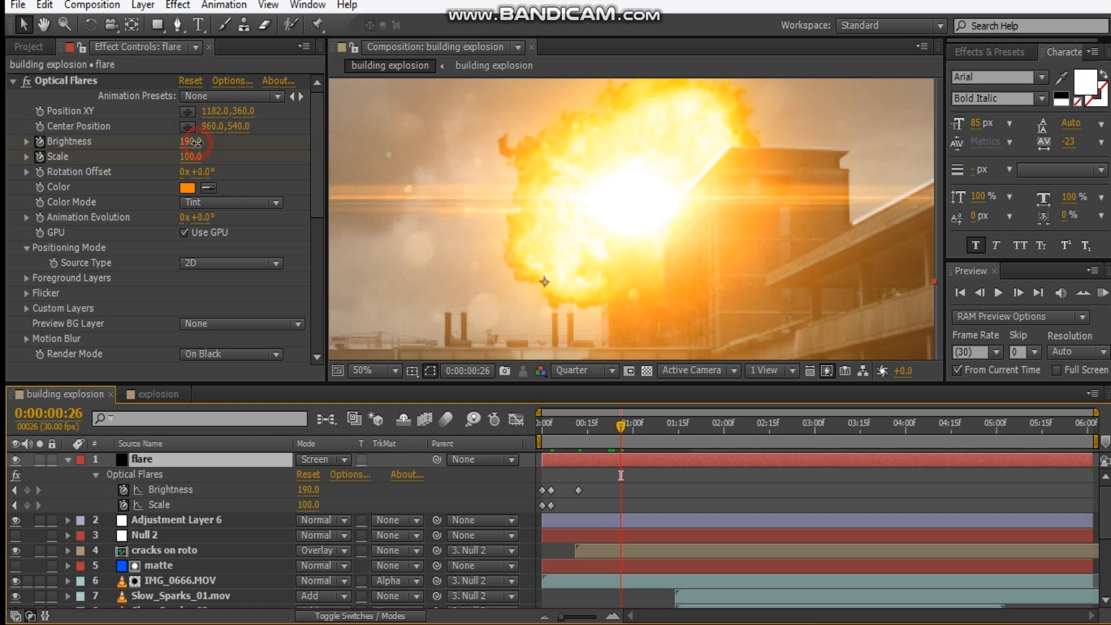
pyautogui.write('0.0')
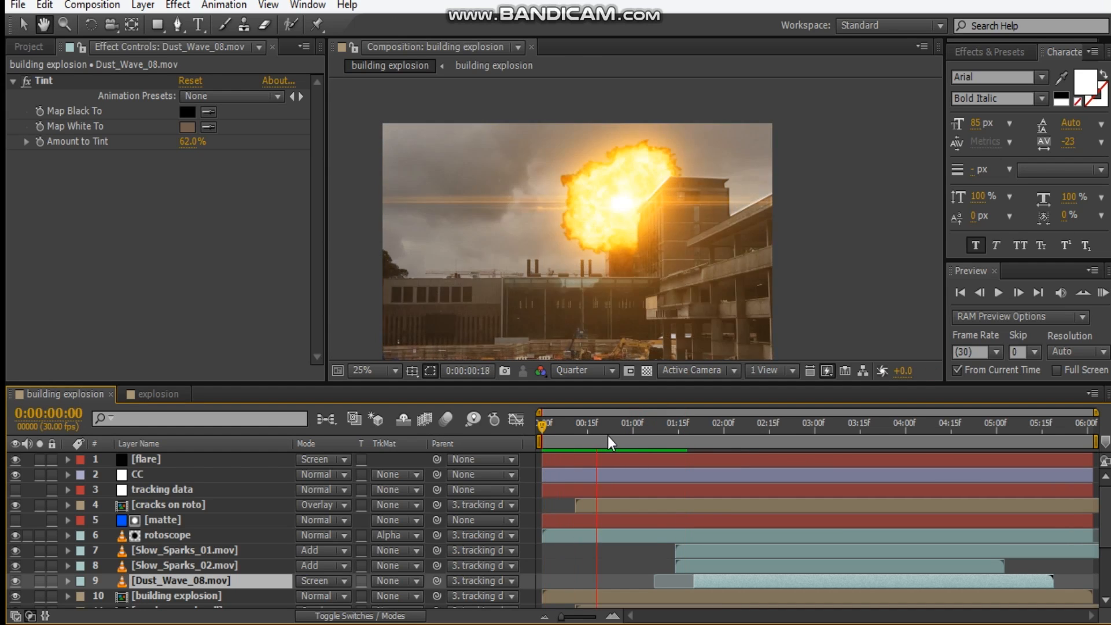
# Shift the cracks on red wall layer later and both Slow_Sparks layers earlier.
pyautogui.moveTo(542, 423); pyautogui.dragTo(602, 422)
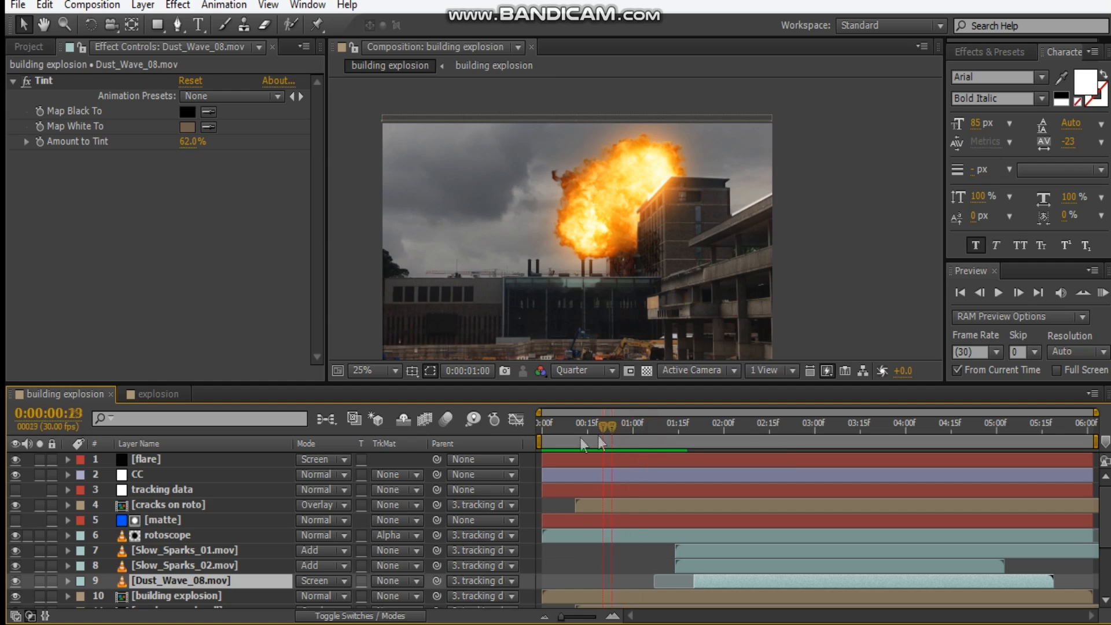
pyautogui.click(577, 423)
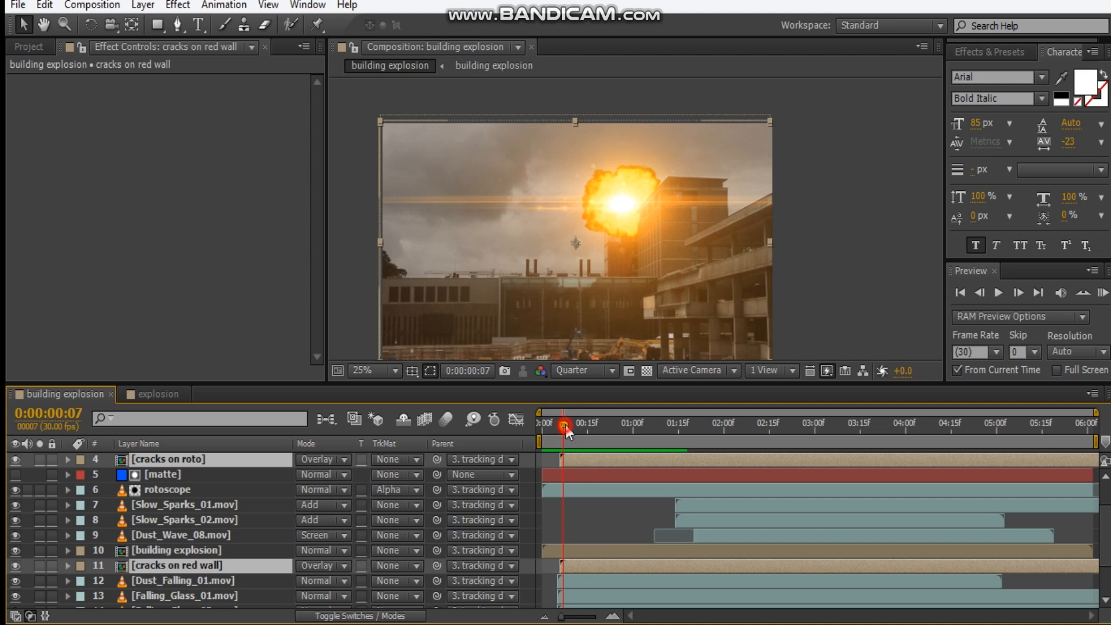
pyautogui.moveTo(563, 423); pyautogui.dragTo(581, 423)
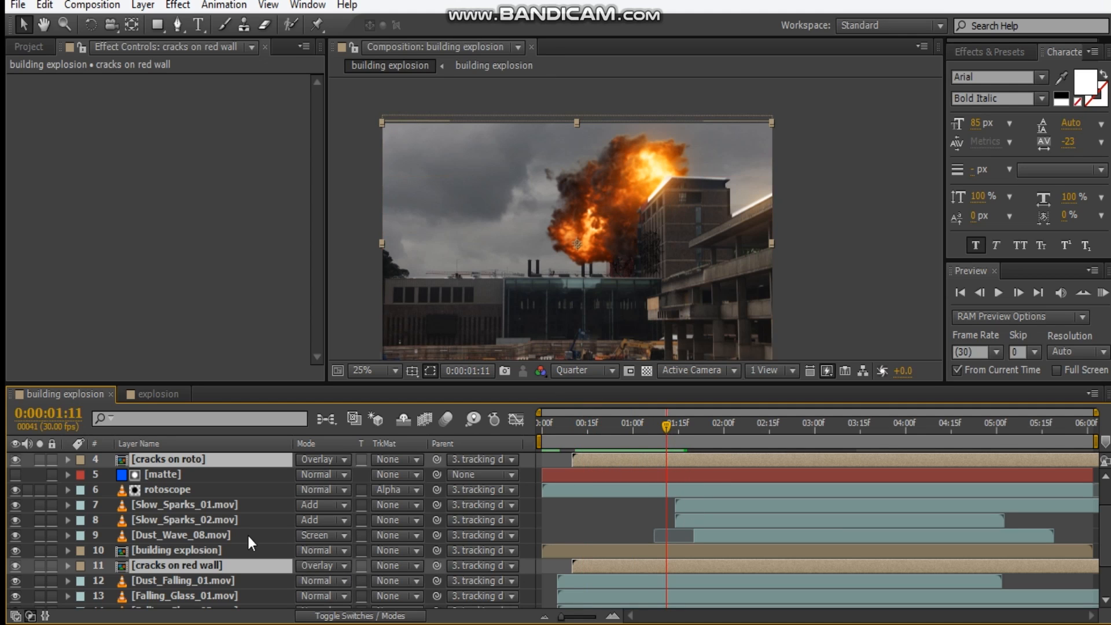
pyautogui.click(181, 535)
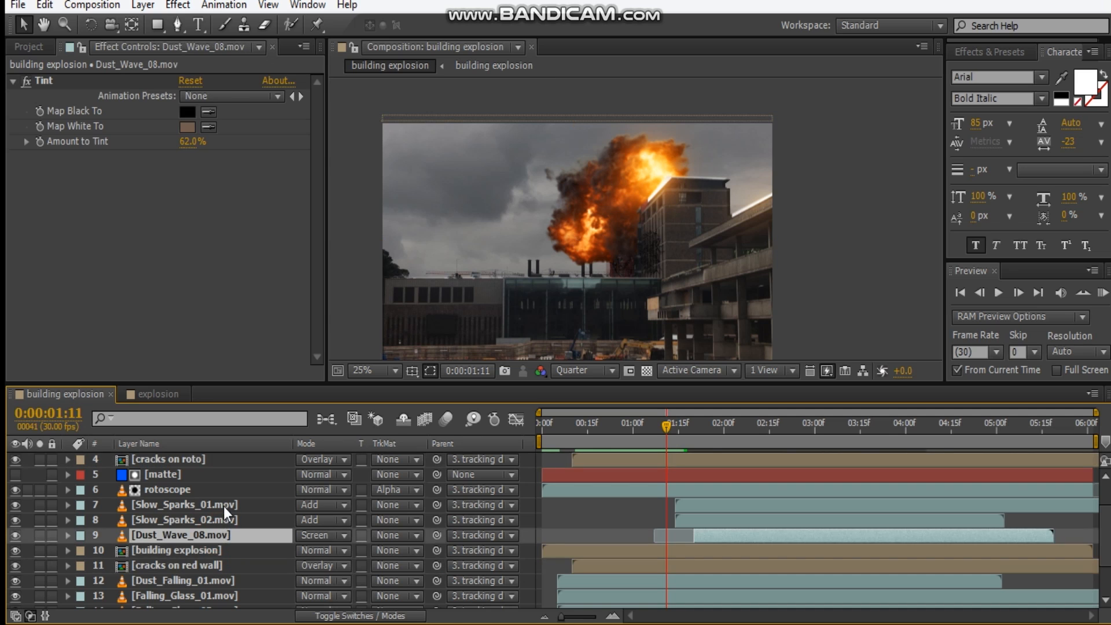
pyautogui.click(179, 505)
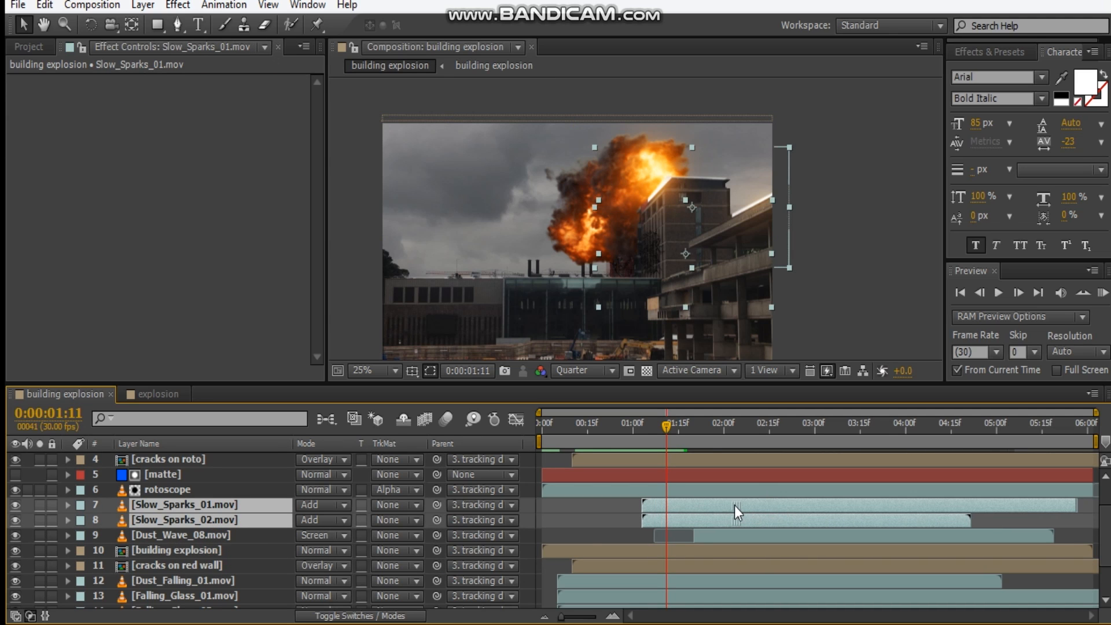
pyautogui.moveTo(660, 511)
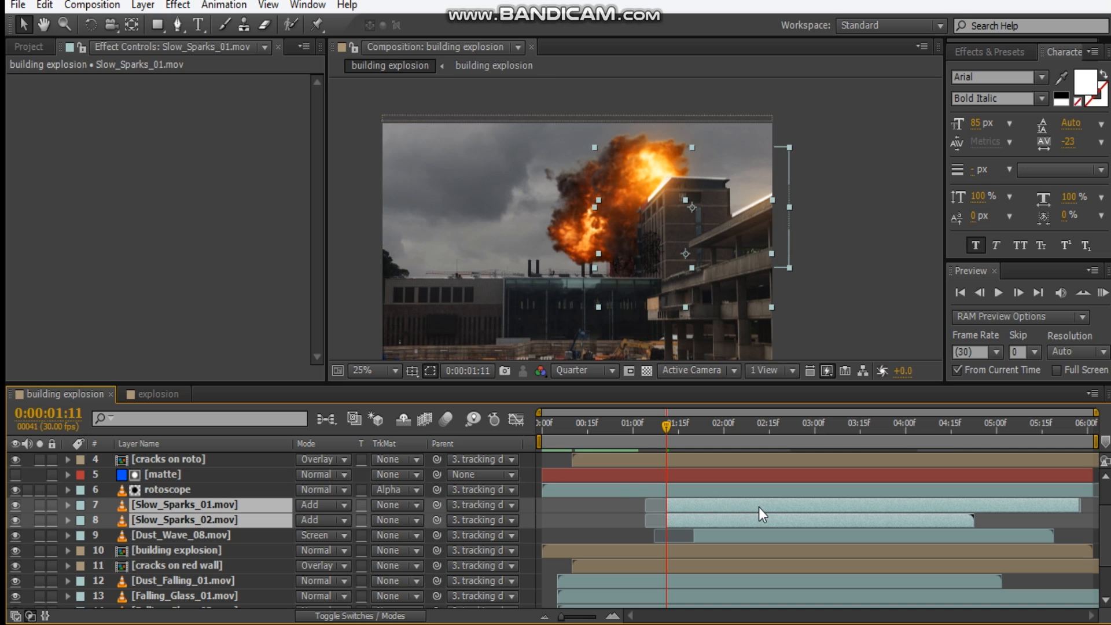
pyautogui.moveTo(700, 544)
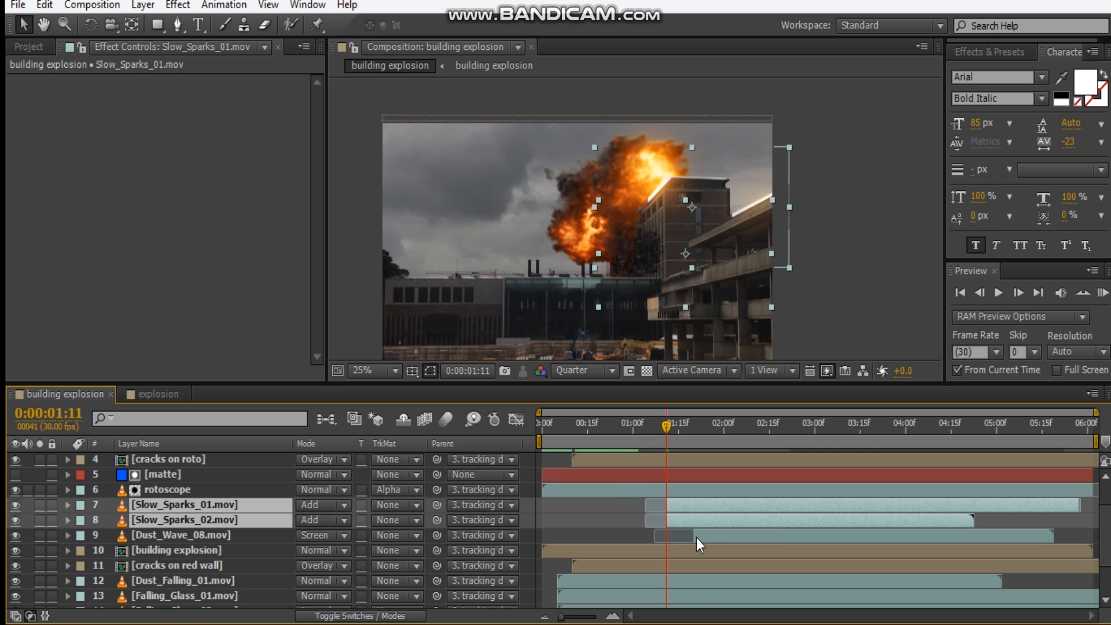
pyautogui.click(181, 535)
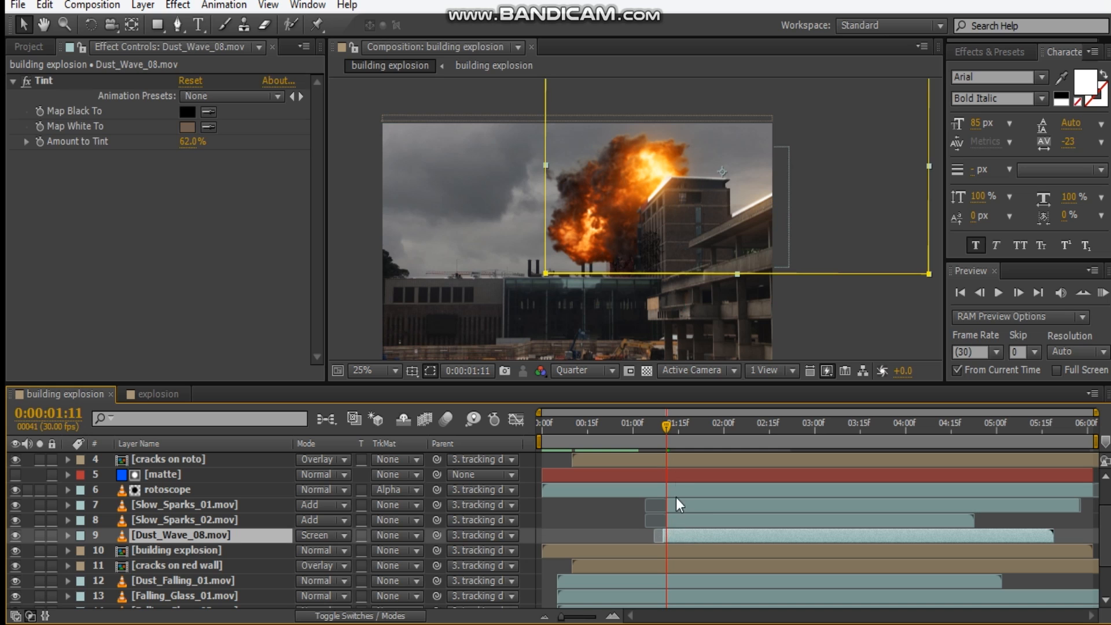
pyautogui.moveTo(682, 418)
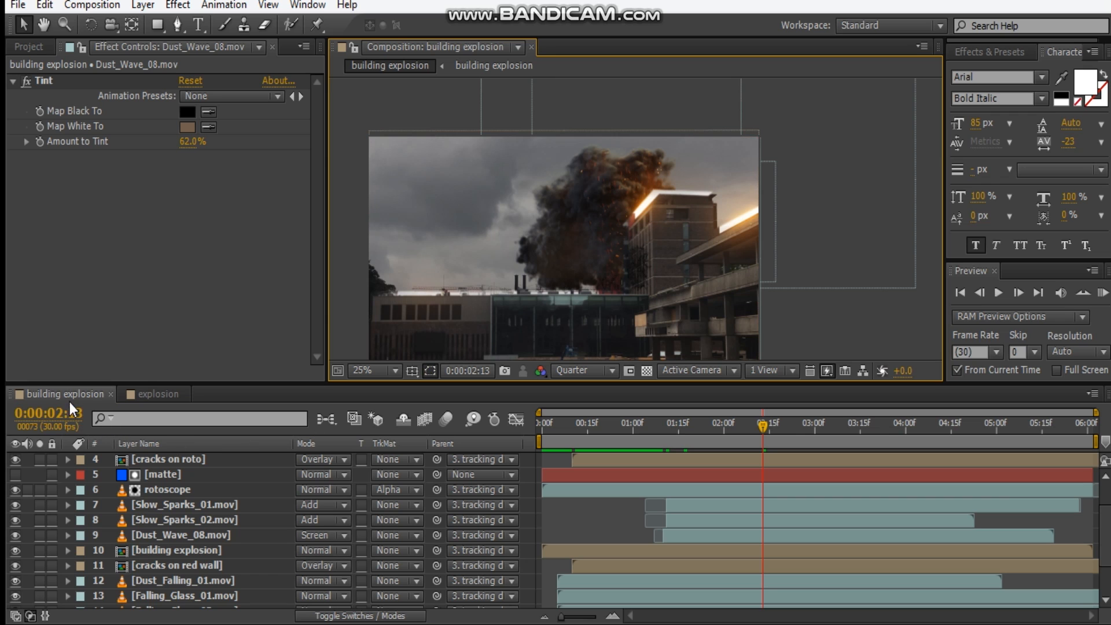
# Precompose into building explosion 2 and set Position keyframes at 0:00 and 0:00:02:09.
pyautogui.click(29, 47)
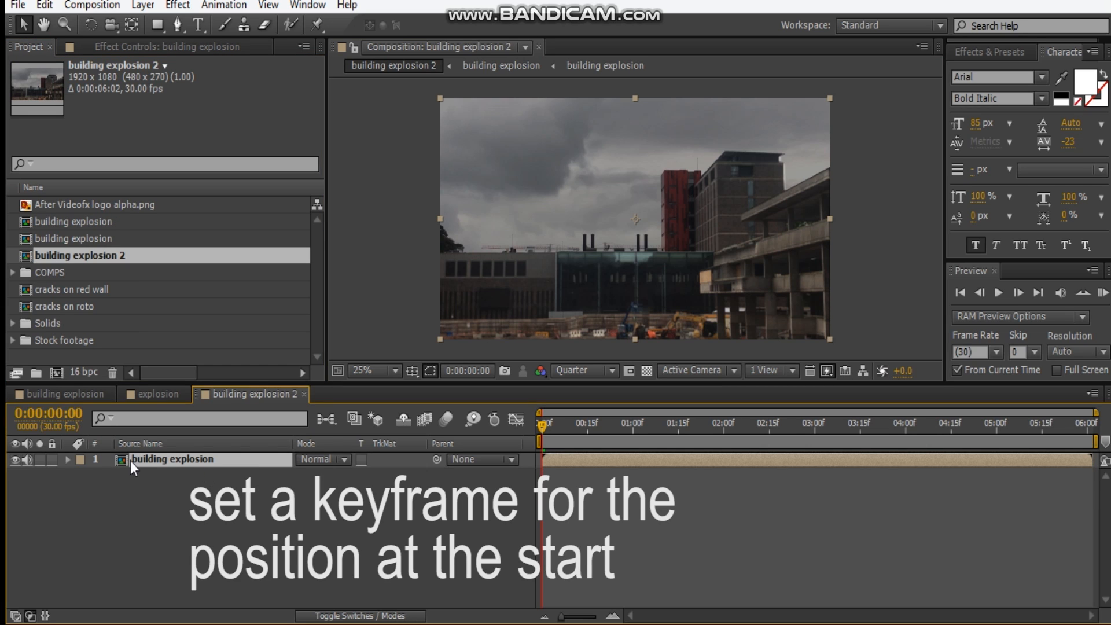
pyautogui.click(110, 473)
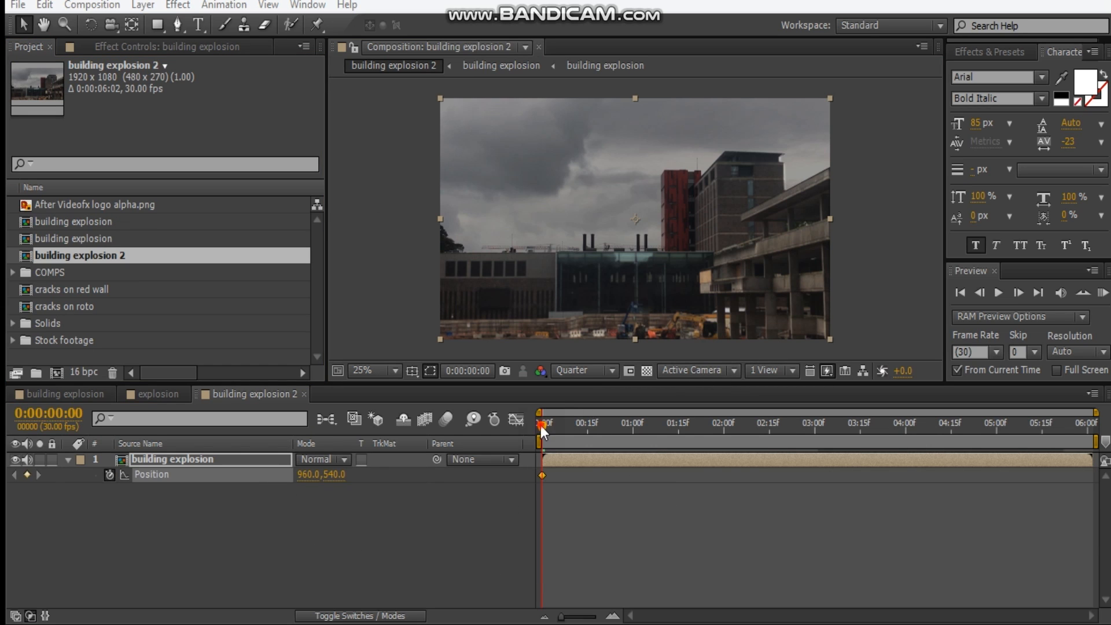
pyautogui.click(749, 422)
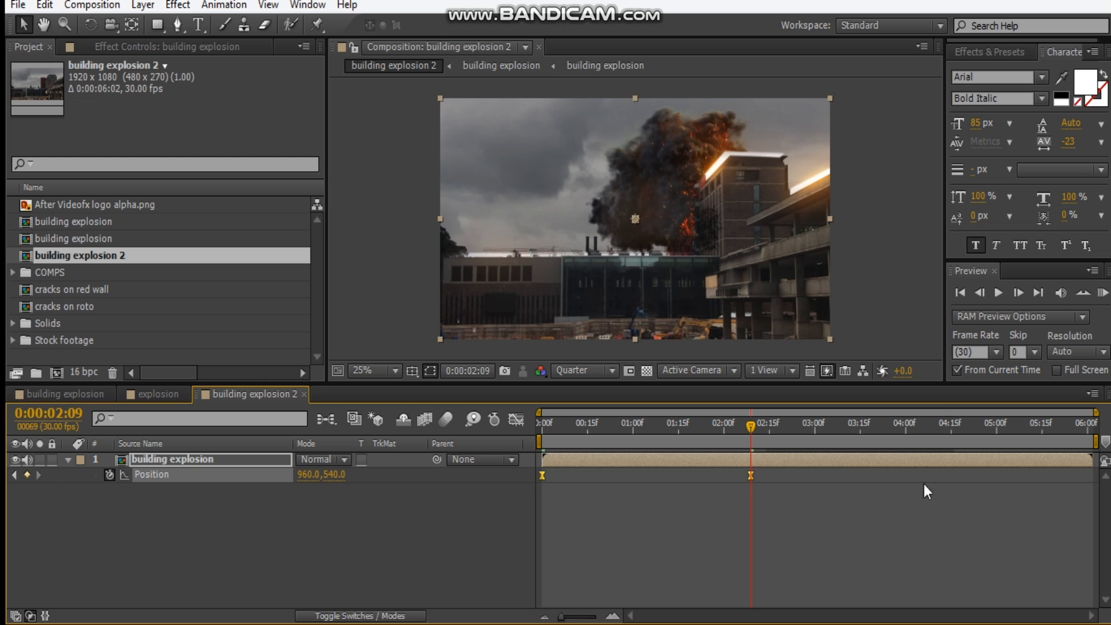
pyautogui.click(307, 6)
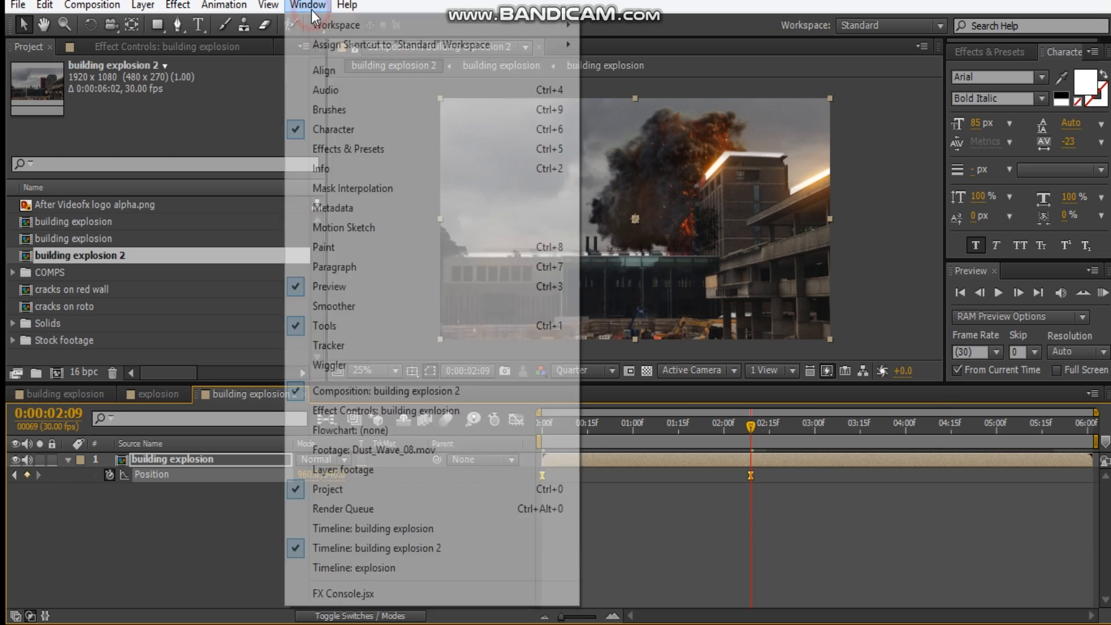
pyautogui.moveTo(329, 365)
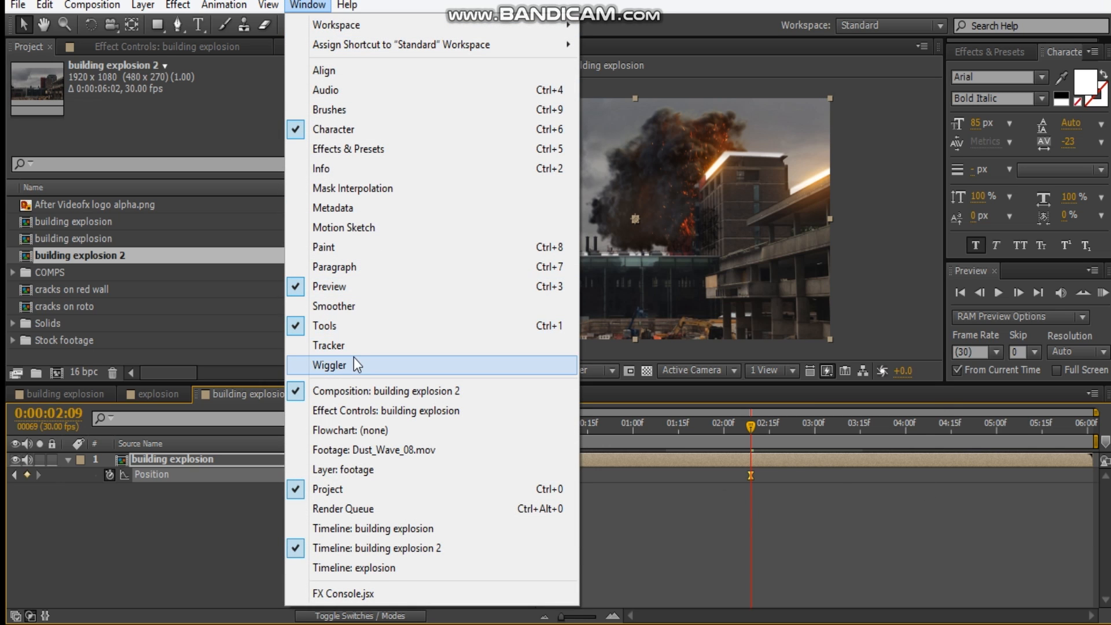
# Apply a Jagged Wiggler shake, frequency 8 and magnitude 20, to the Position keyframes.
pyautogui.click(328, 365)
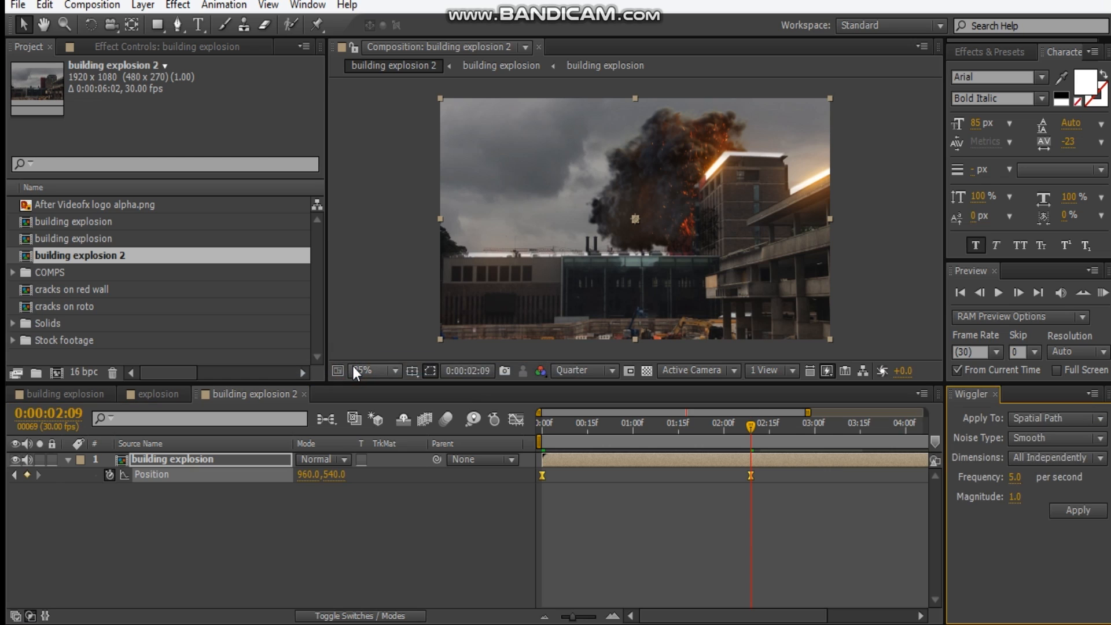
pyautogui.click(1055, 417)
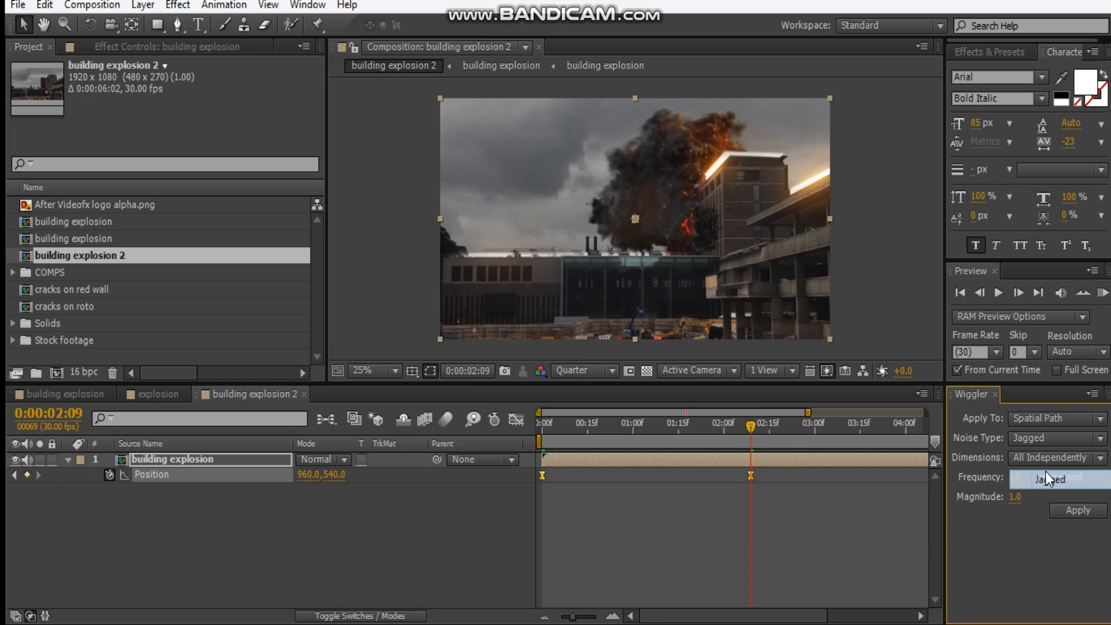
pyautogui.write('5.0')
pyautogui.click(1019, 496)
pyautogui.write('20')
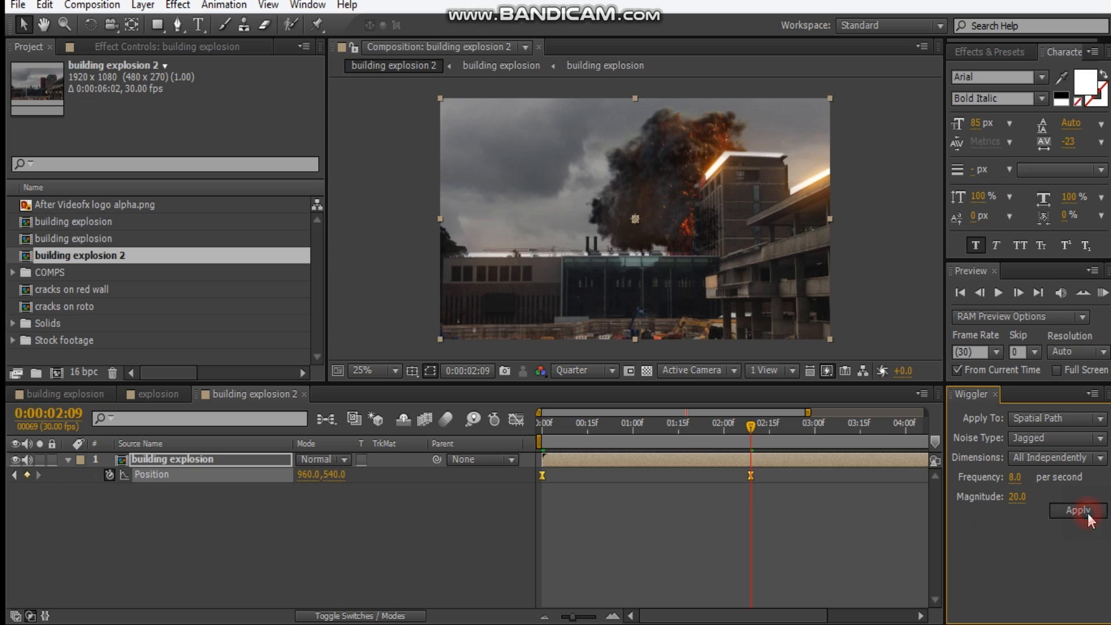
pyautogui.click(1076, 511)
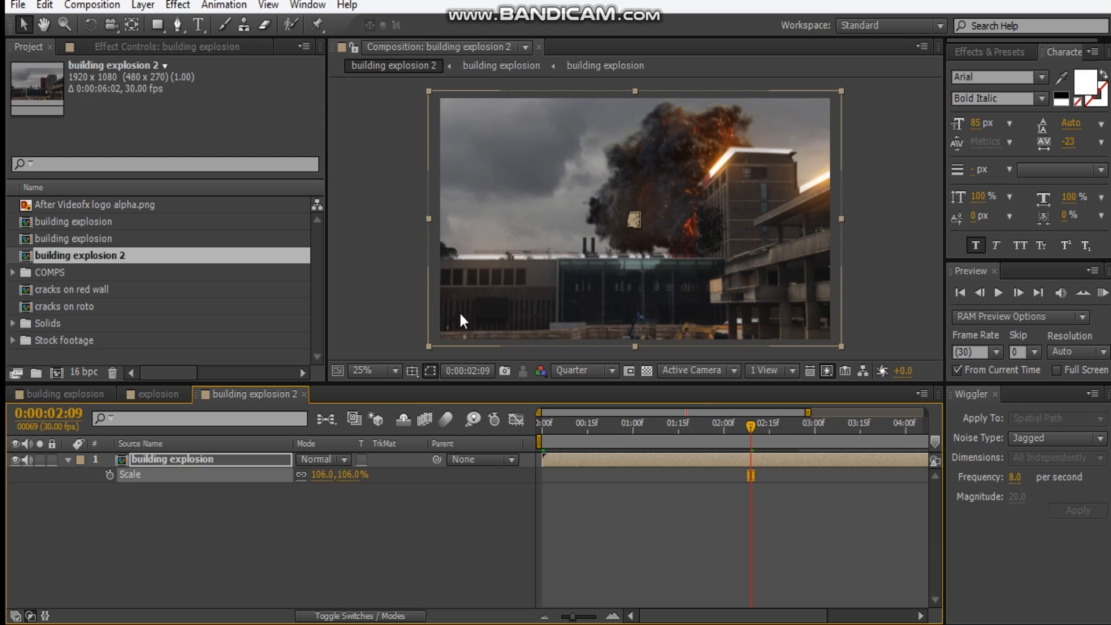
pyautogui.moveTo(680, 447)
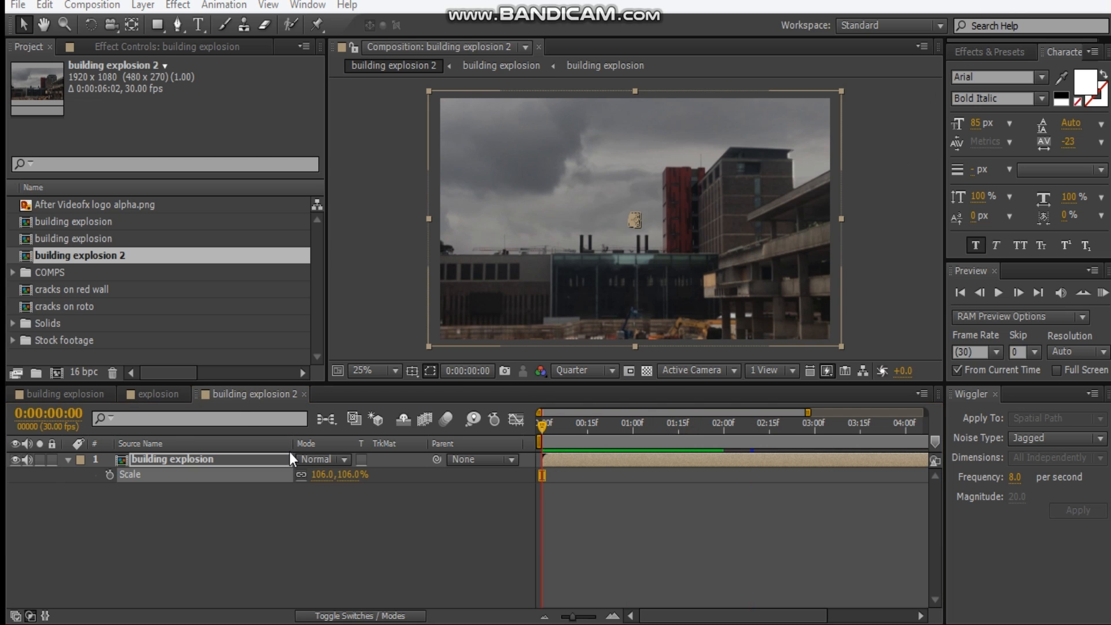
pyautogui.moveTo(568, 459)
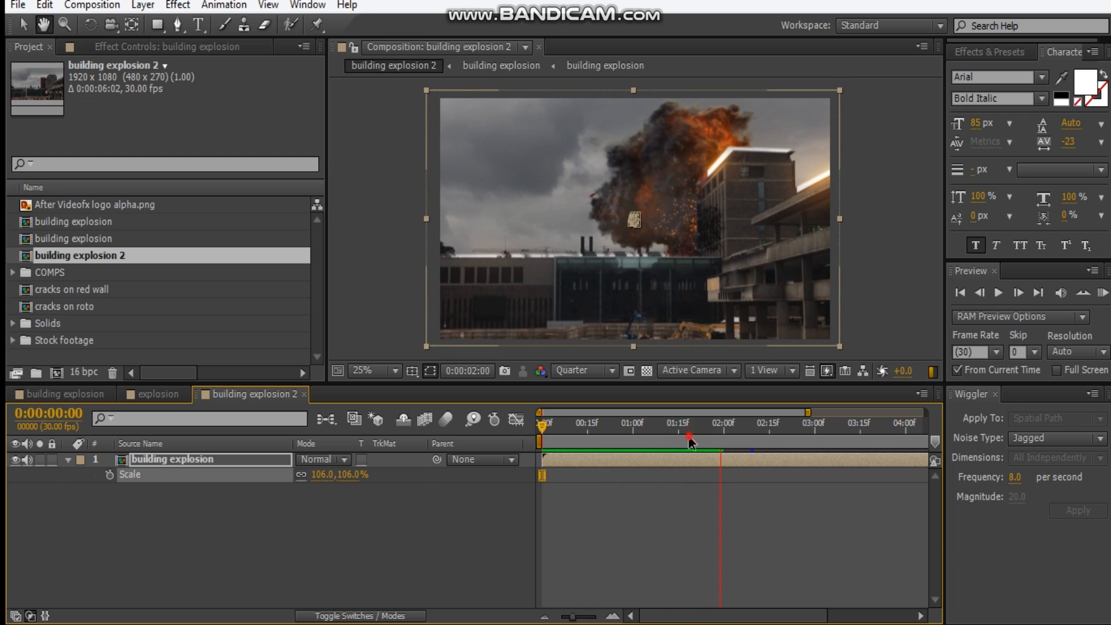
# Jump to the middle of the explosion to check the 106% scaled shake.
pyautogui.click(715, 423)
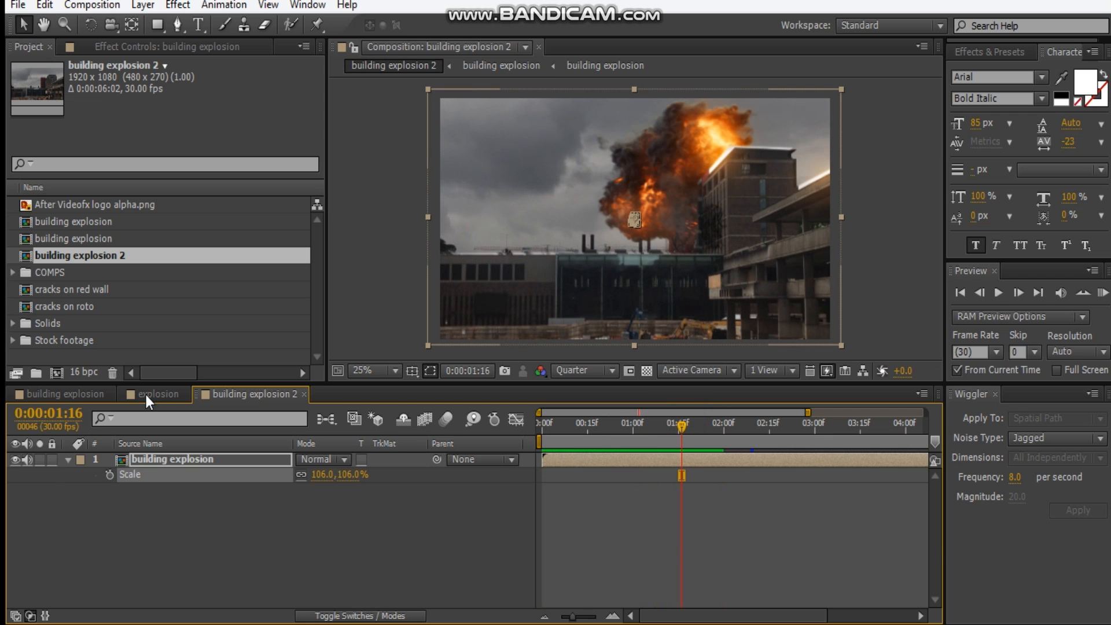
pyautogui.moveTo(319, 410)
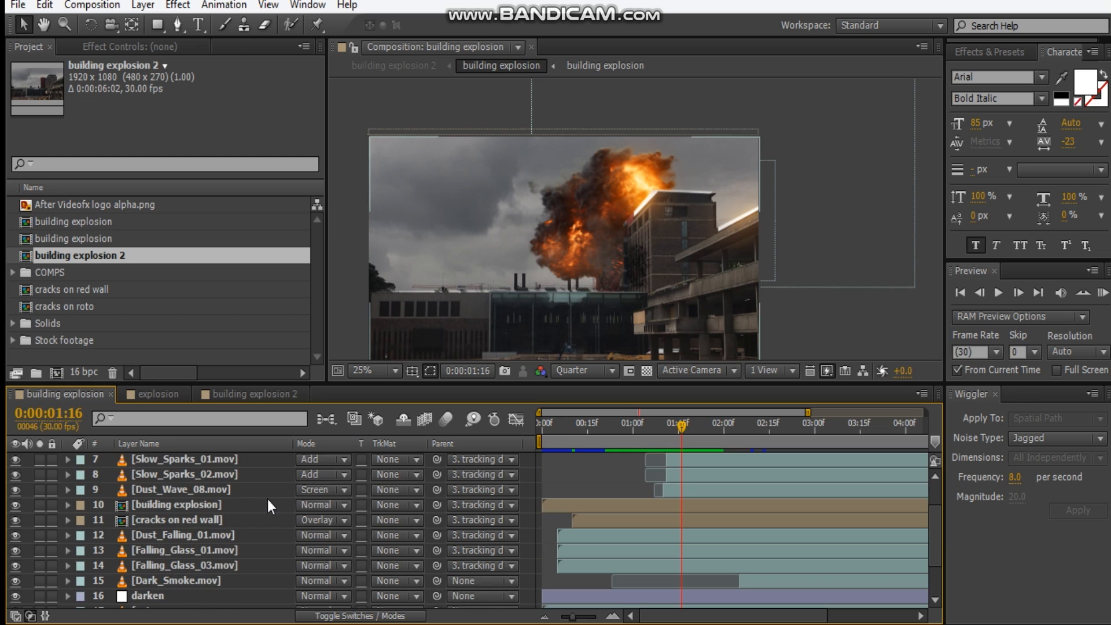
# Scroll the layer stack and magnify the viewer to inspect the explosion.
pyautogui.scroll(-3)
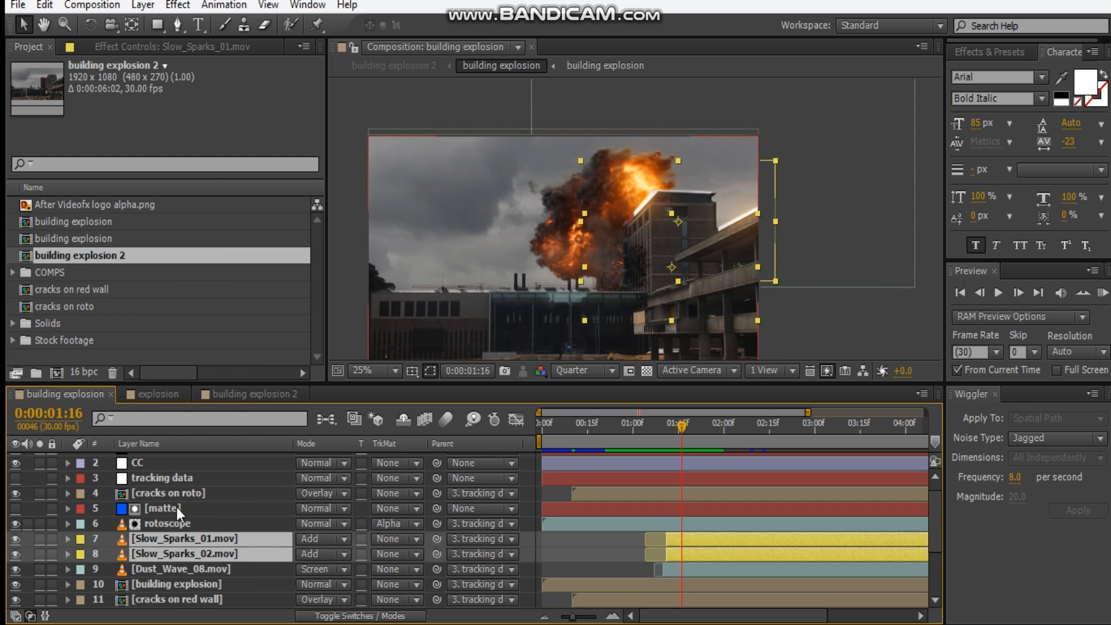
pyautogui.moveTo(262, 488)
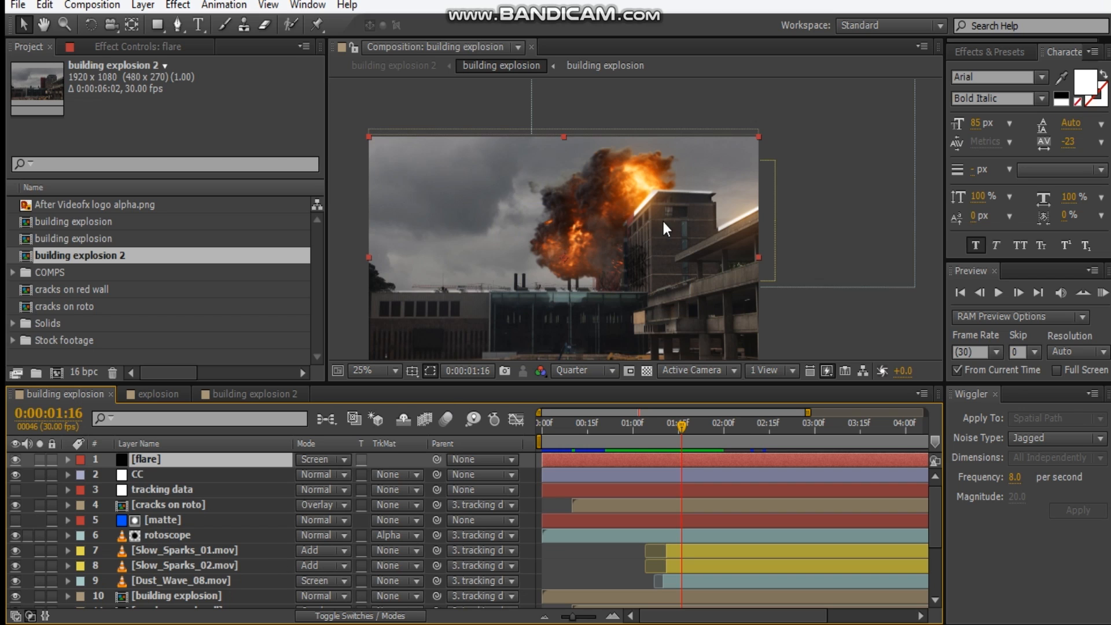
pyautogui.moveTo(598, 228)
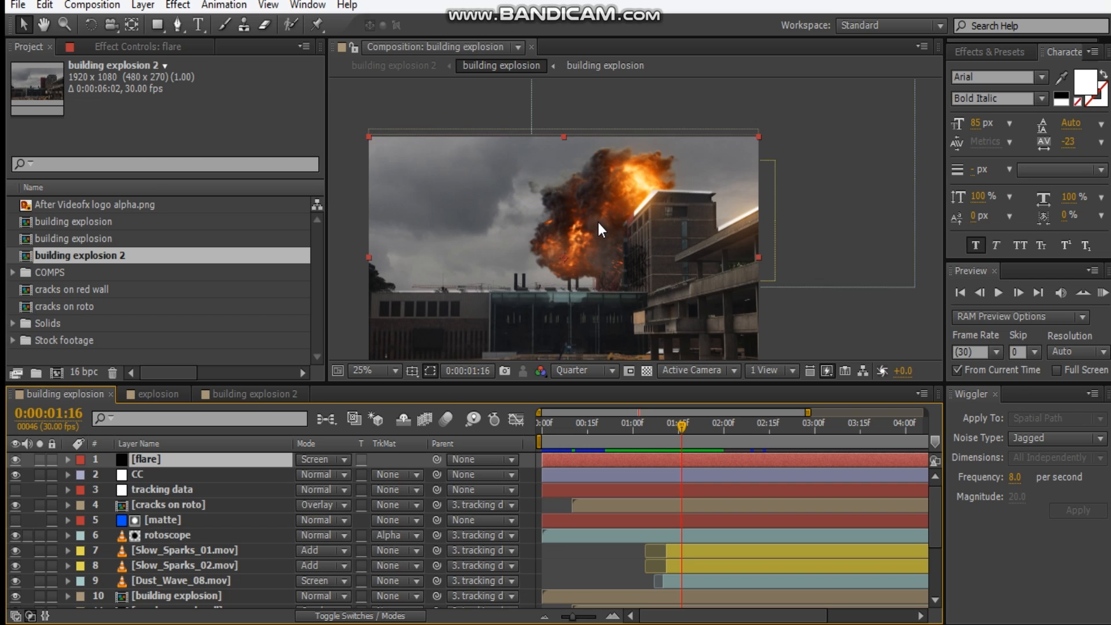
pyautogui.moveTo(615, 233)
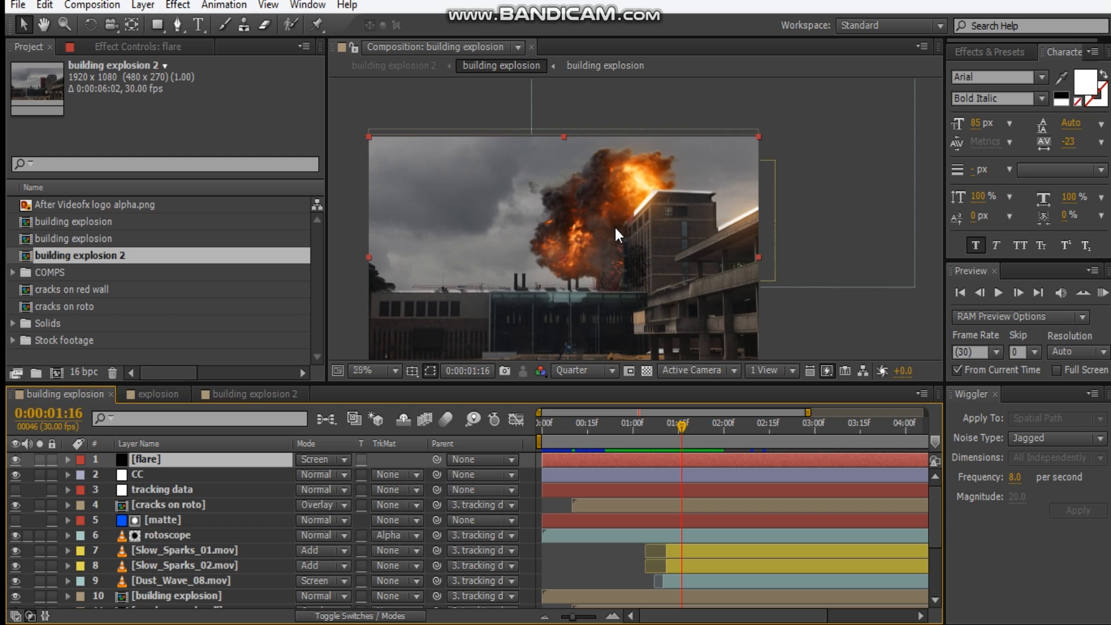
pyautogui.click(375, 370)
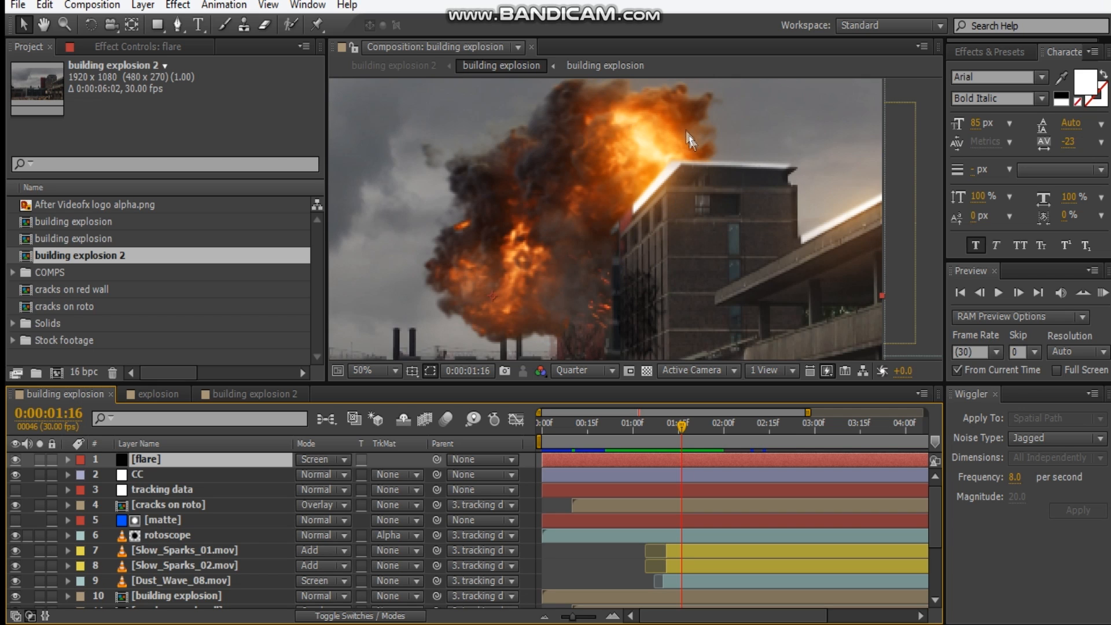
pyautogui.moveTo(613, 226)
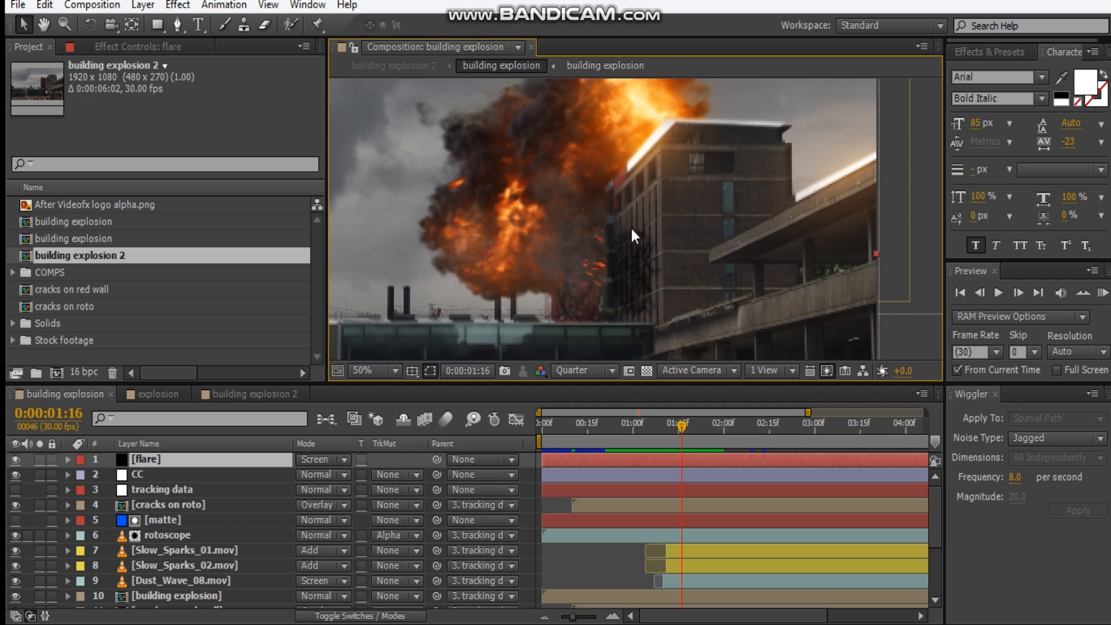
pyautogui.moveTo(595, 277)
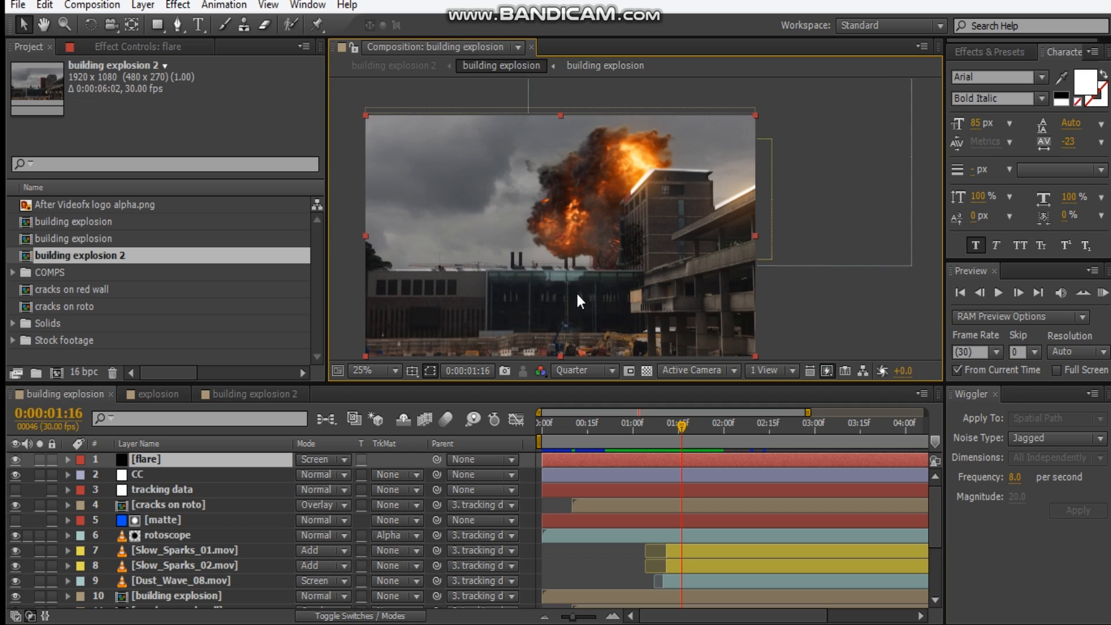
pyautogui.moveTo(590, 305)
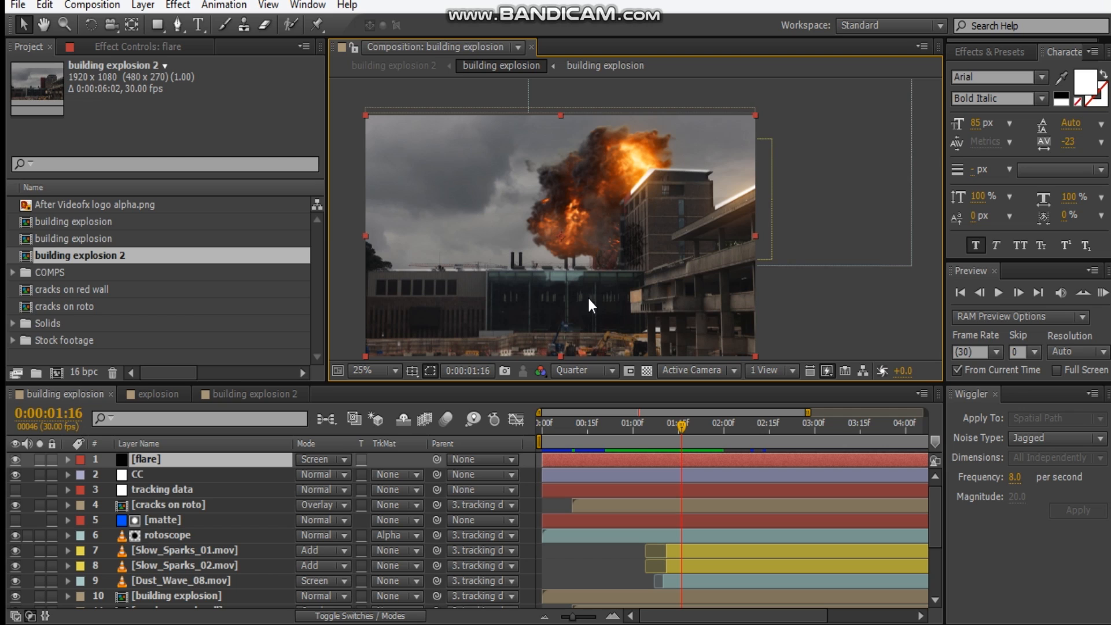
pyautogui.moveTo(553, 328)
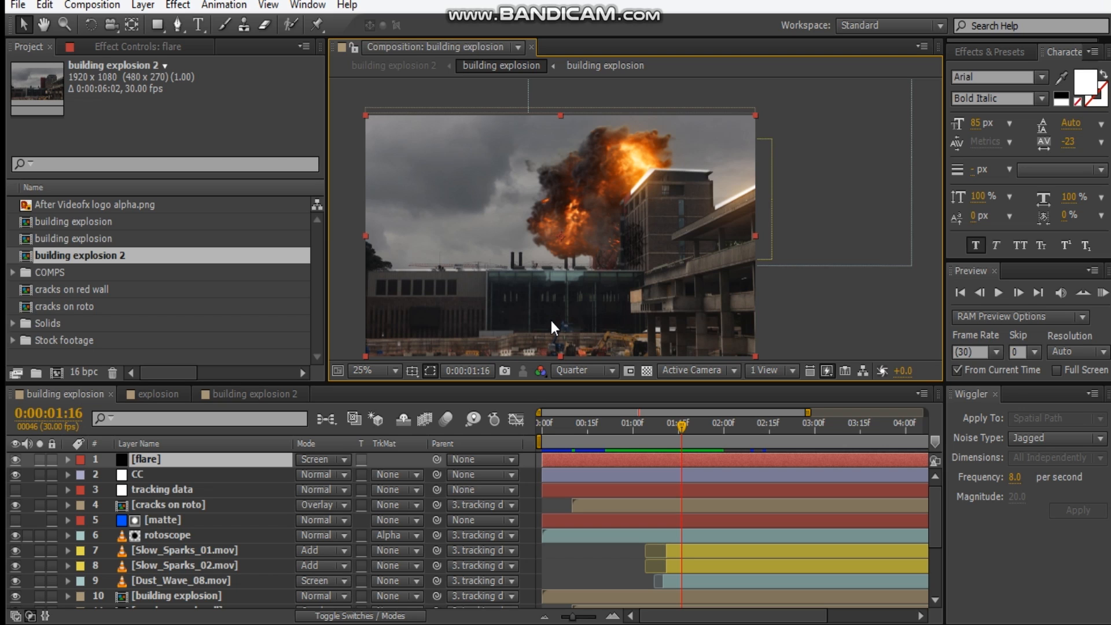